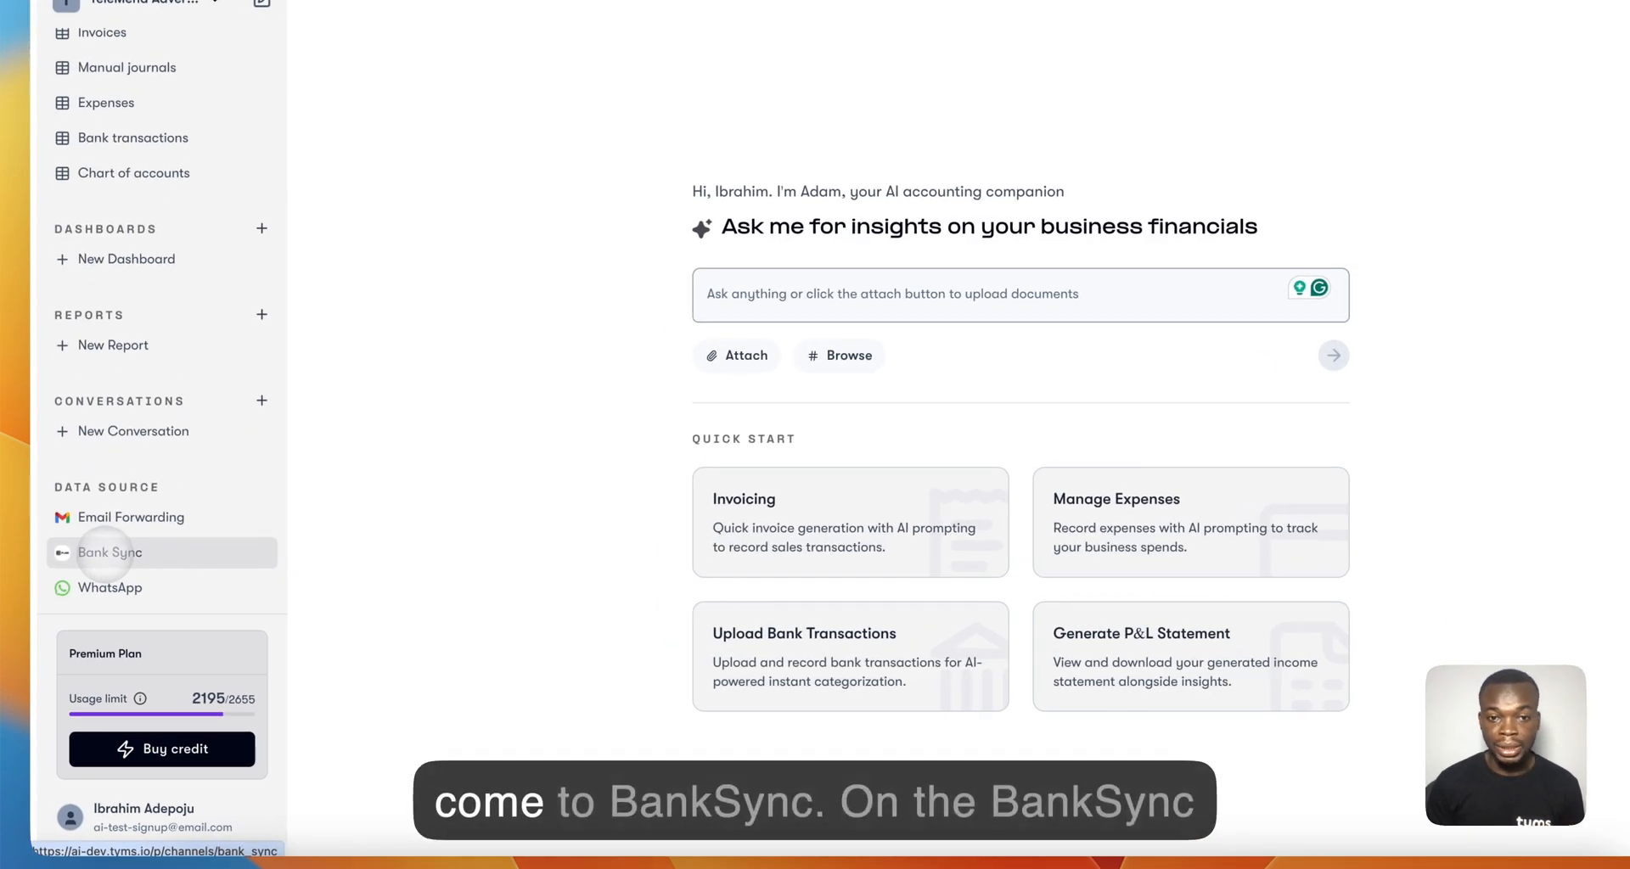
# Open Bank Sync and begin signing in to the First Platypus Bank sandbox via Plaid
pyautogui.click(110, 552)
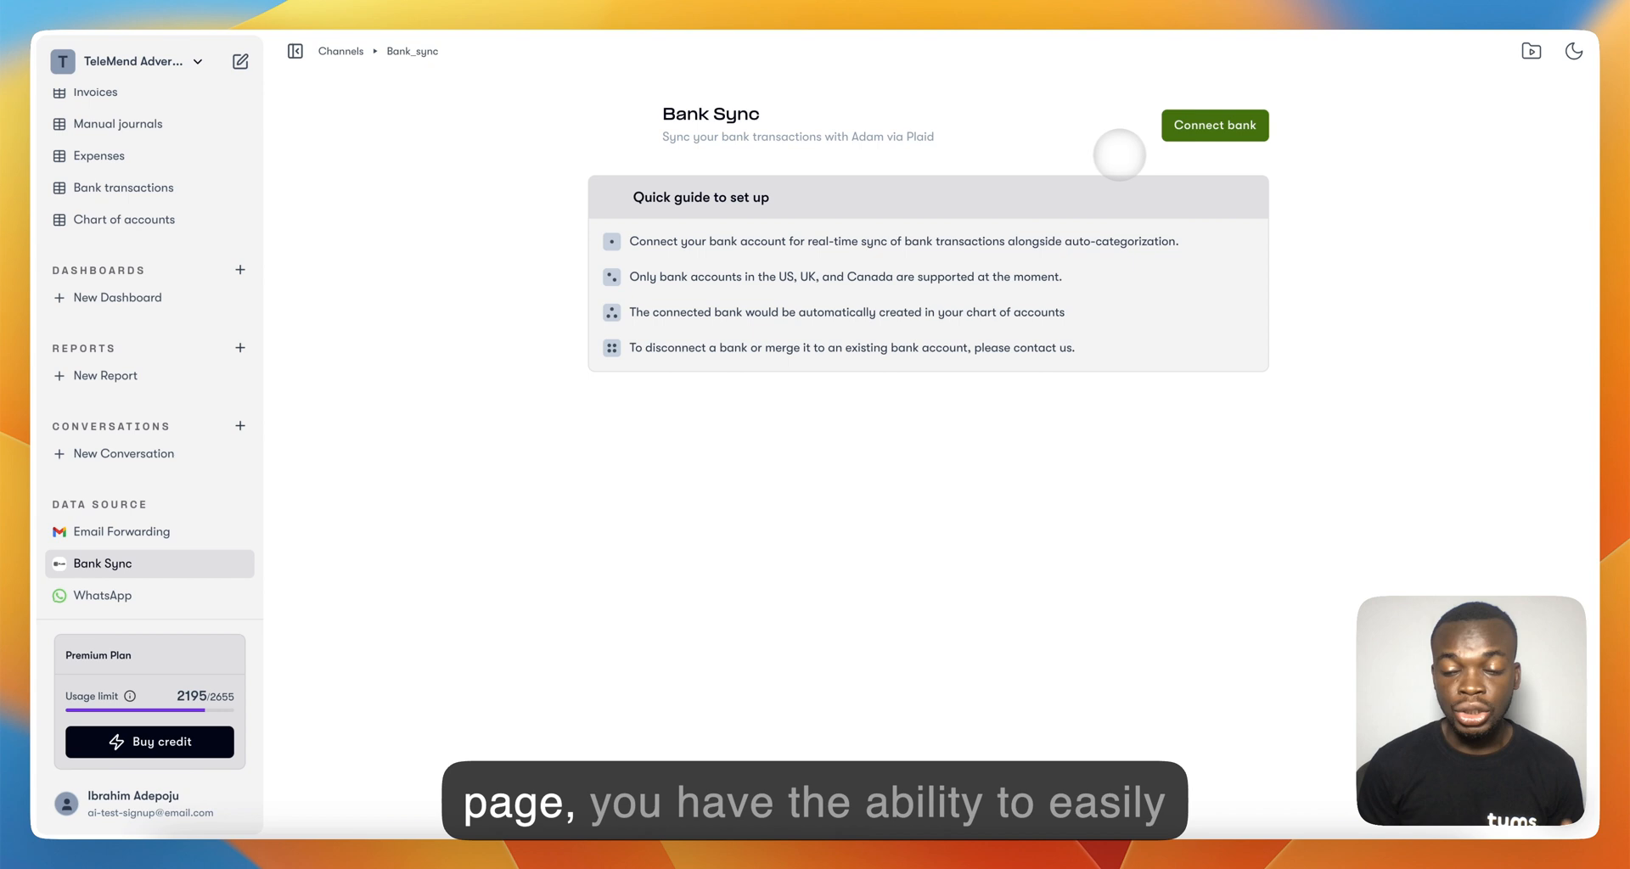
pyautogui.click(1214, 125)
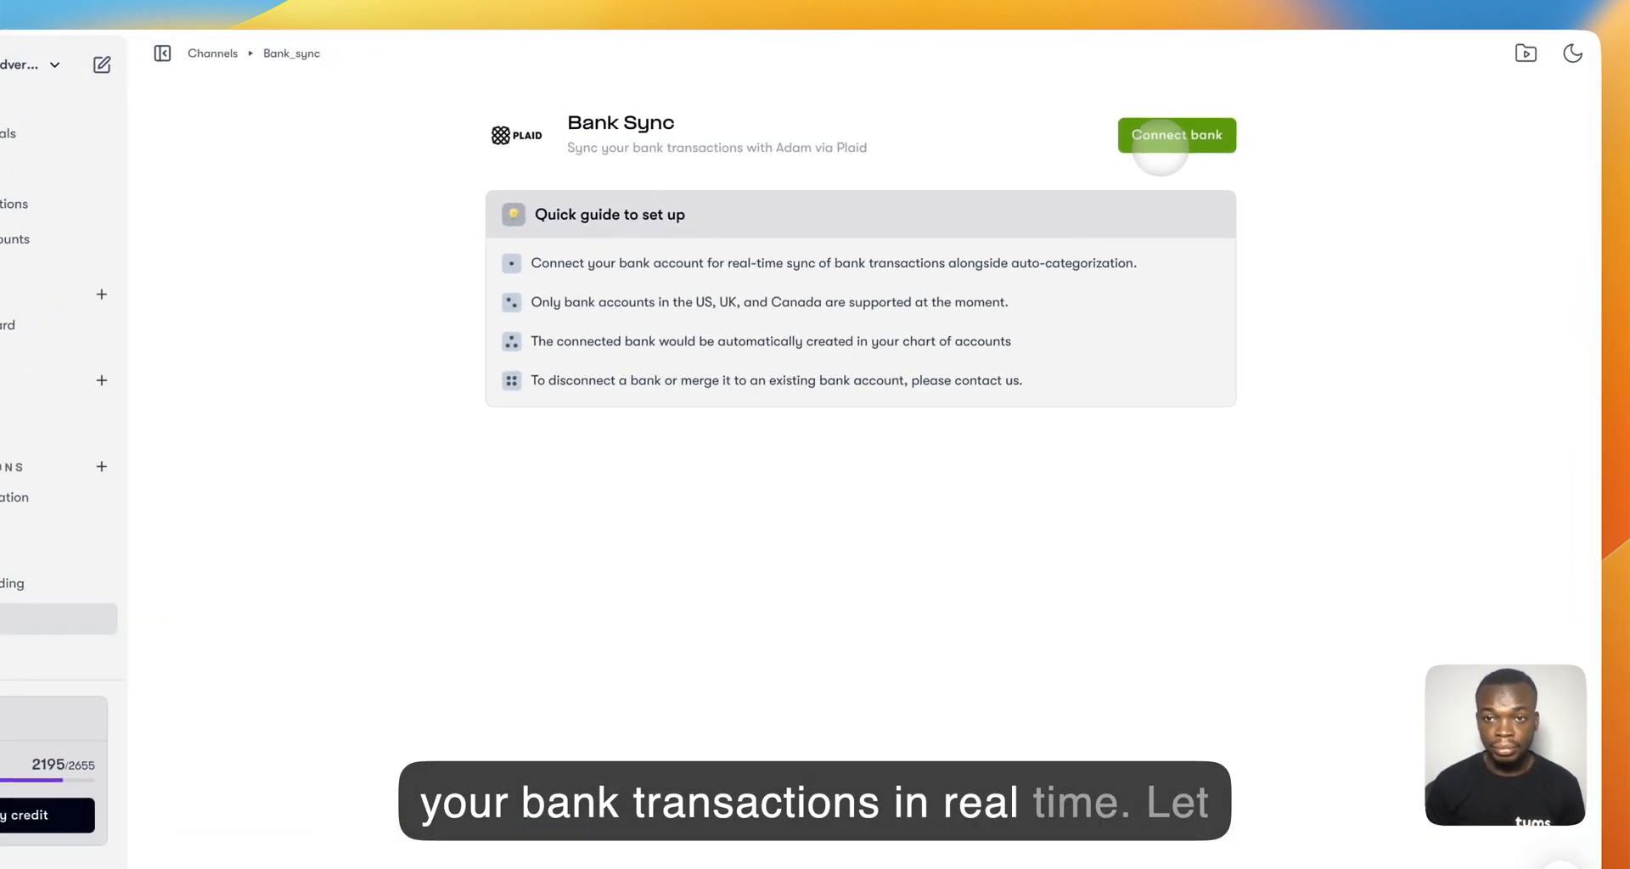
pyautogui.click(1176, 135)
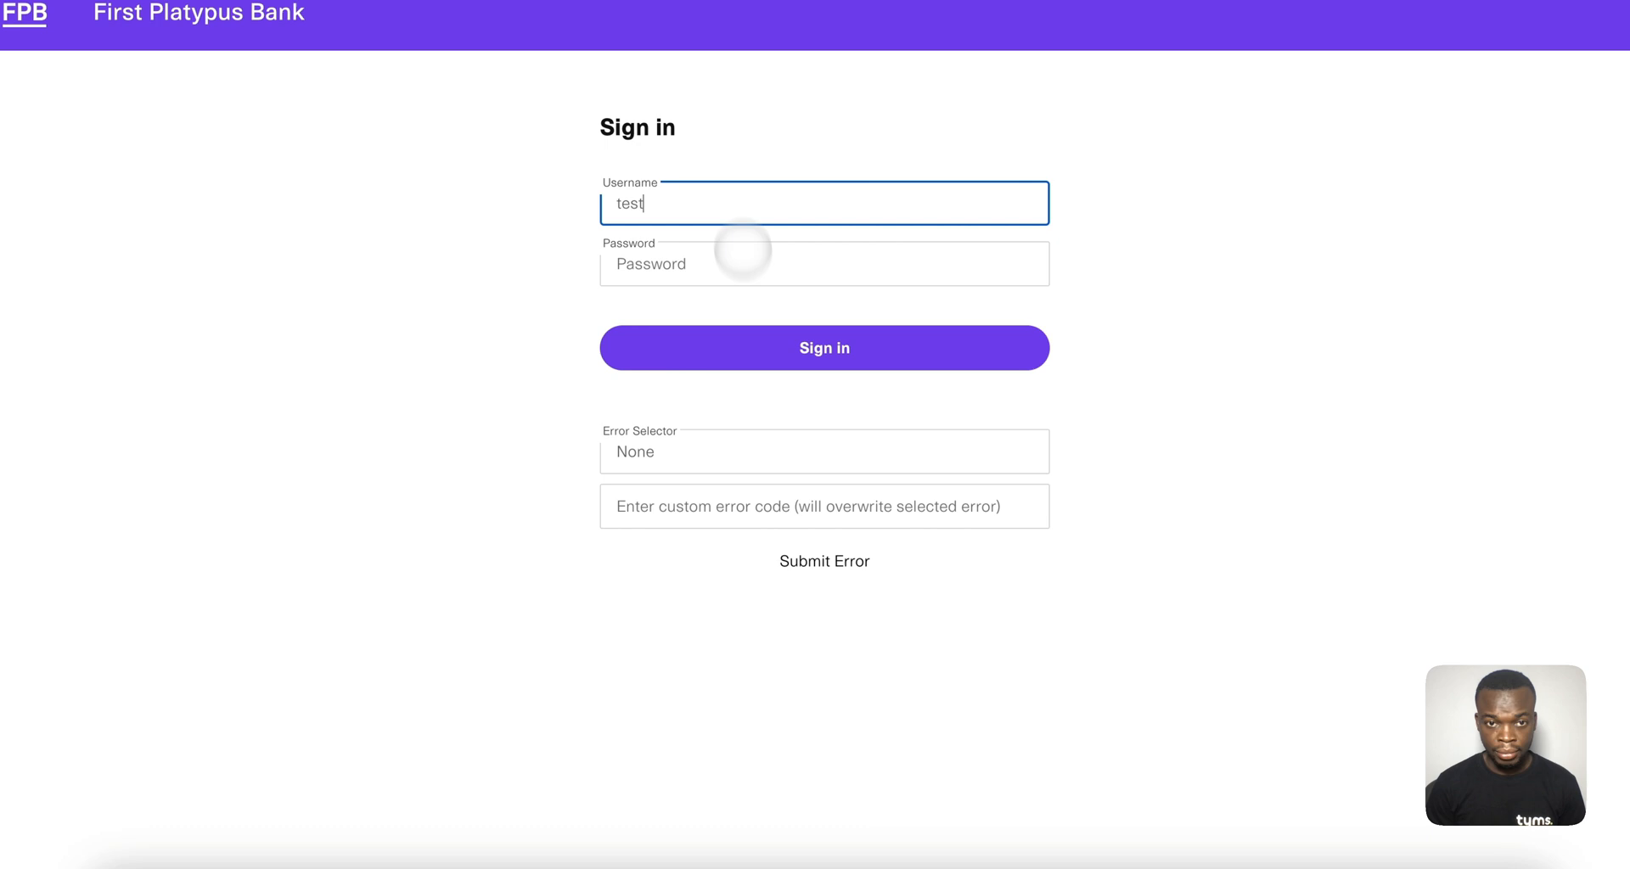
pyautogui.click(824, 347)
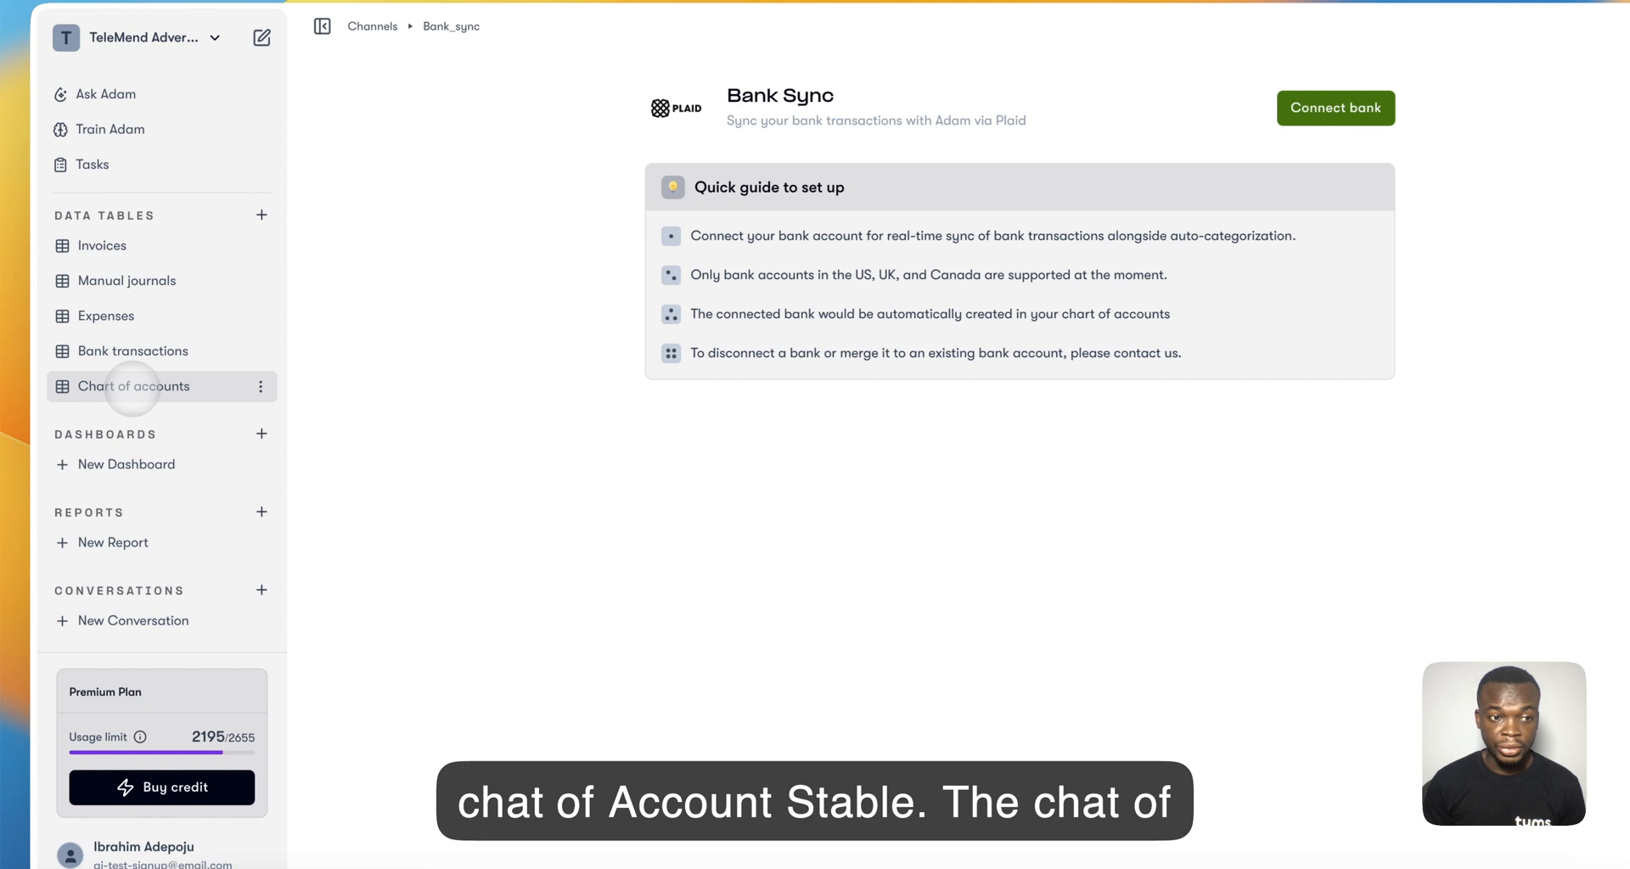
# Filter the chart of accounts to type Assets, subtype Bank
pyautogui.click(133, 385)
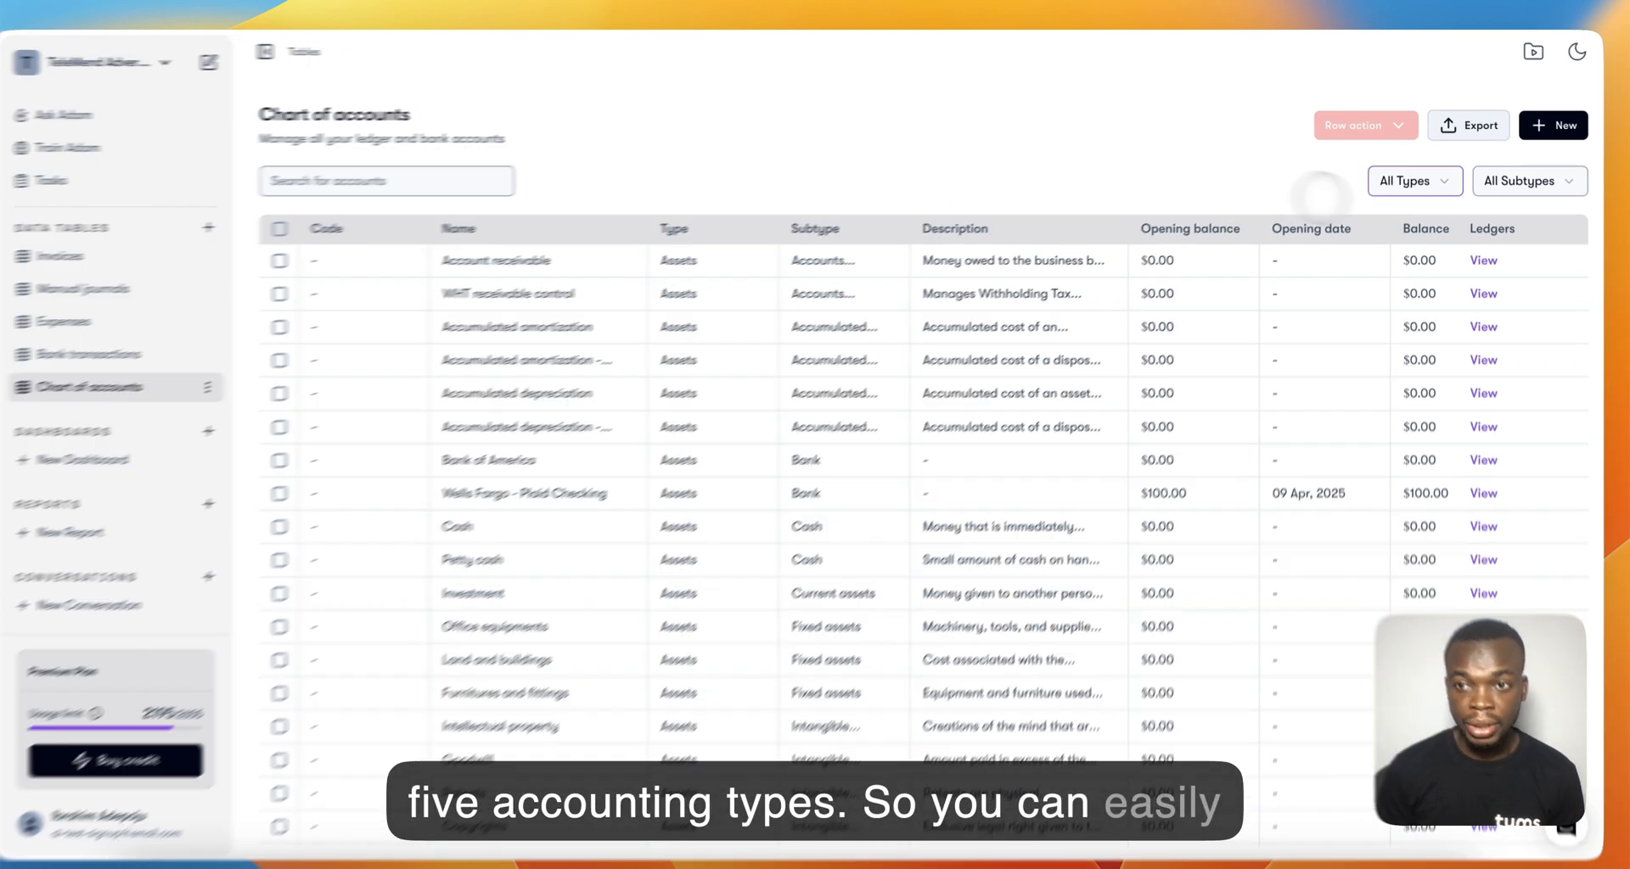
pyautogui.click(1415, 181)
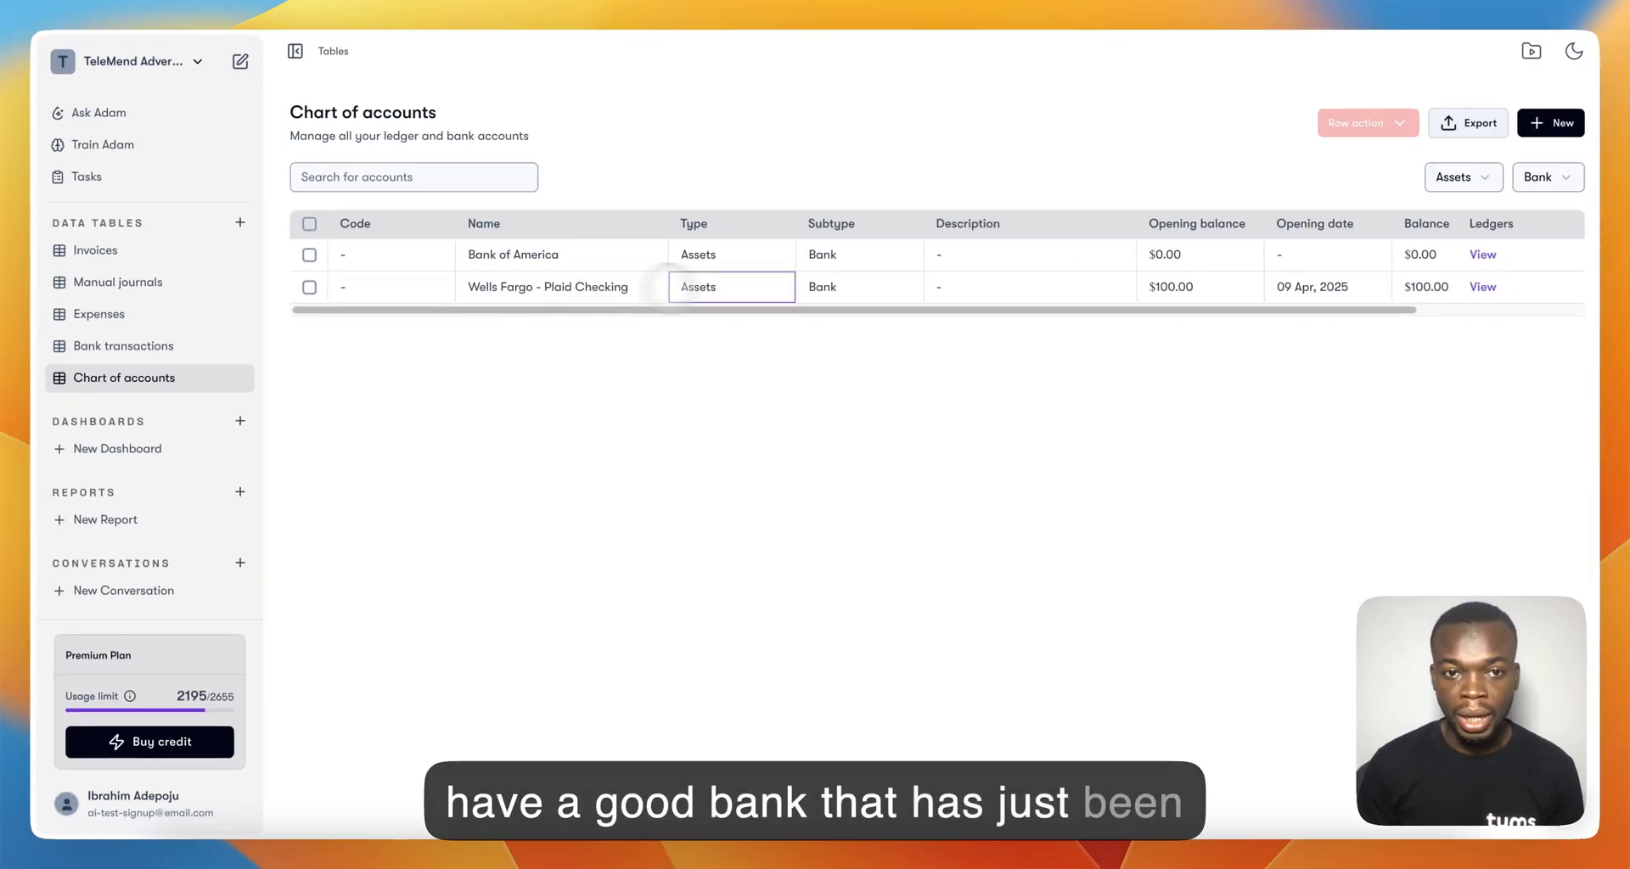
pyautogui.click(1198, 287)
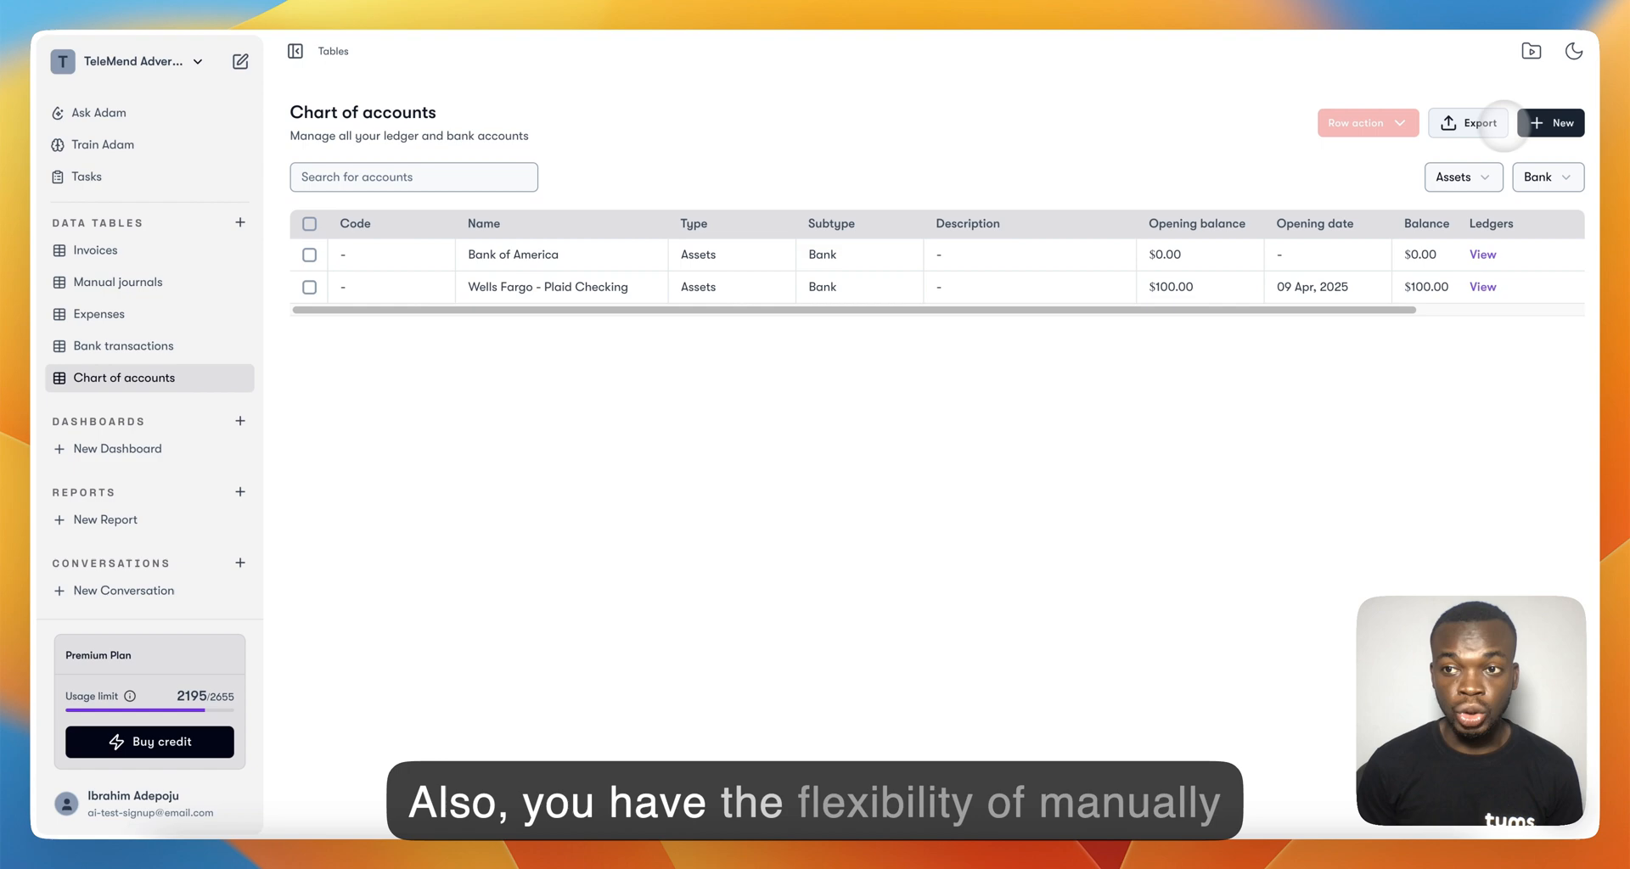
# Create the bank account 'The State Based Bank' by sending a written prompt
pyautogui.click(1551, 124)
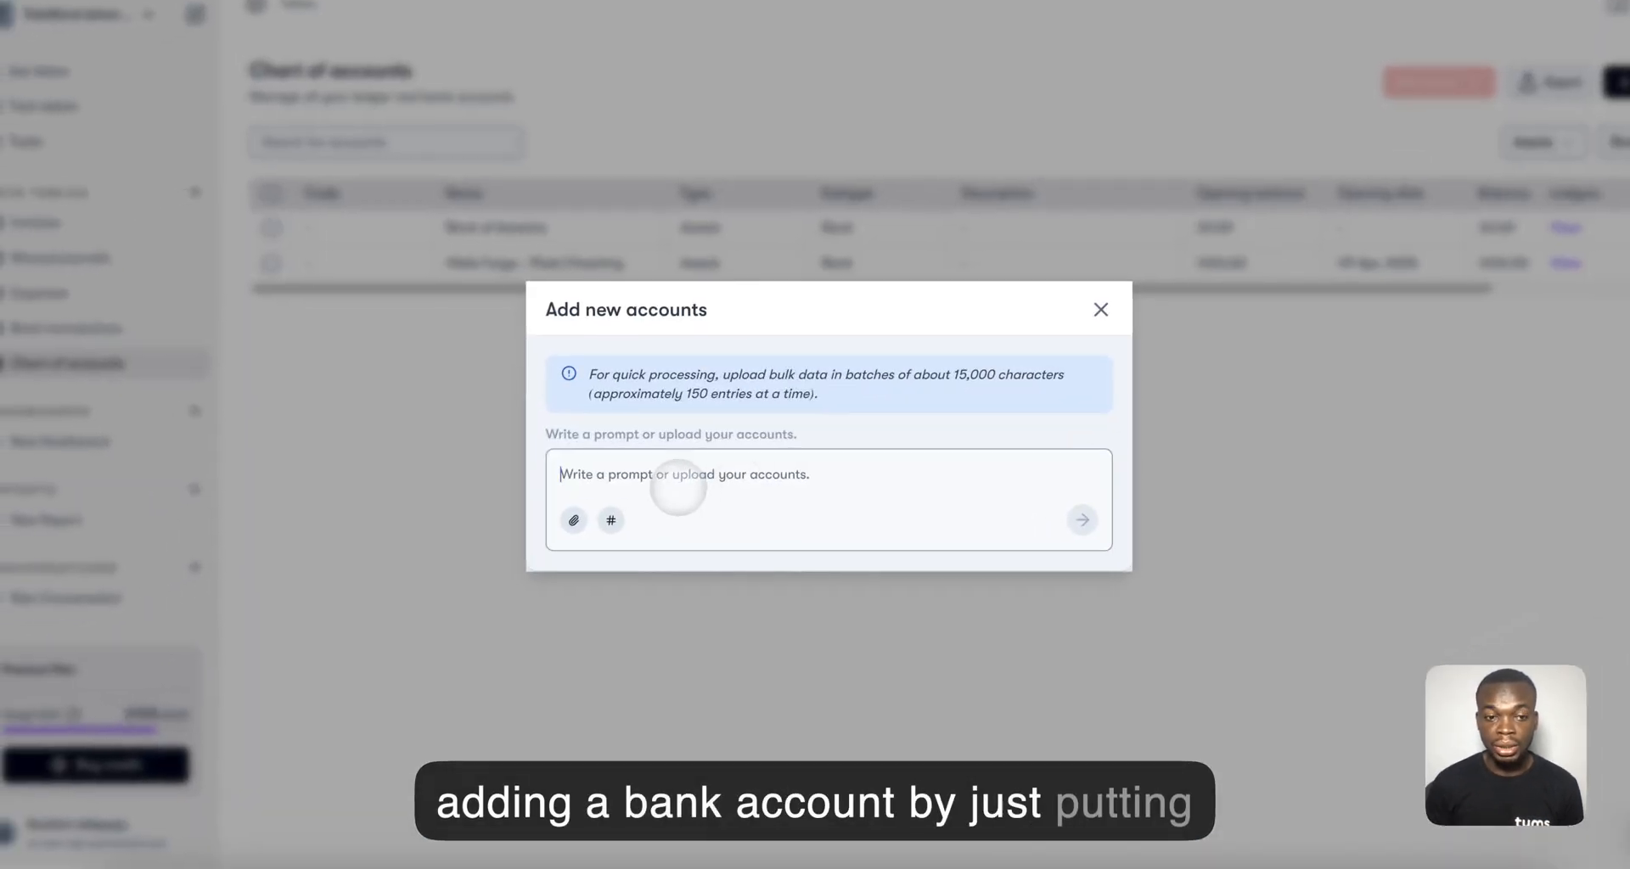
pyautogui.write('Create a new bank account called The')
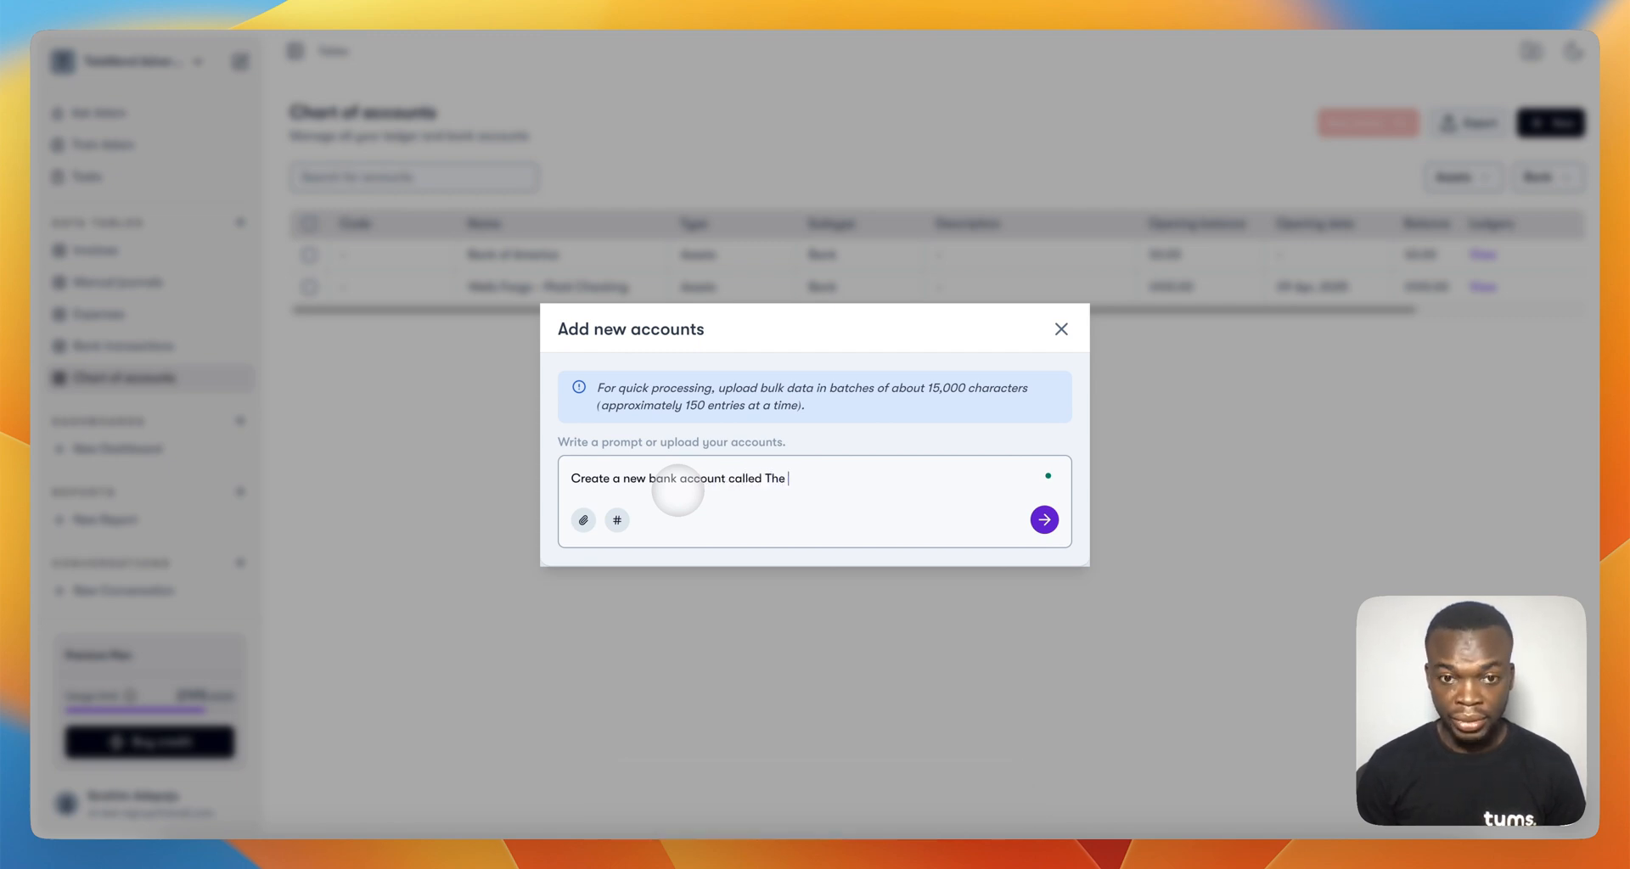
pyautogui.write('State Based Bank')
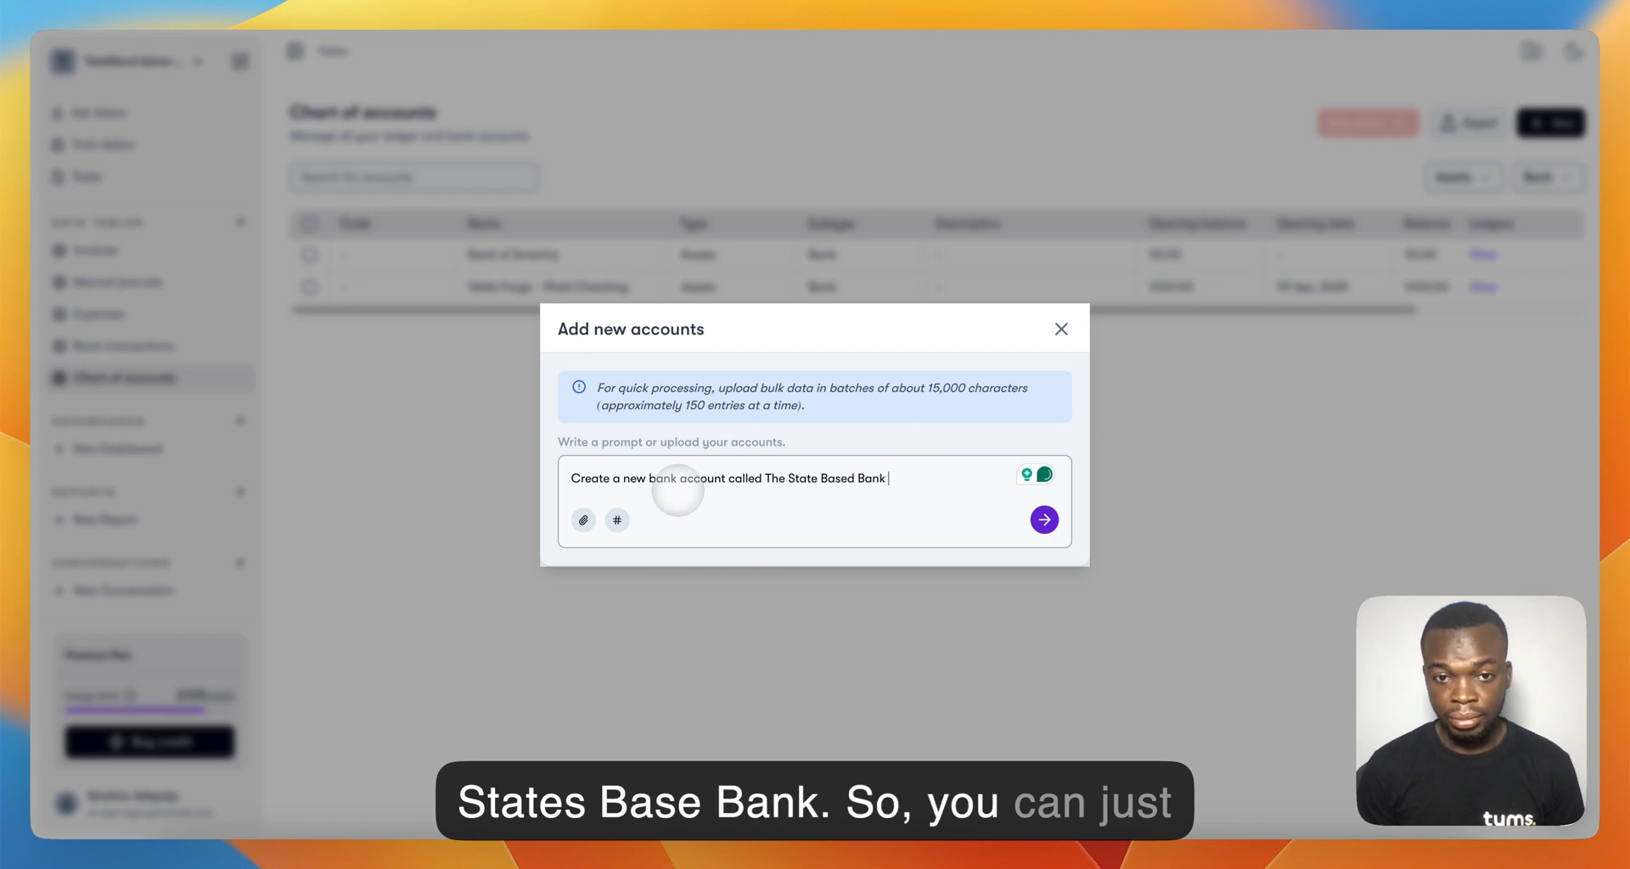
pyautogui.click(1044, 519)
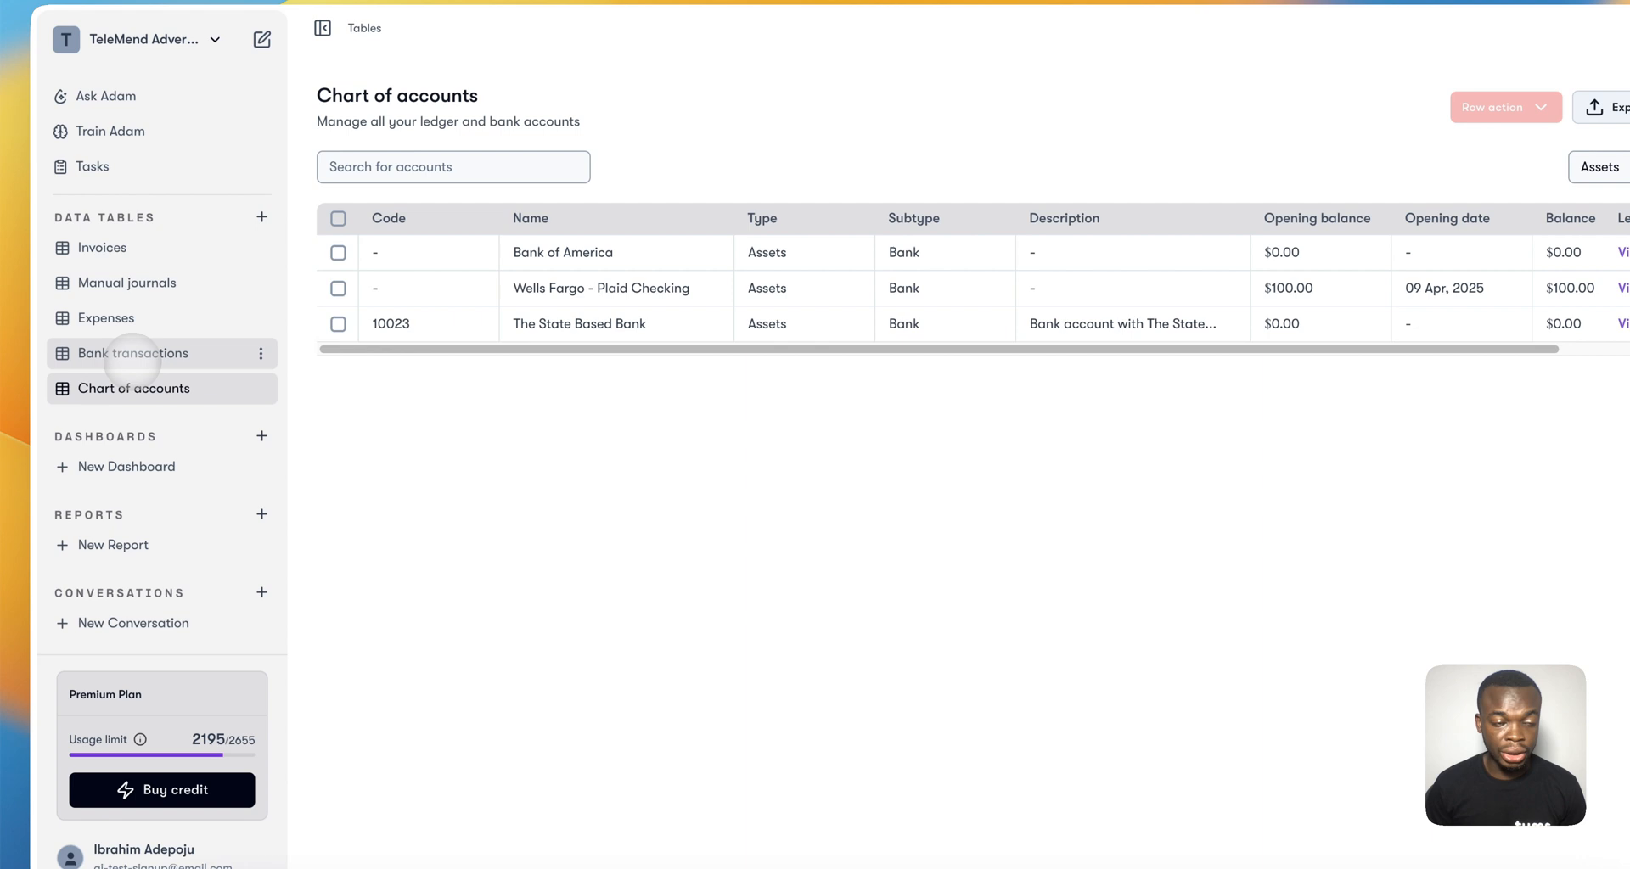
# Import the Chase Business Bank PDF into Bank transactions with a capture-and-categorize prompt
pyautogui.click(133, 352)
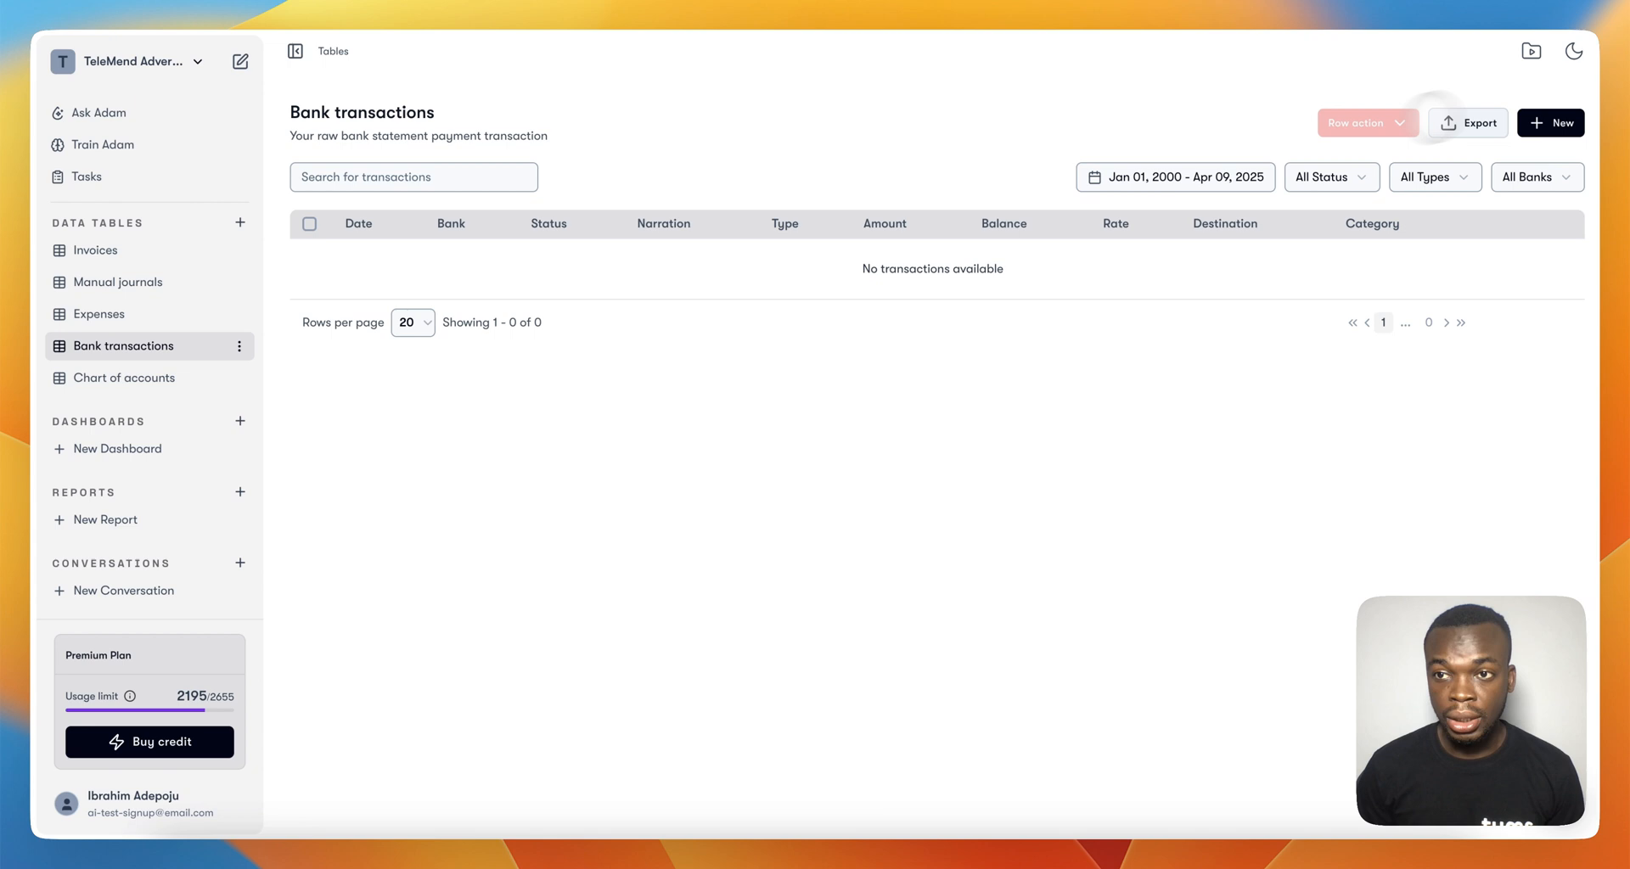
pyautogui.click(1550, 123)
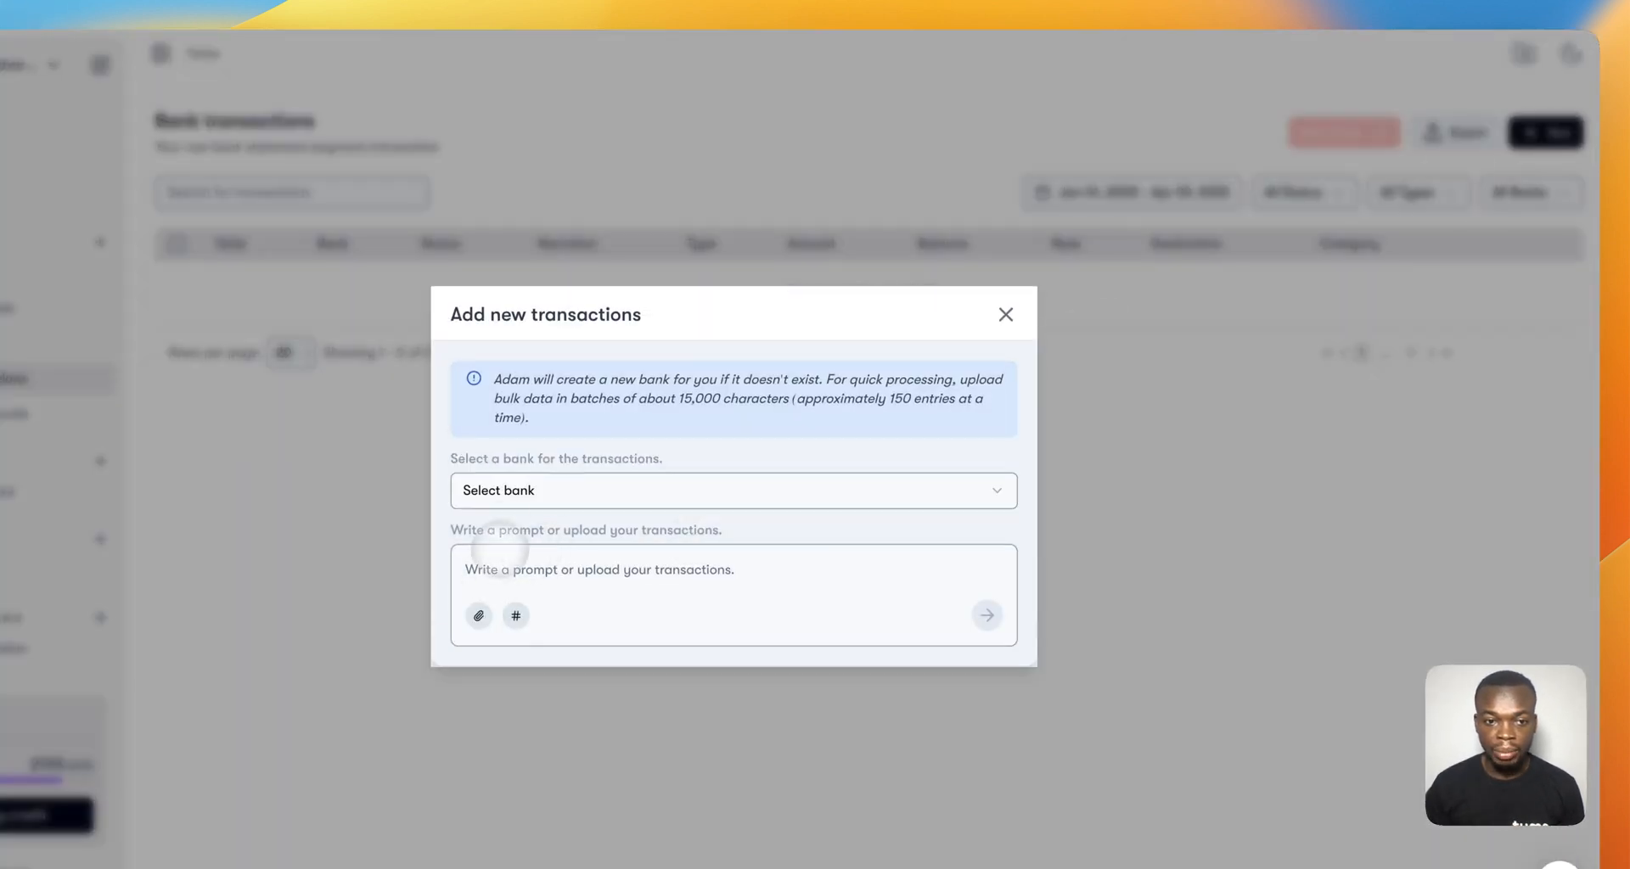
pyautogui.click(732, 491)
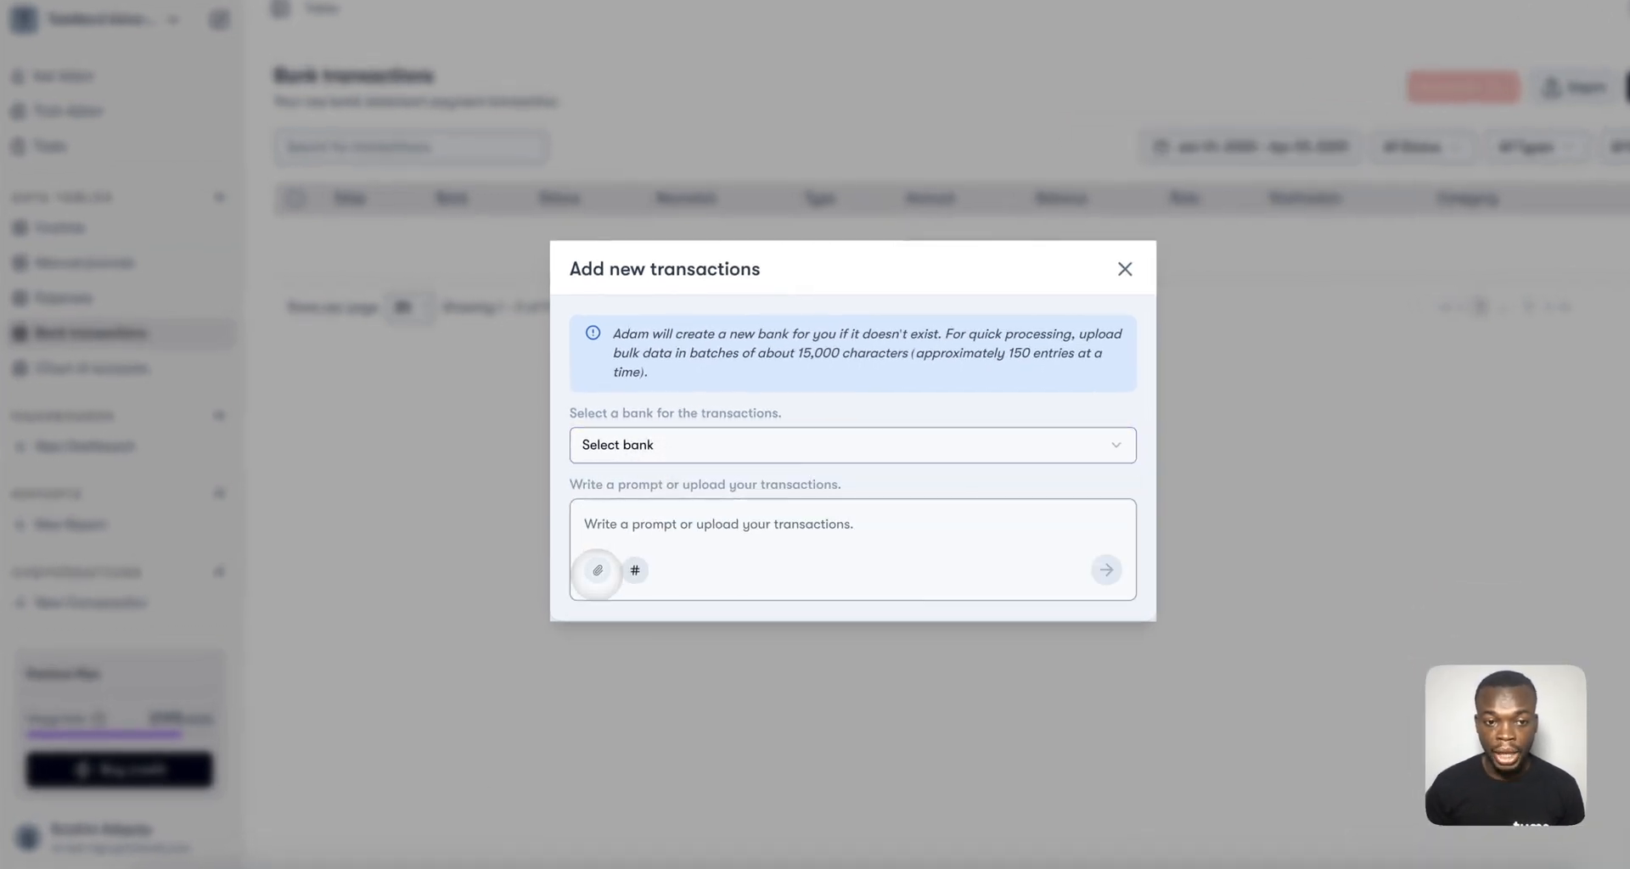
pyautogui.click(597, 570)
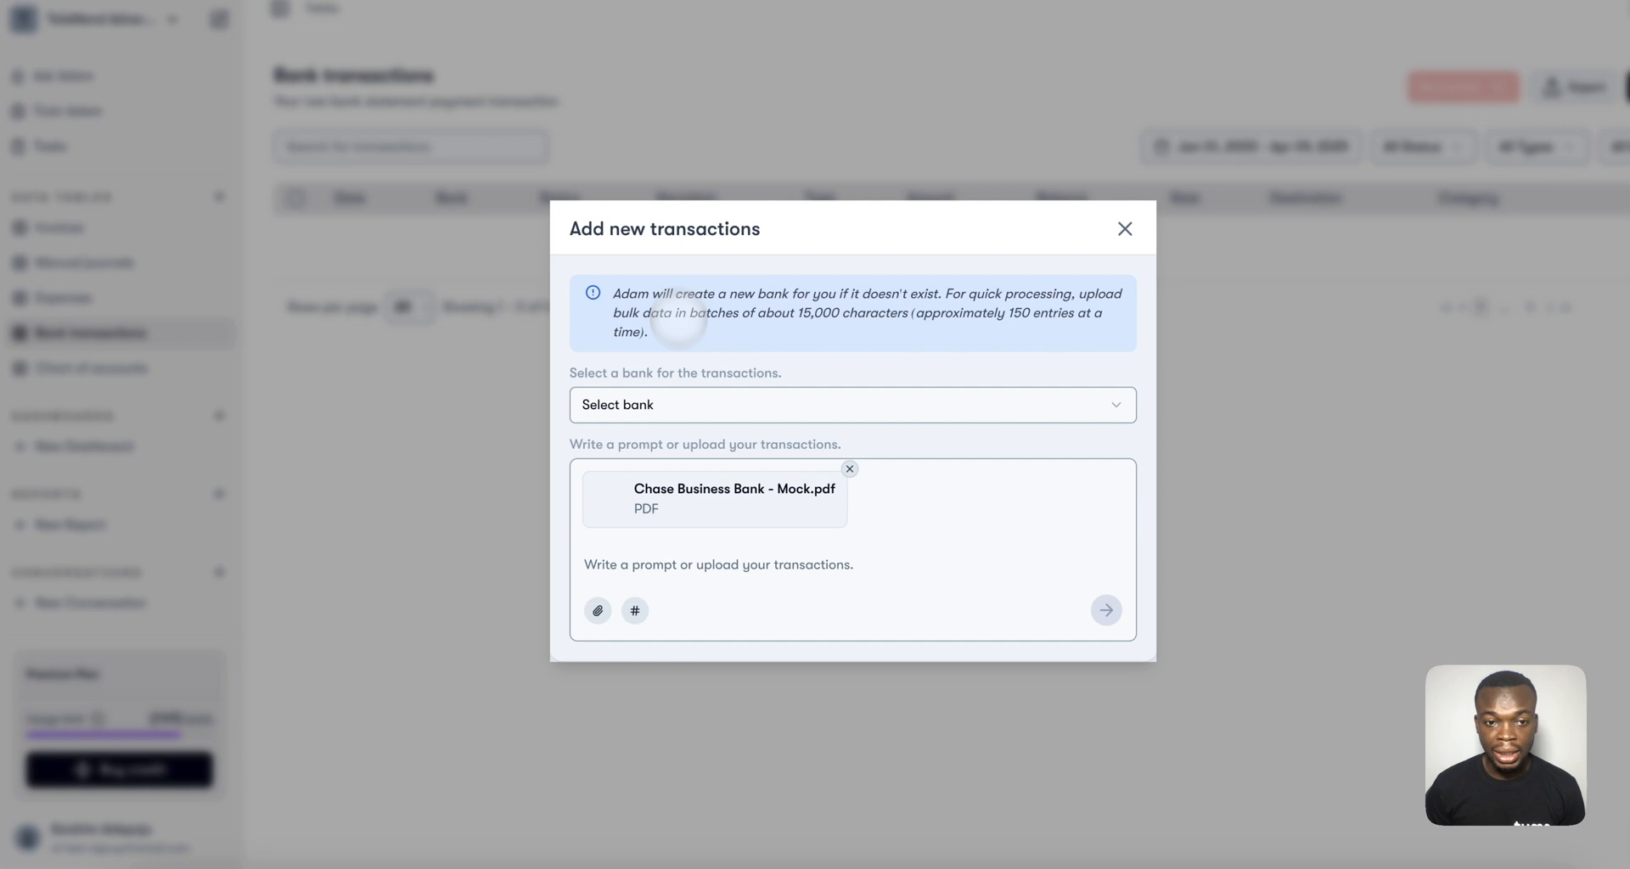
pyautogui.click(717, 565)
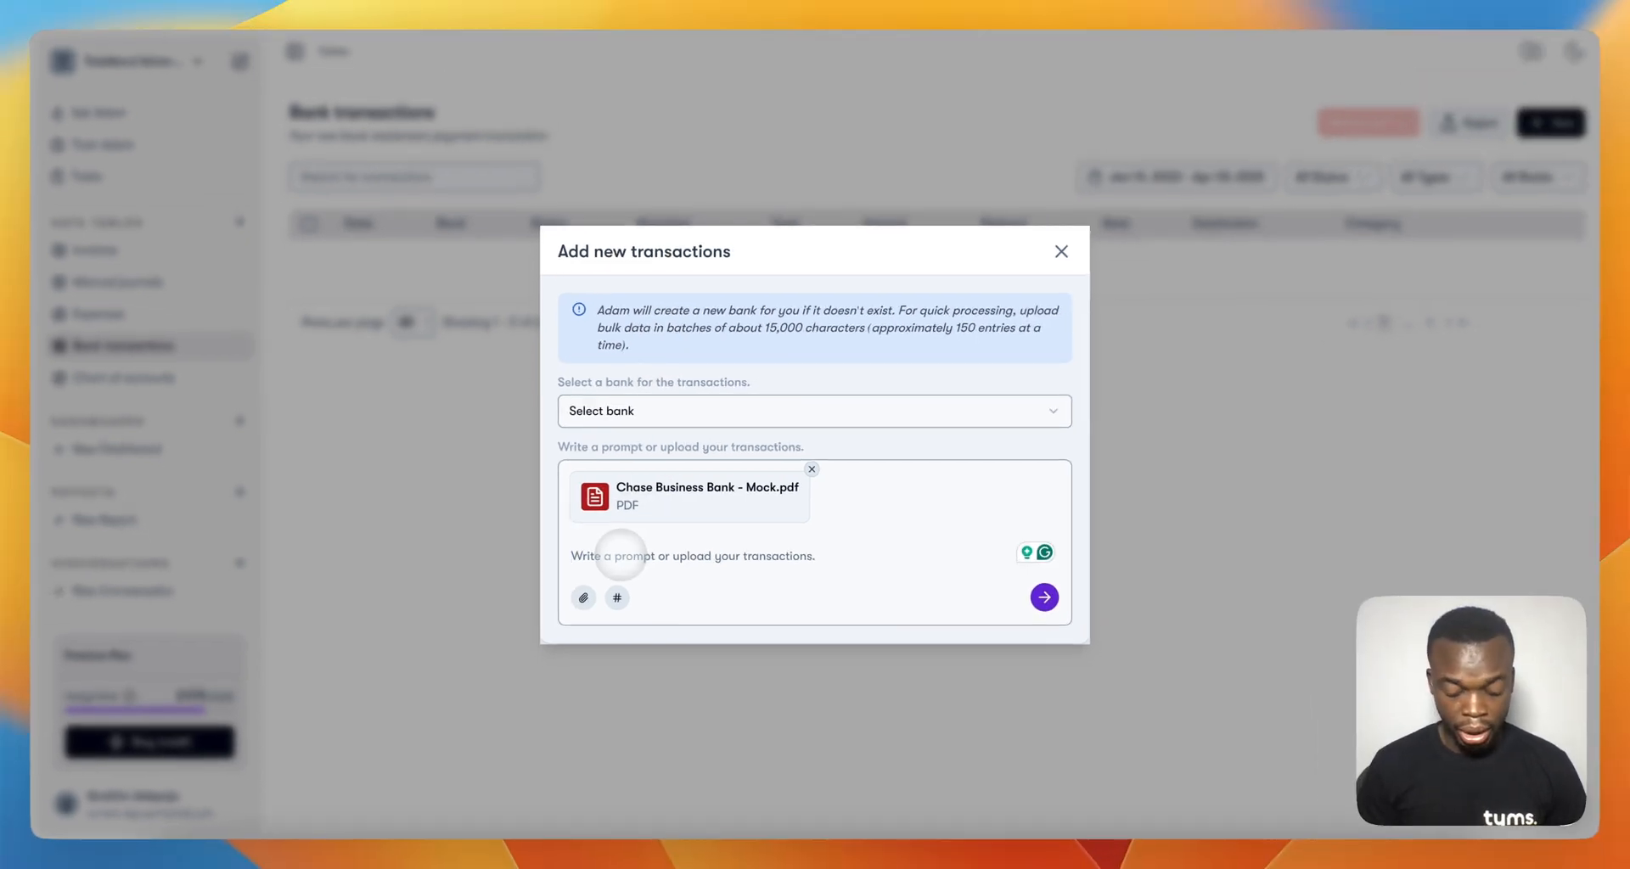
pyautogui.write('Capture all the')
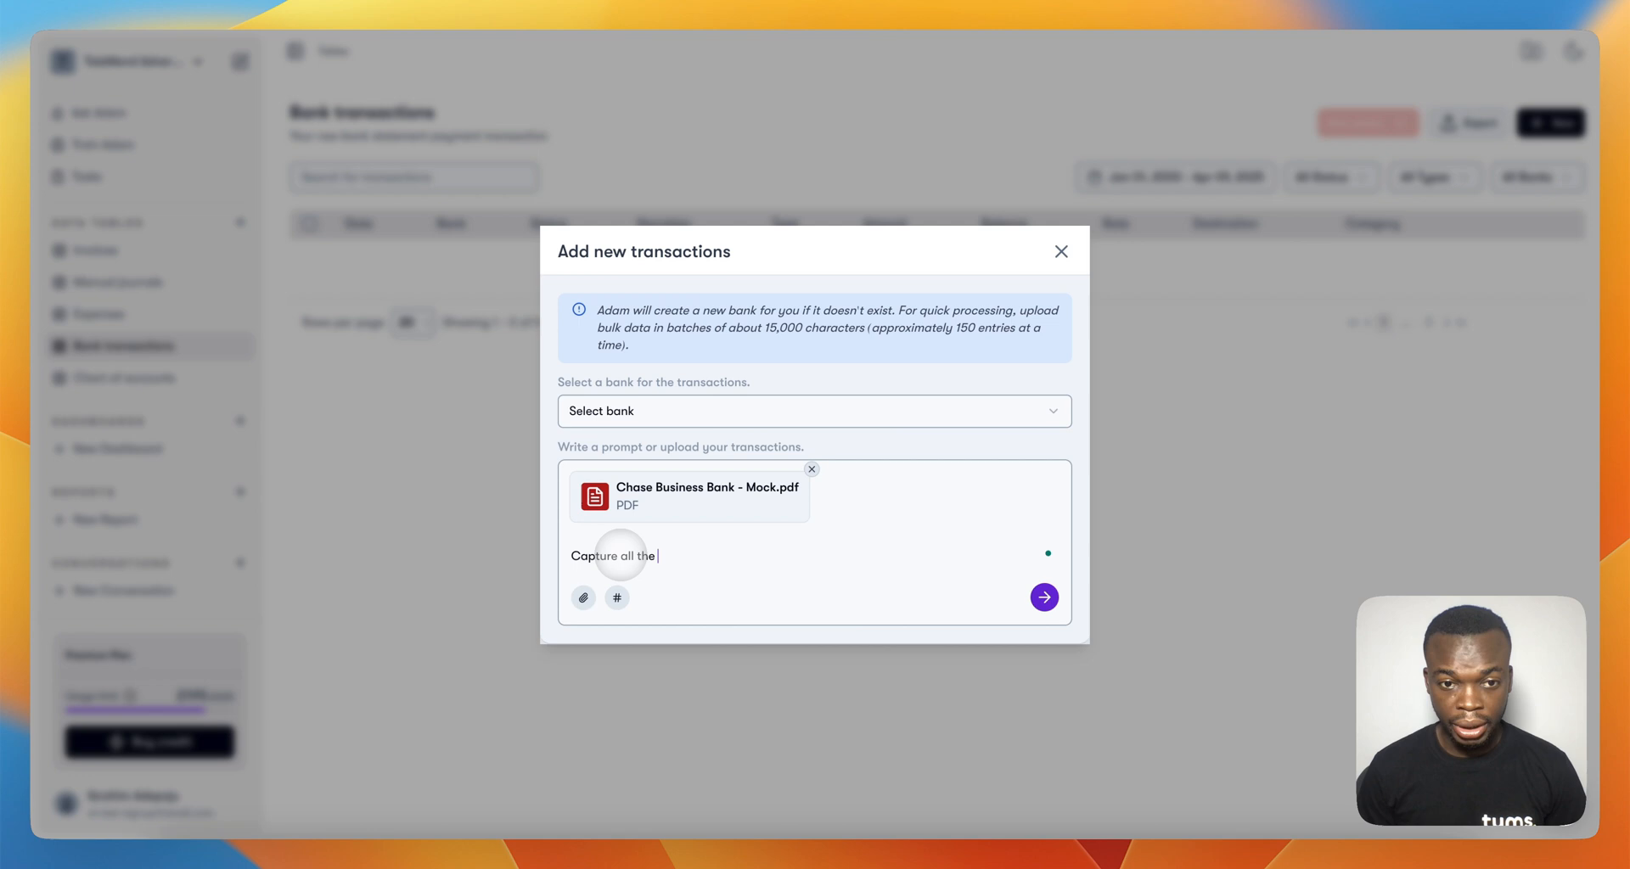
pyautogui.write('transactions a')
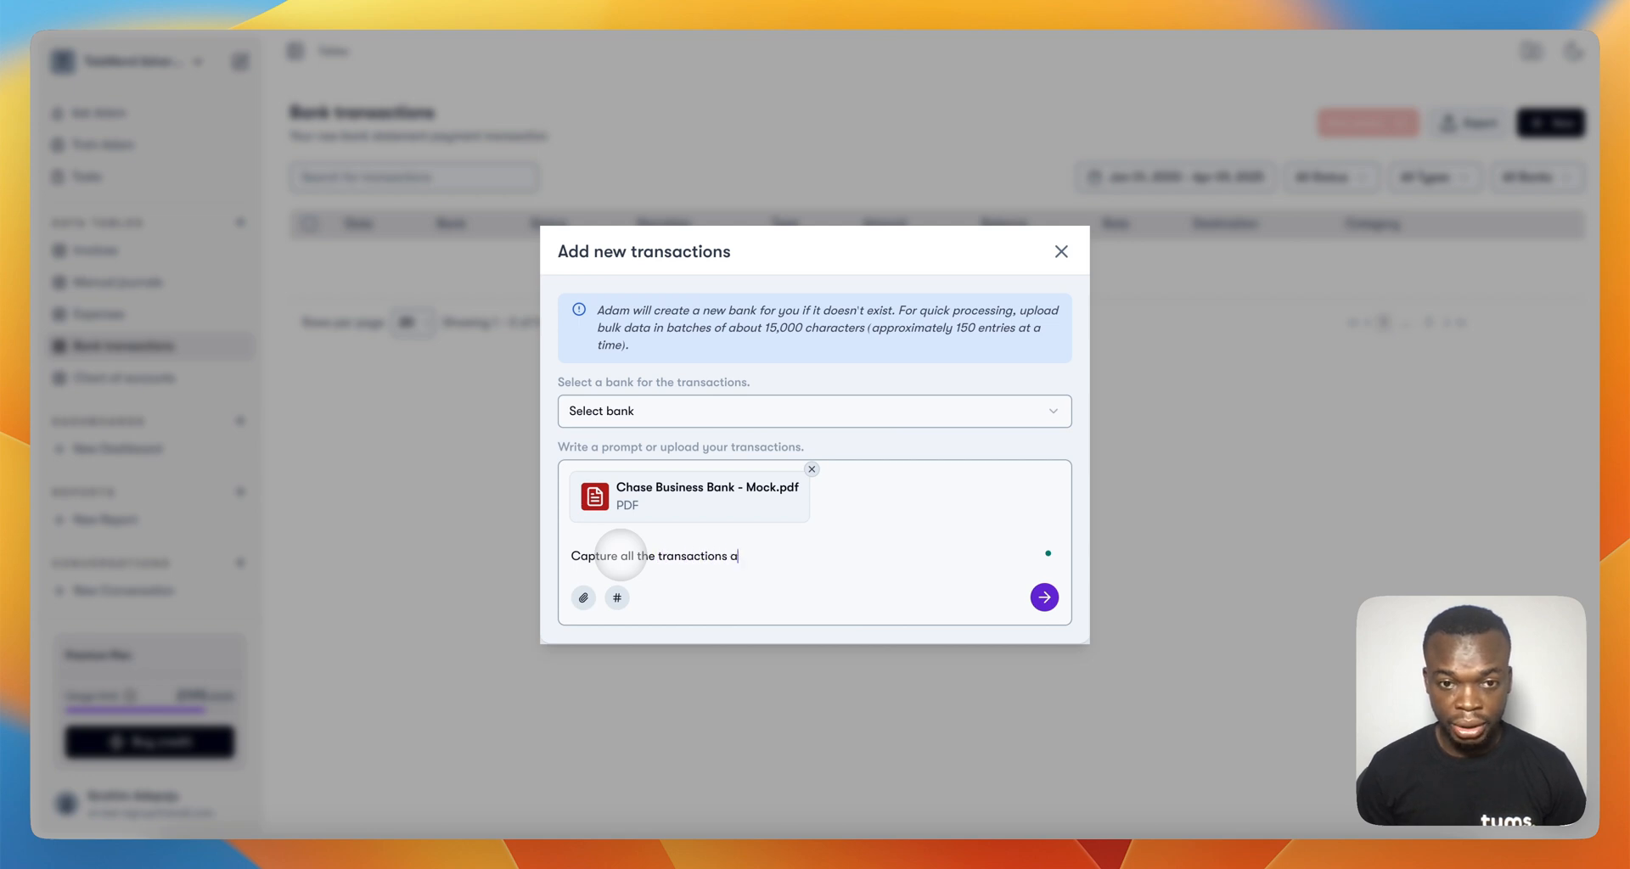
pyautogui.write('nd effectively categorize them for me.')
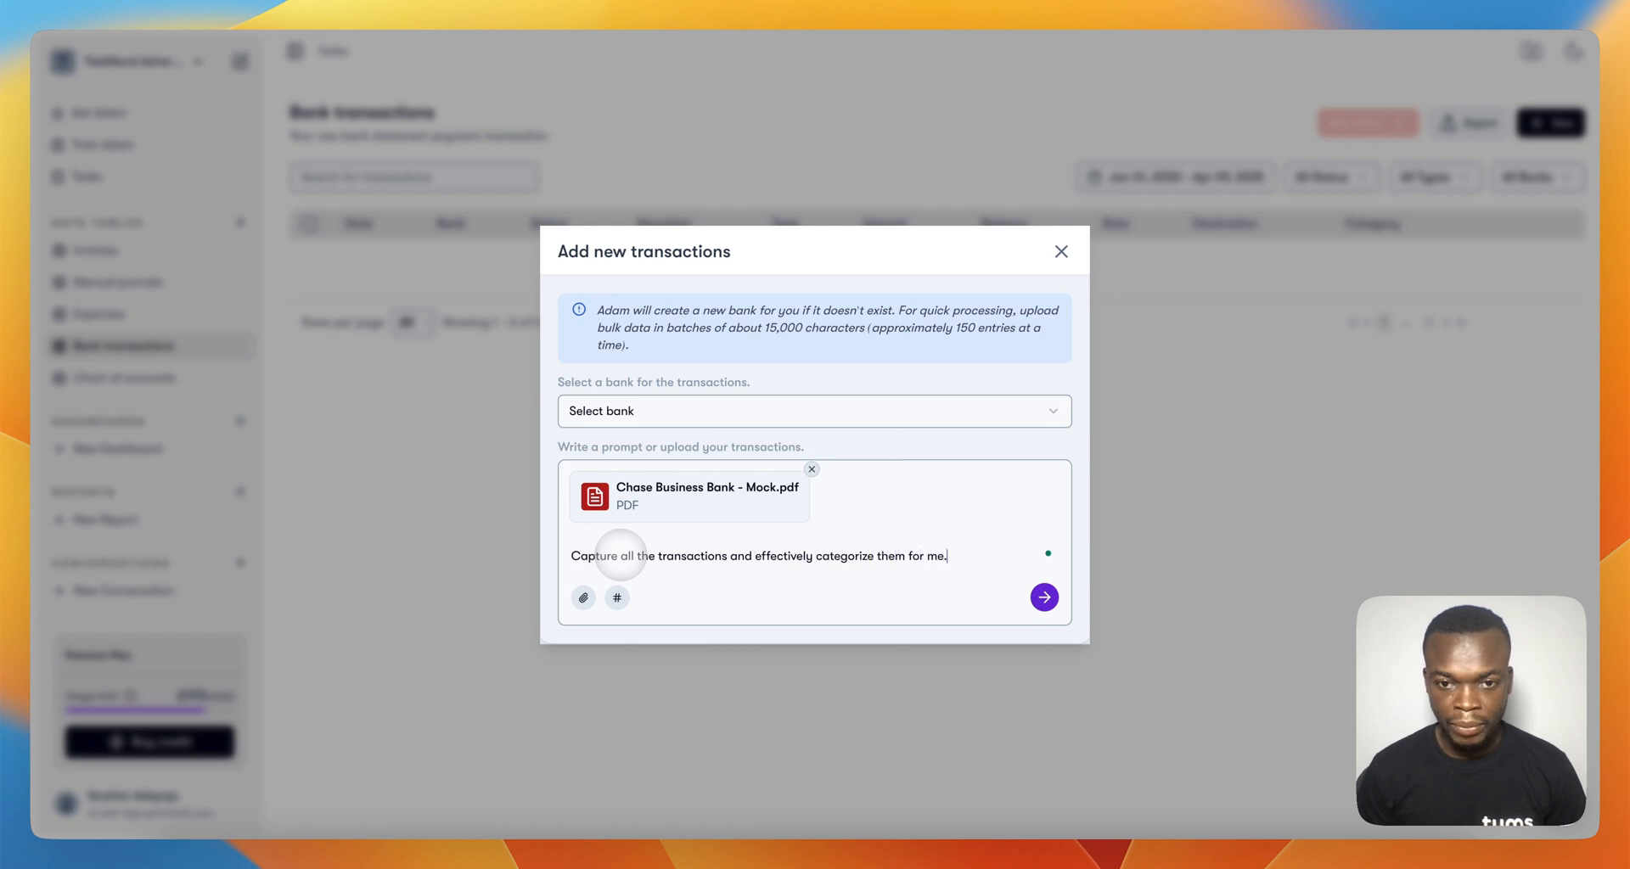
pyautogui.click(1042, 597)
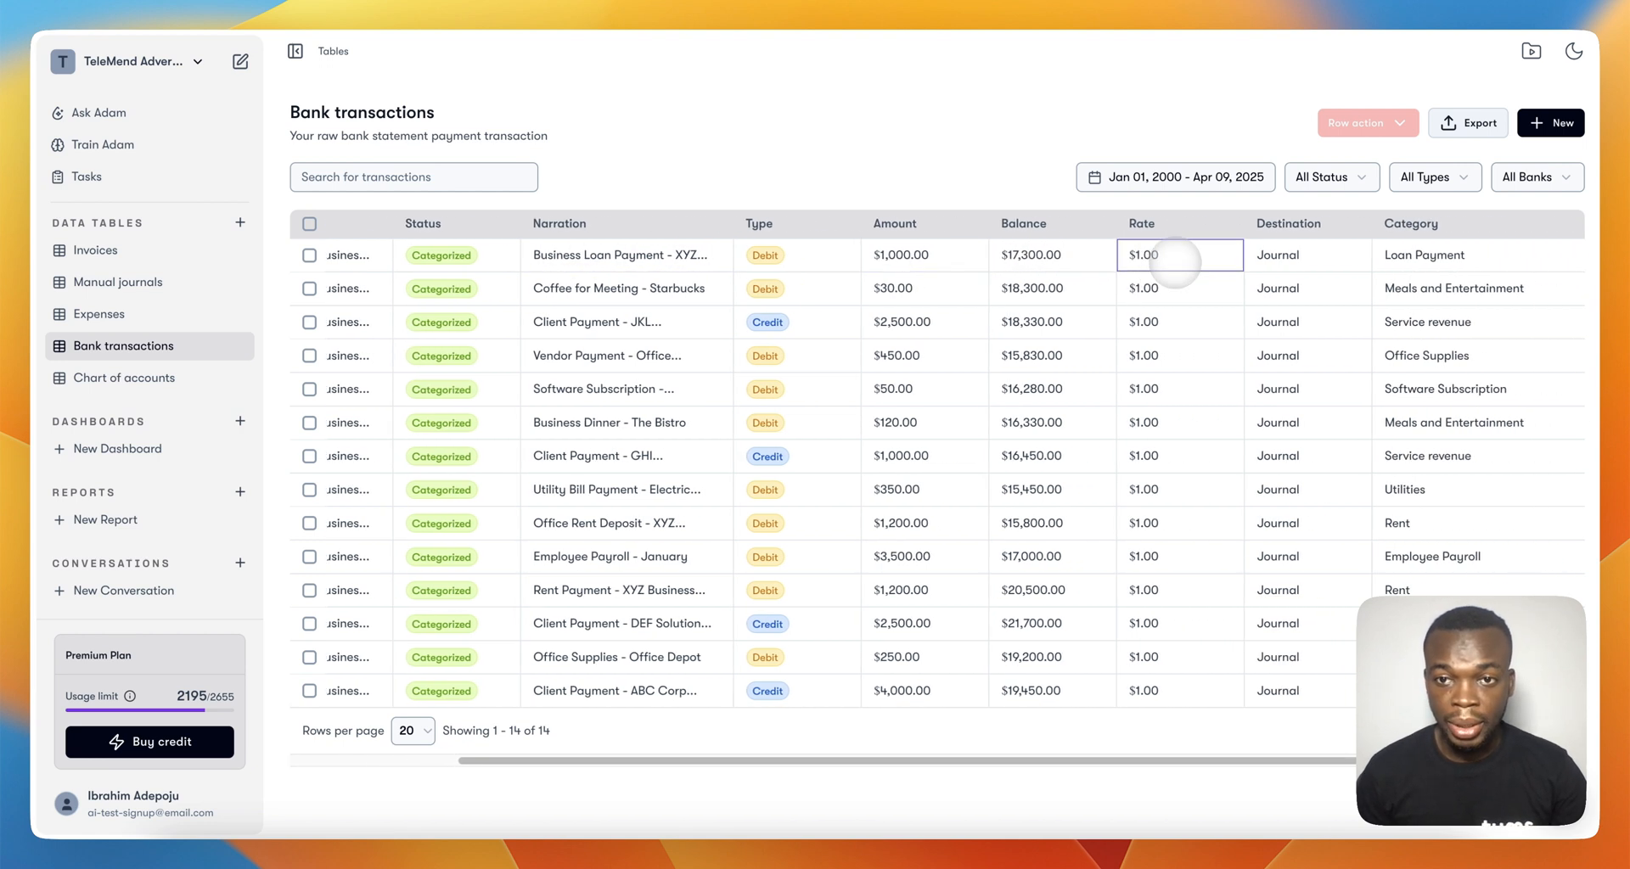
pyautogui.click(1052, 254)
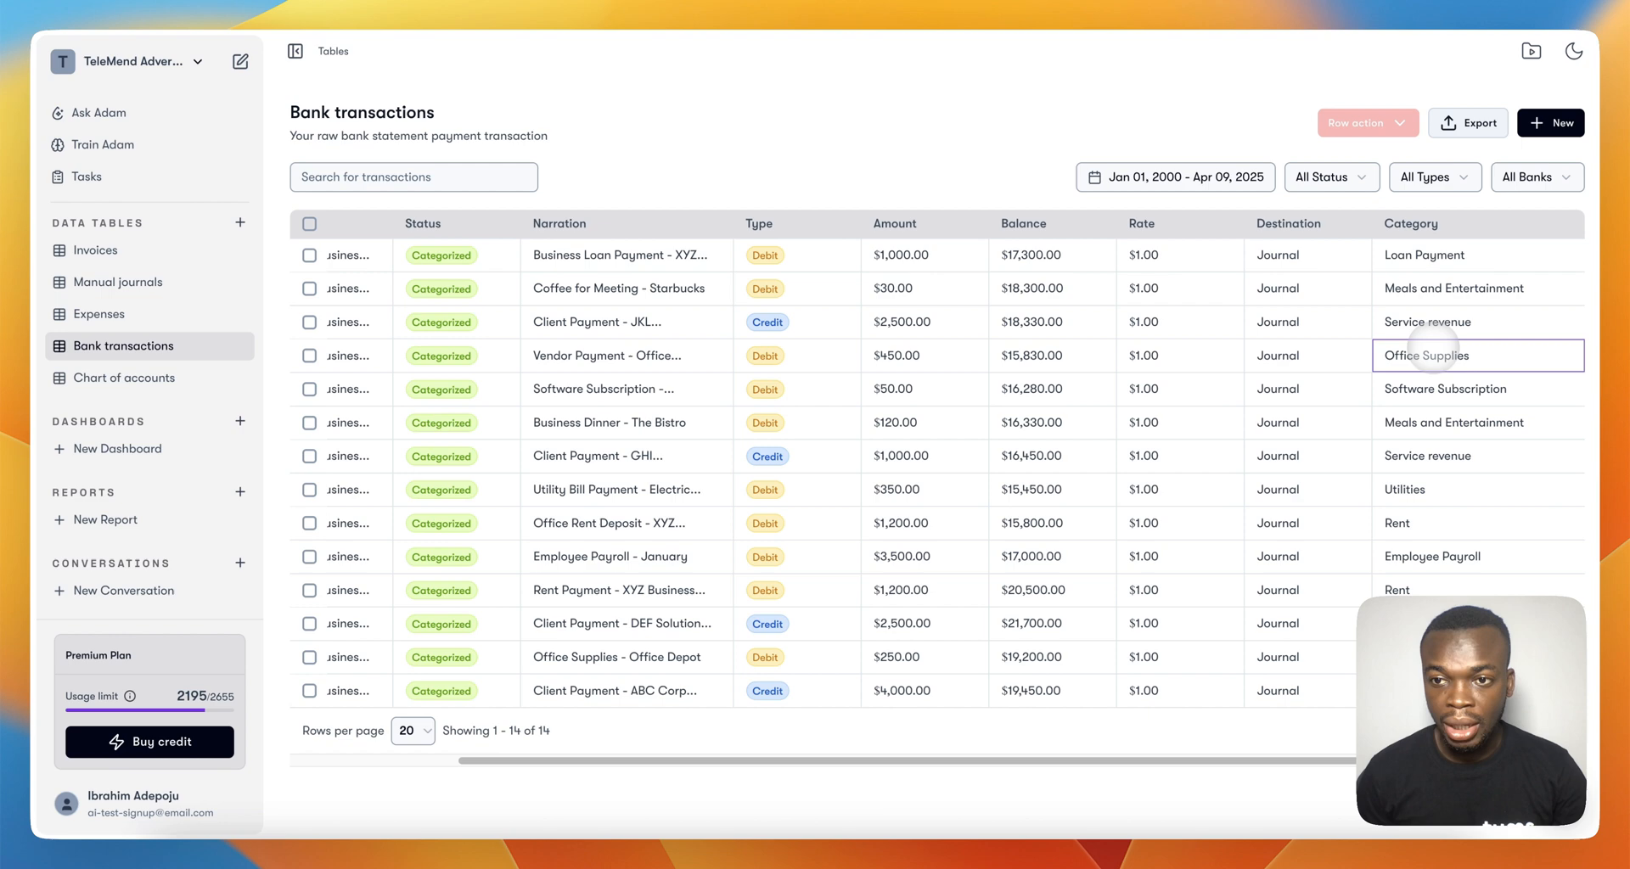
pyautogui.click(1477, 255)
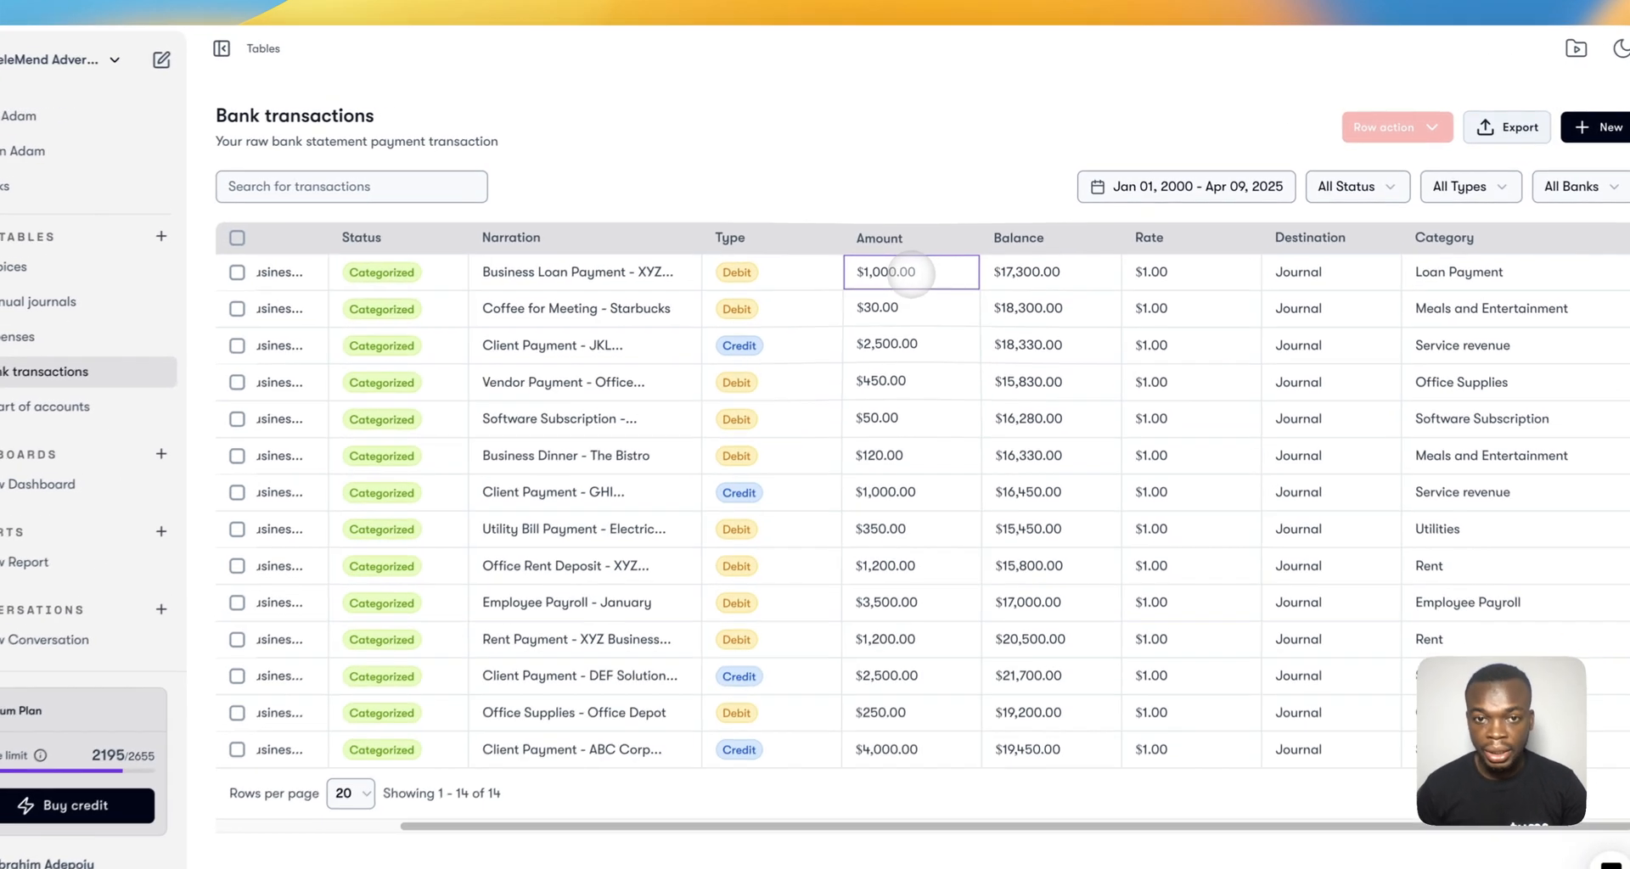
pyautogui.click(1051, 273)
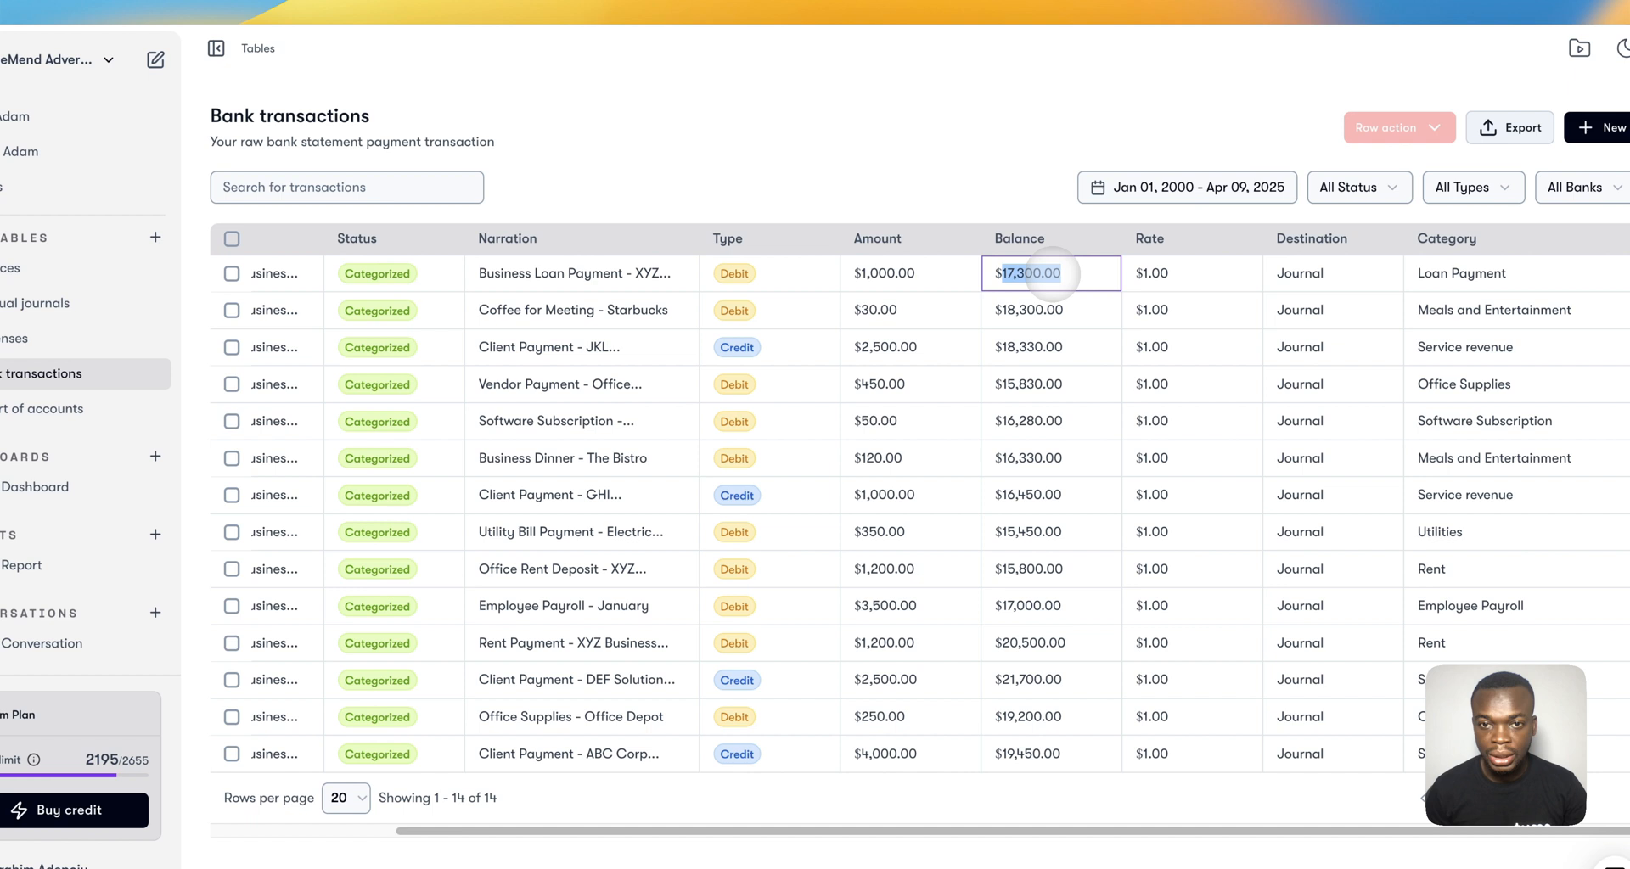
pyautogui.click(769, 272)
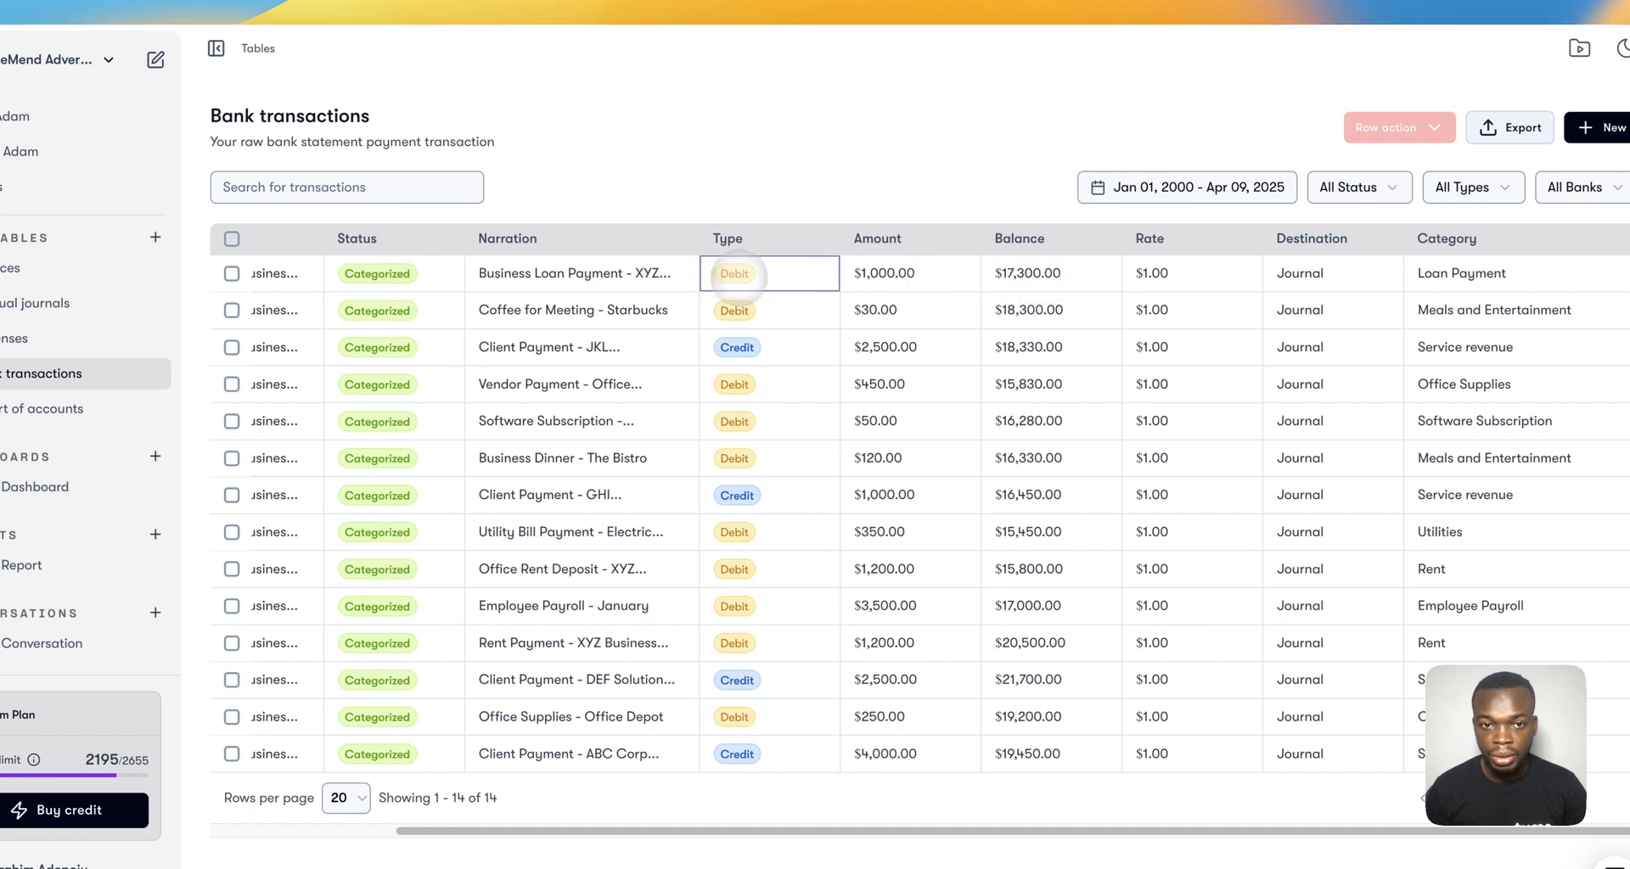
pyautogui.click(732, 273)
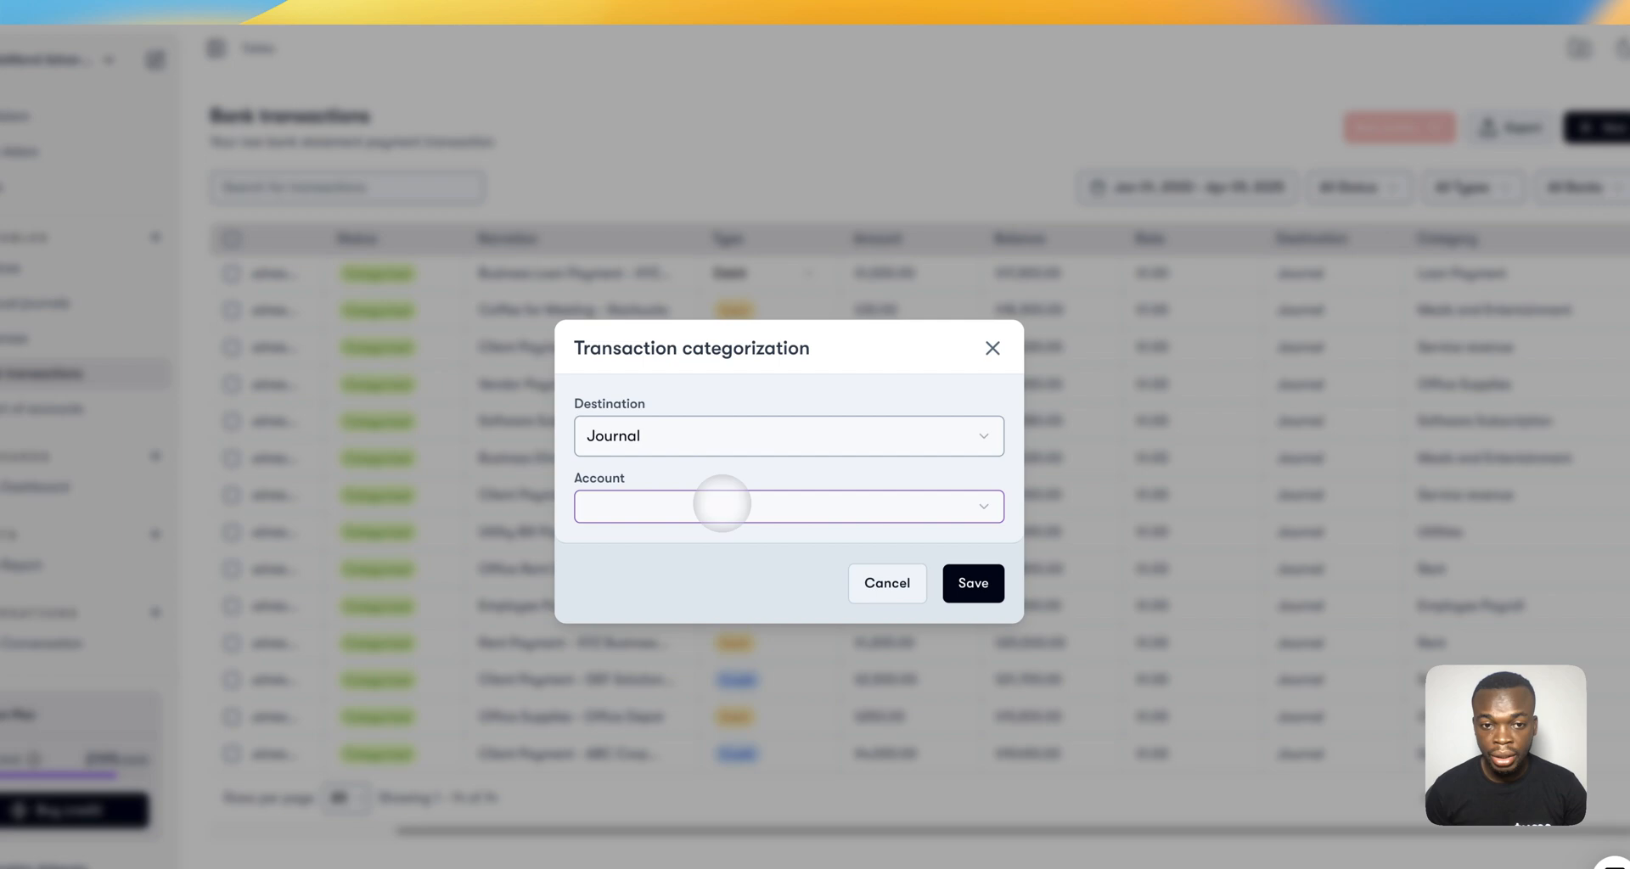
pyautogui.click(787, 507)
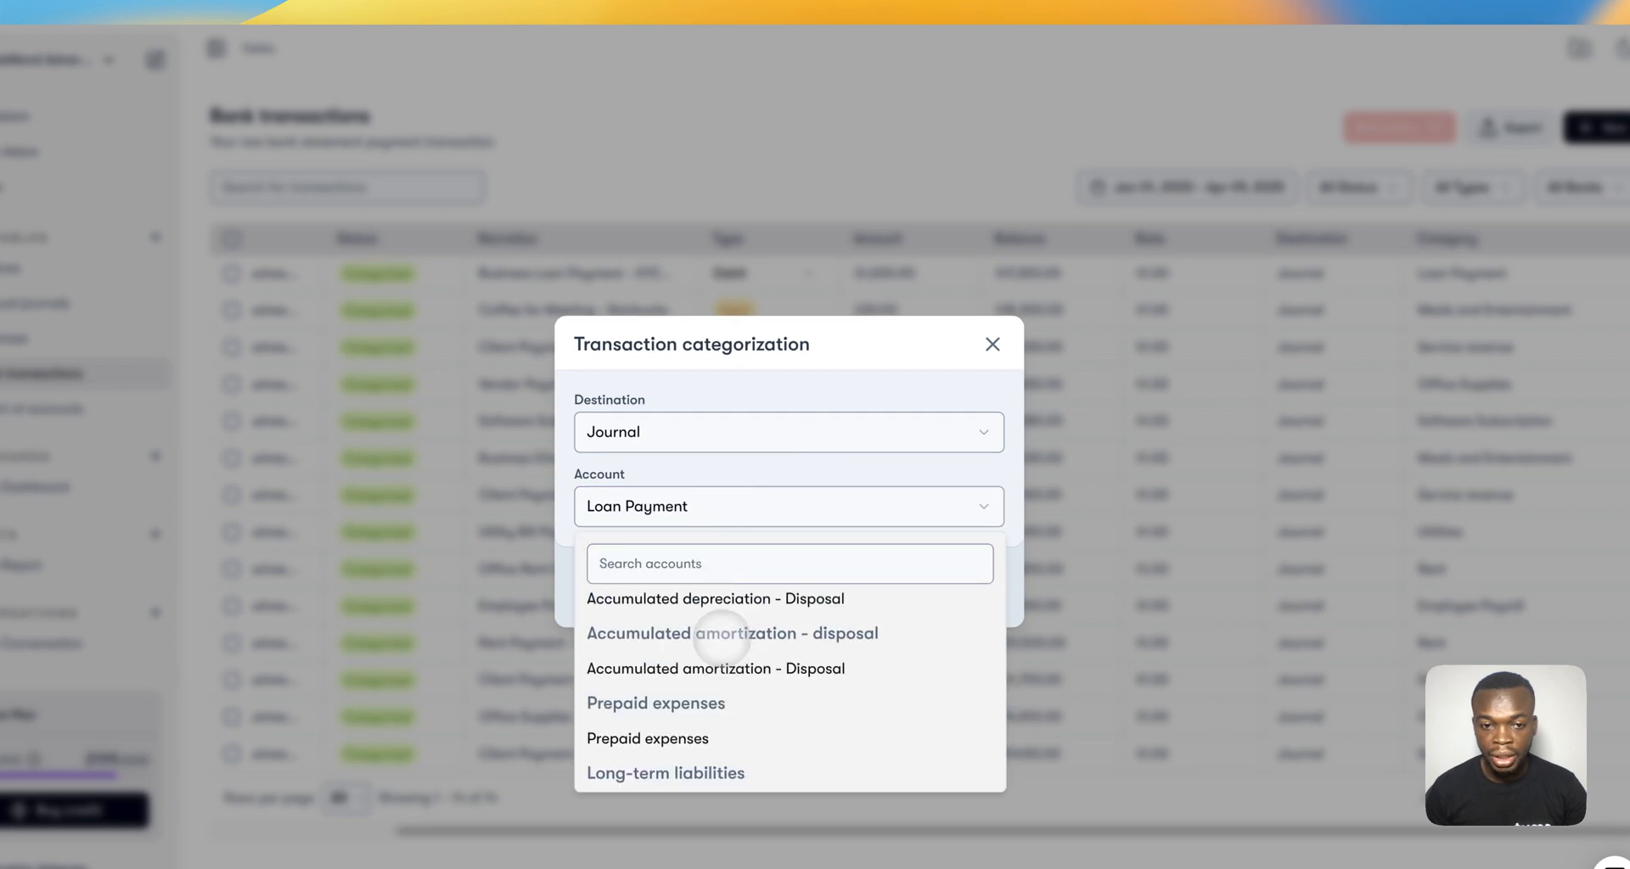
pyautogui.click(991, 344)
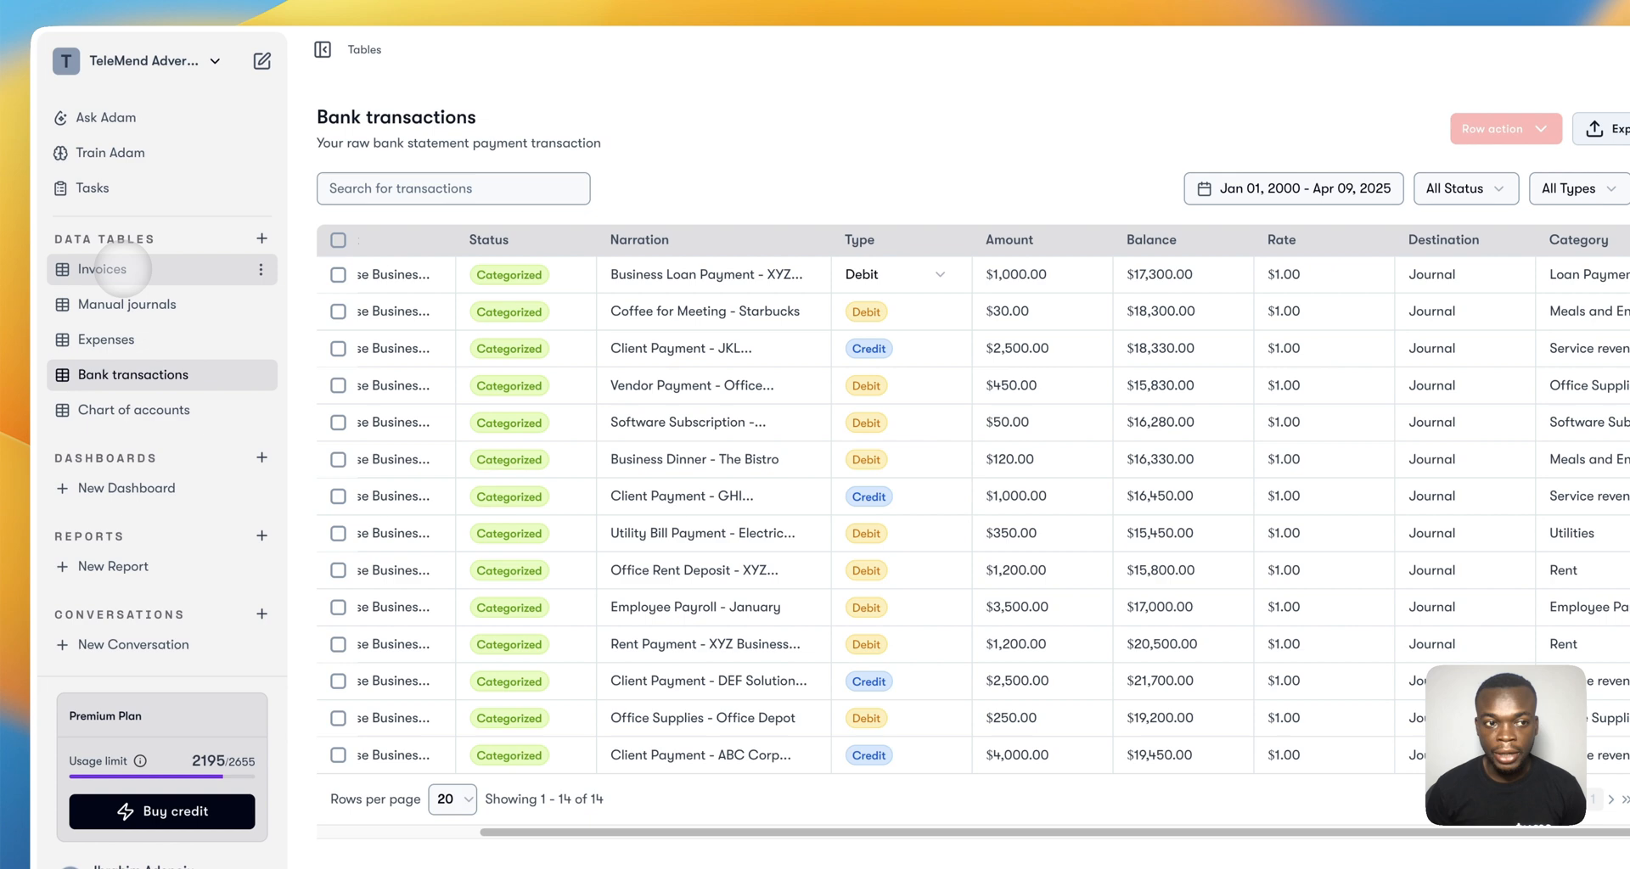
# Prompt an invoice to ABC for $4,000 Digital Marketing Consulting, issued today, due in 14 days
pyautogui.click(102, 269)
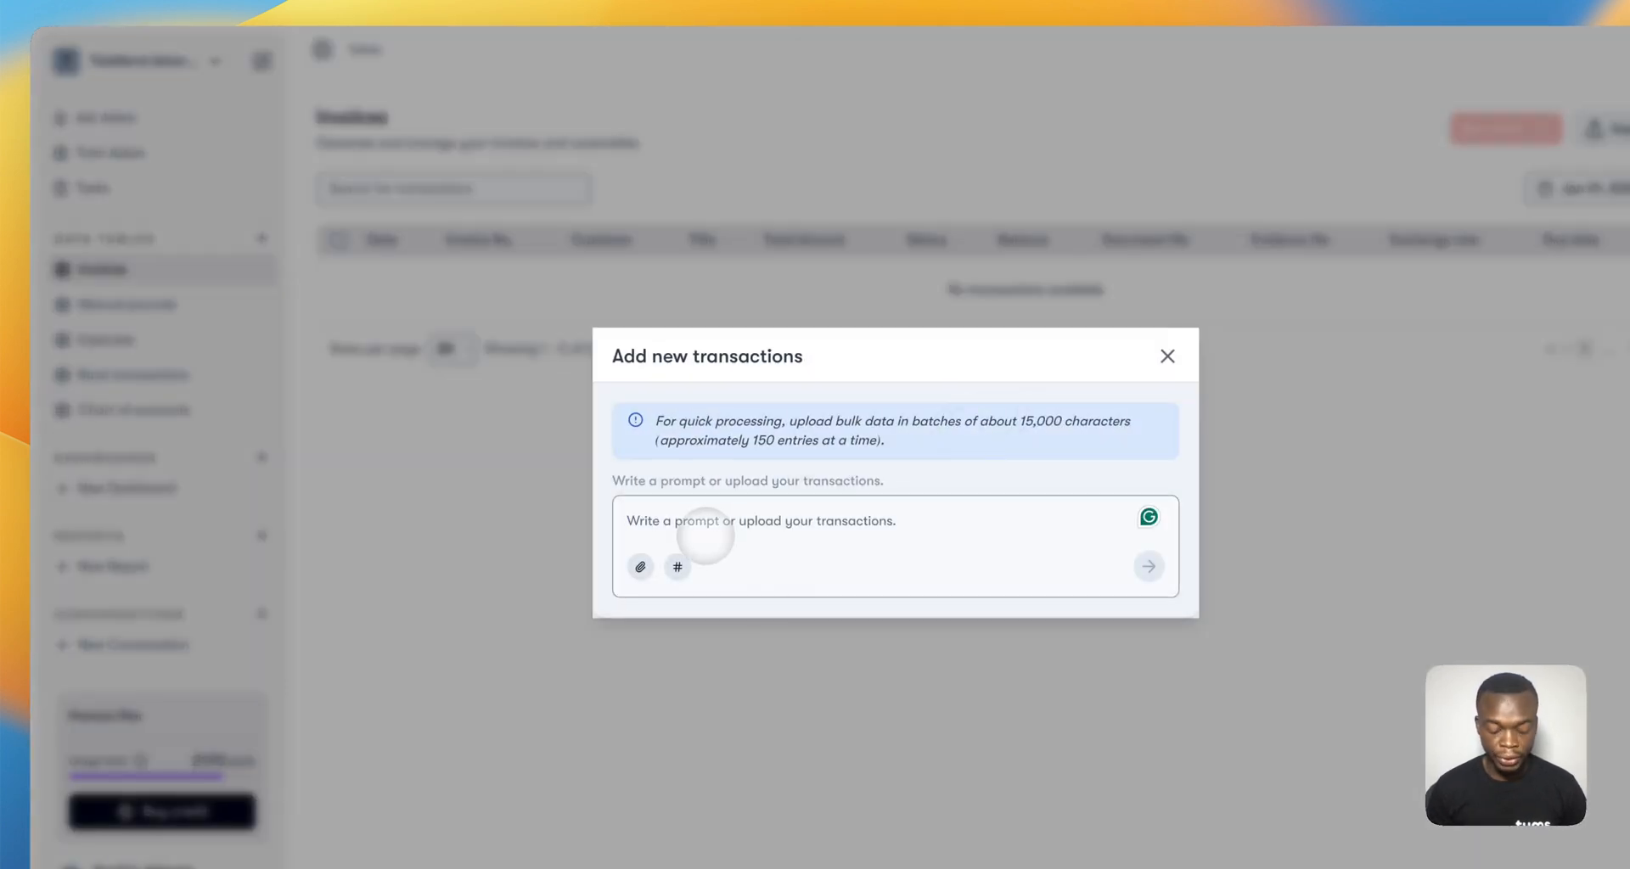
pyautogui.write('Create an invoice for Digital')
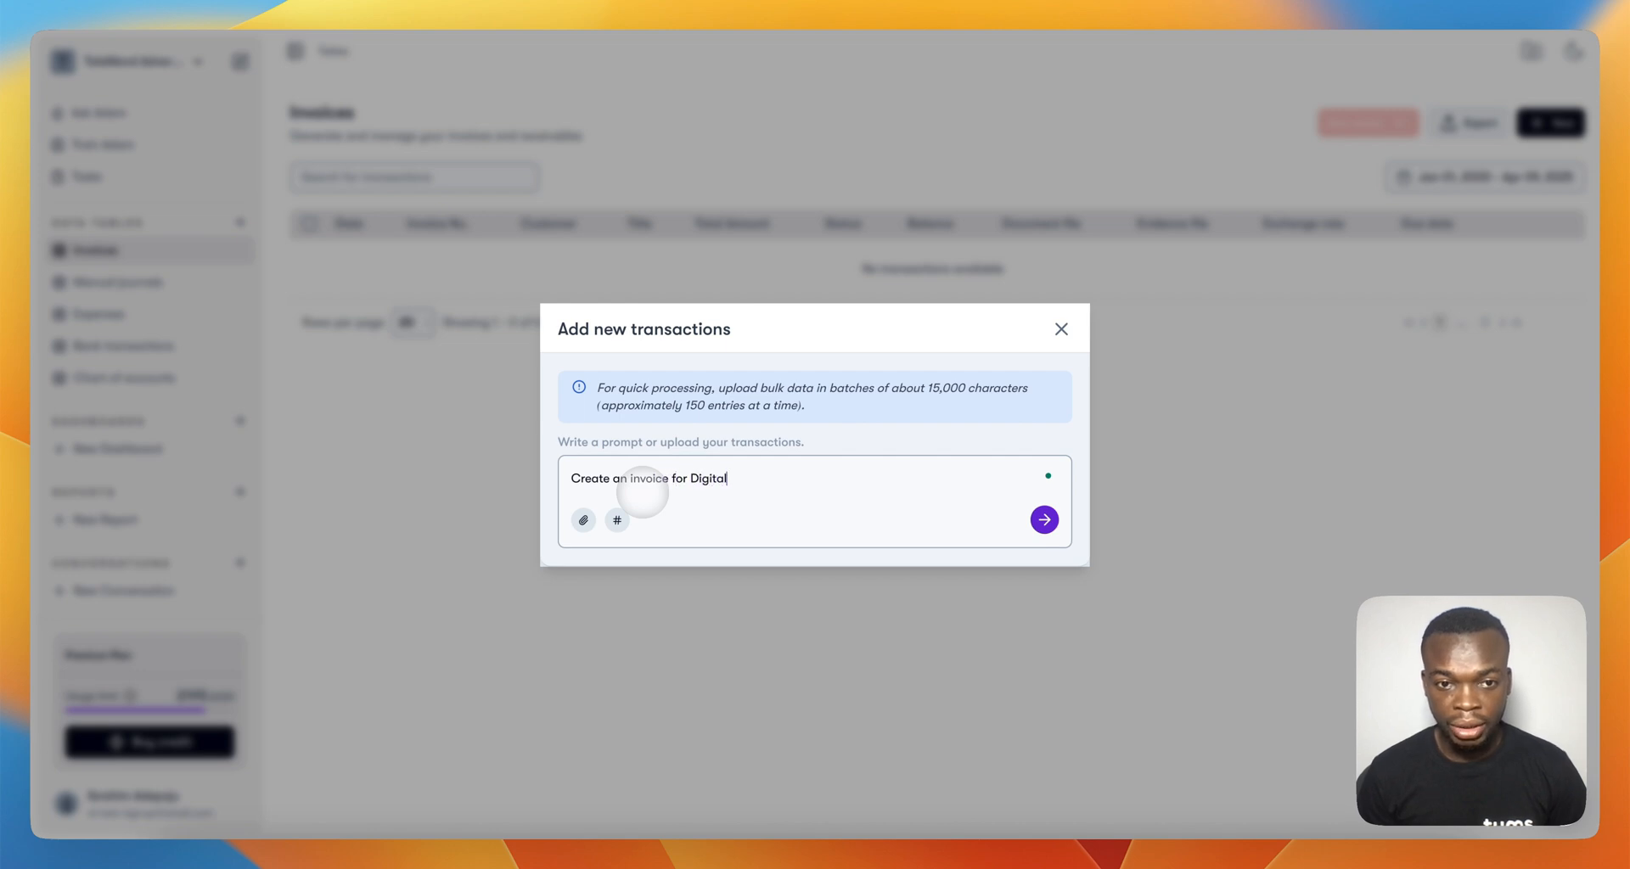
pyautogui.write('Marketing C')
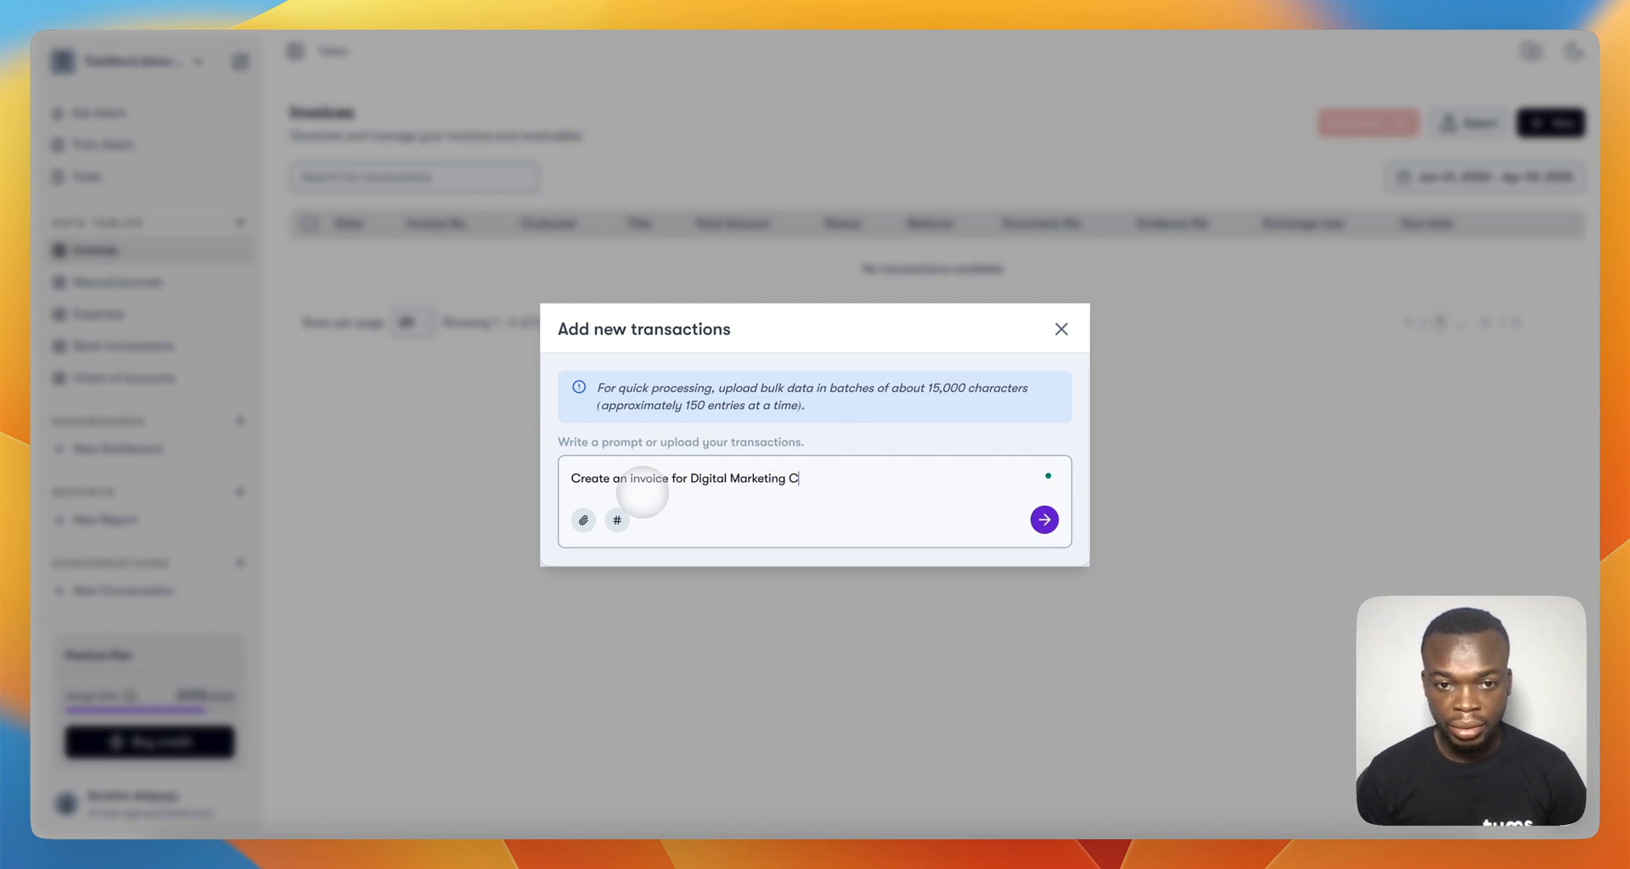
pyautogui.write('onsulting')
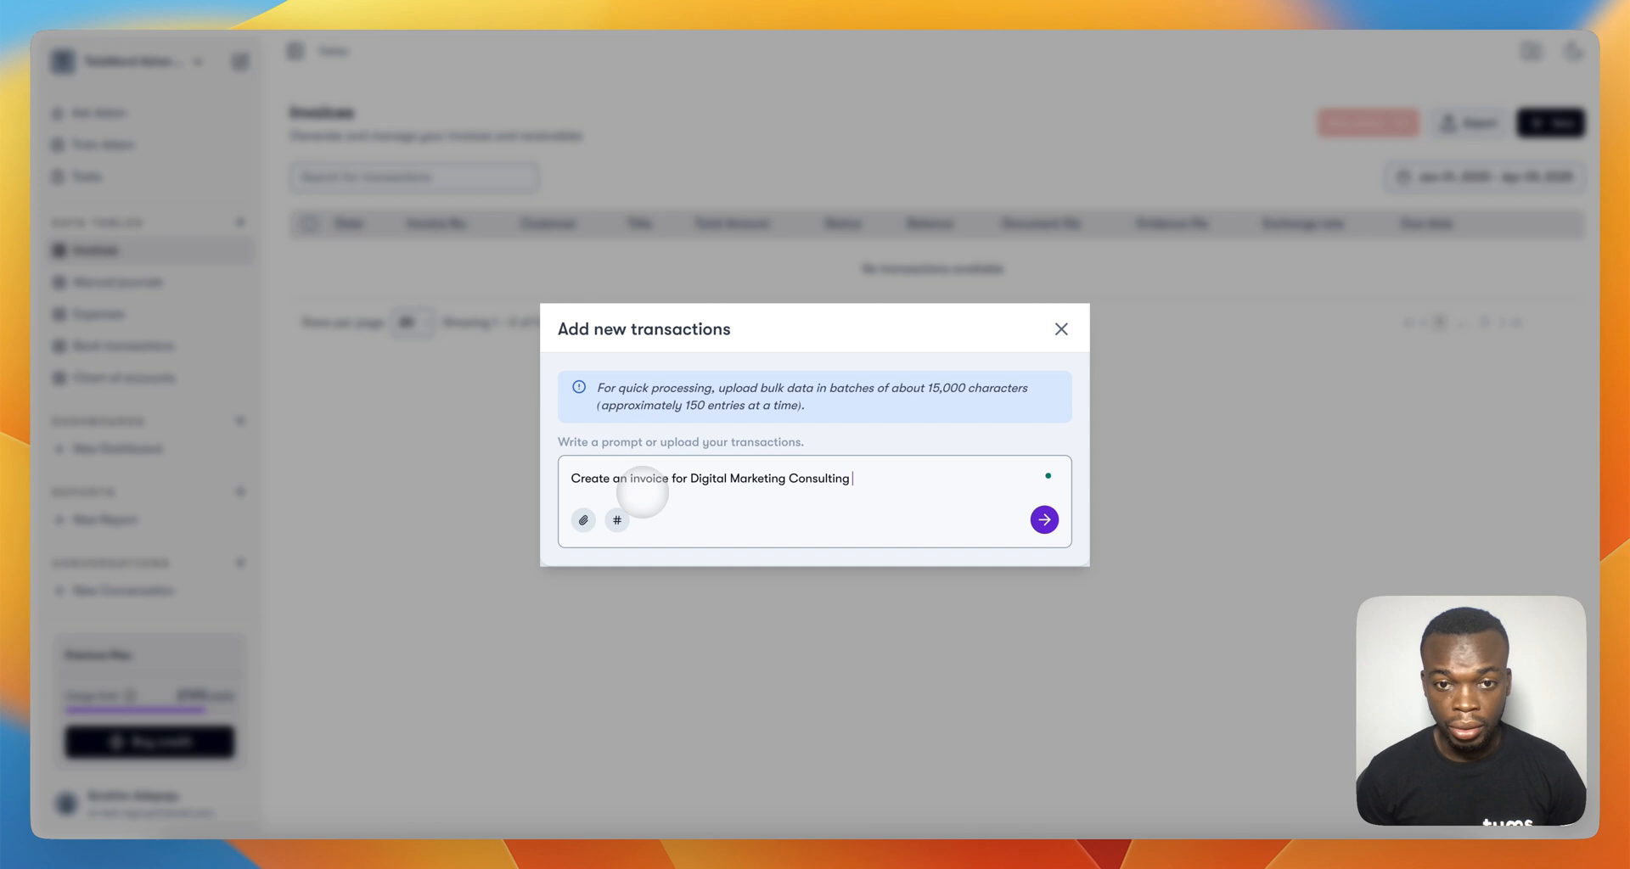
pyautogui.write('of')
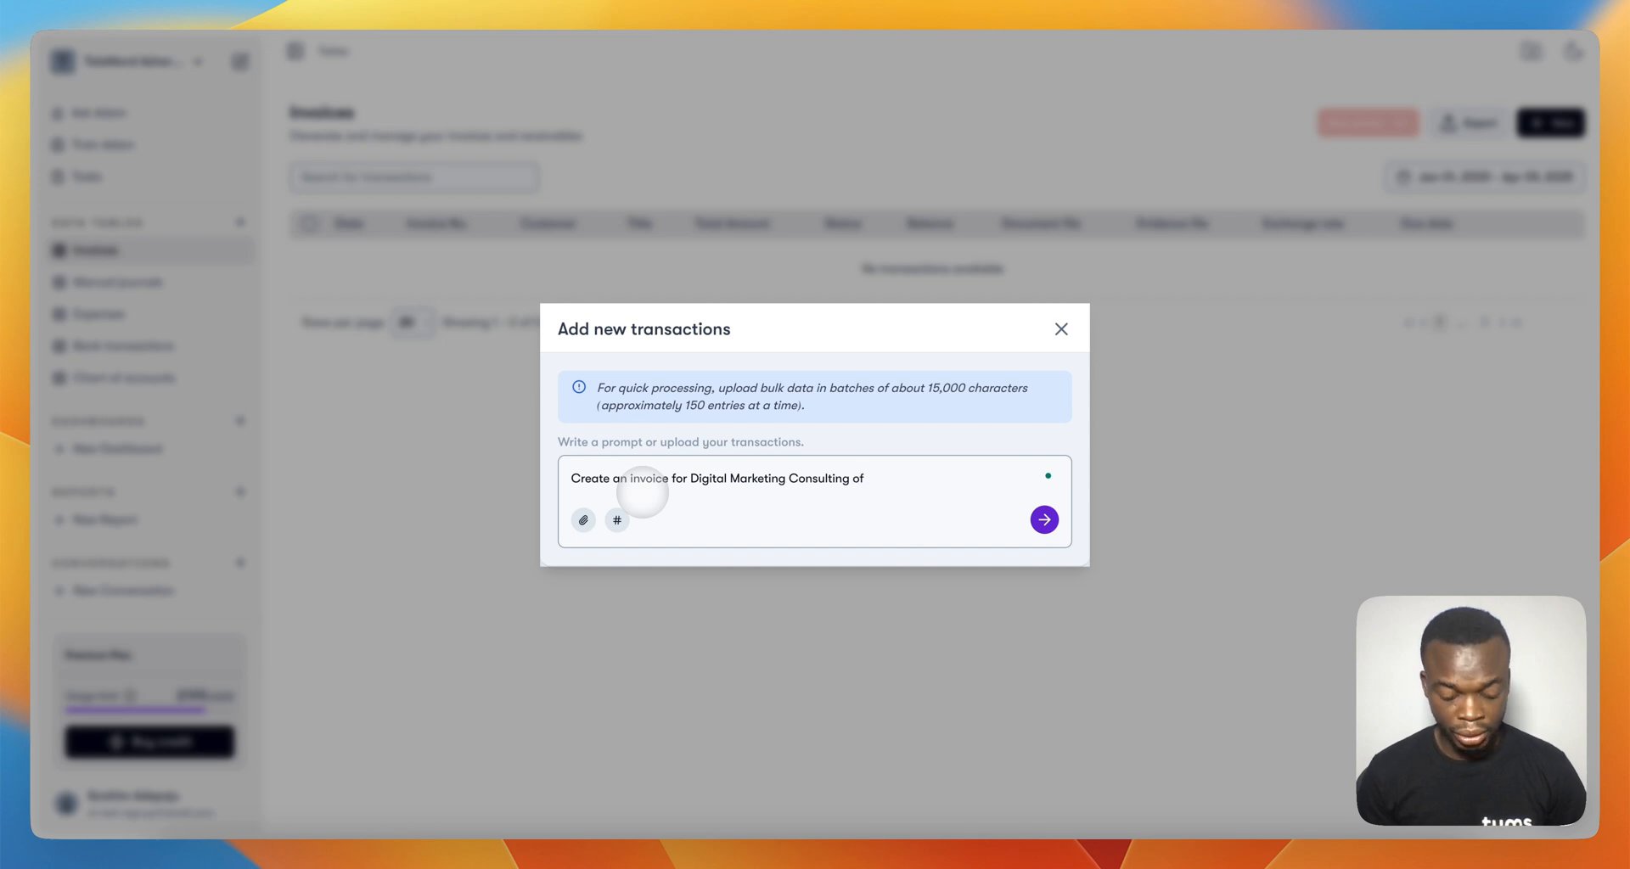
pyautogui.write('$4000')
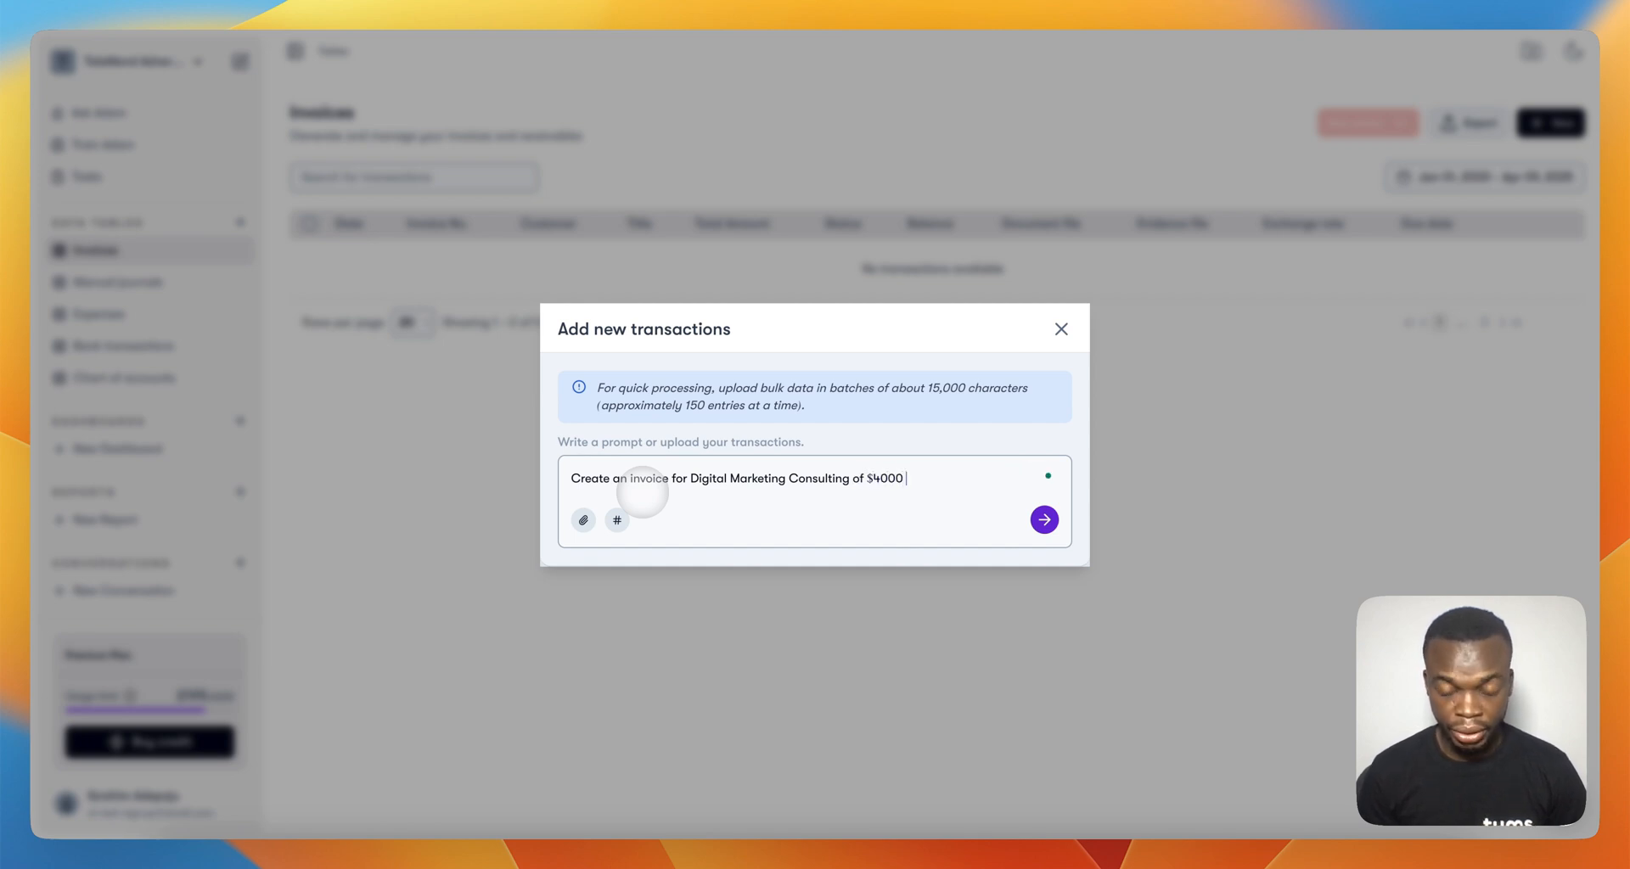
pyautogui.write('to ABC')
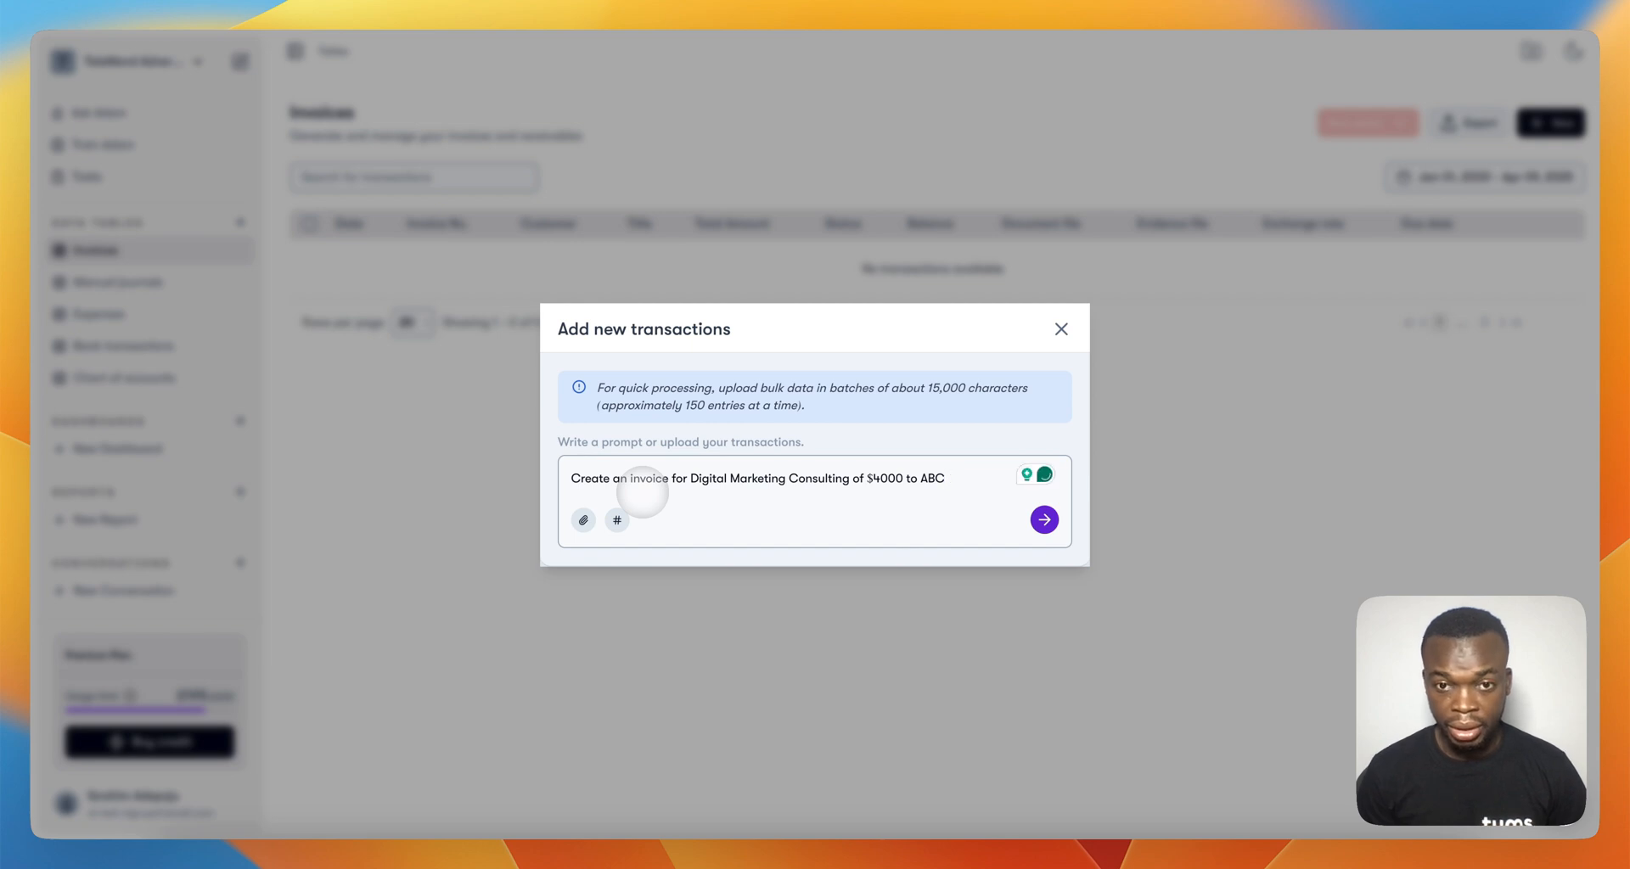
pyautogui.write('a')
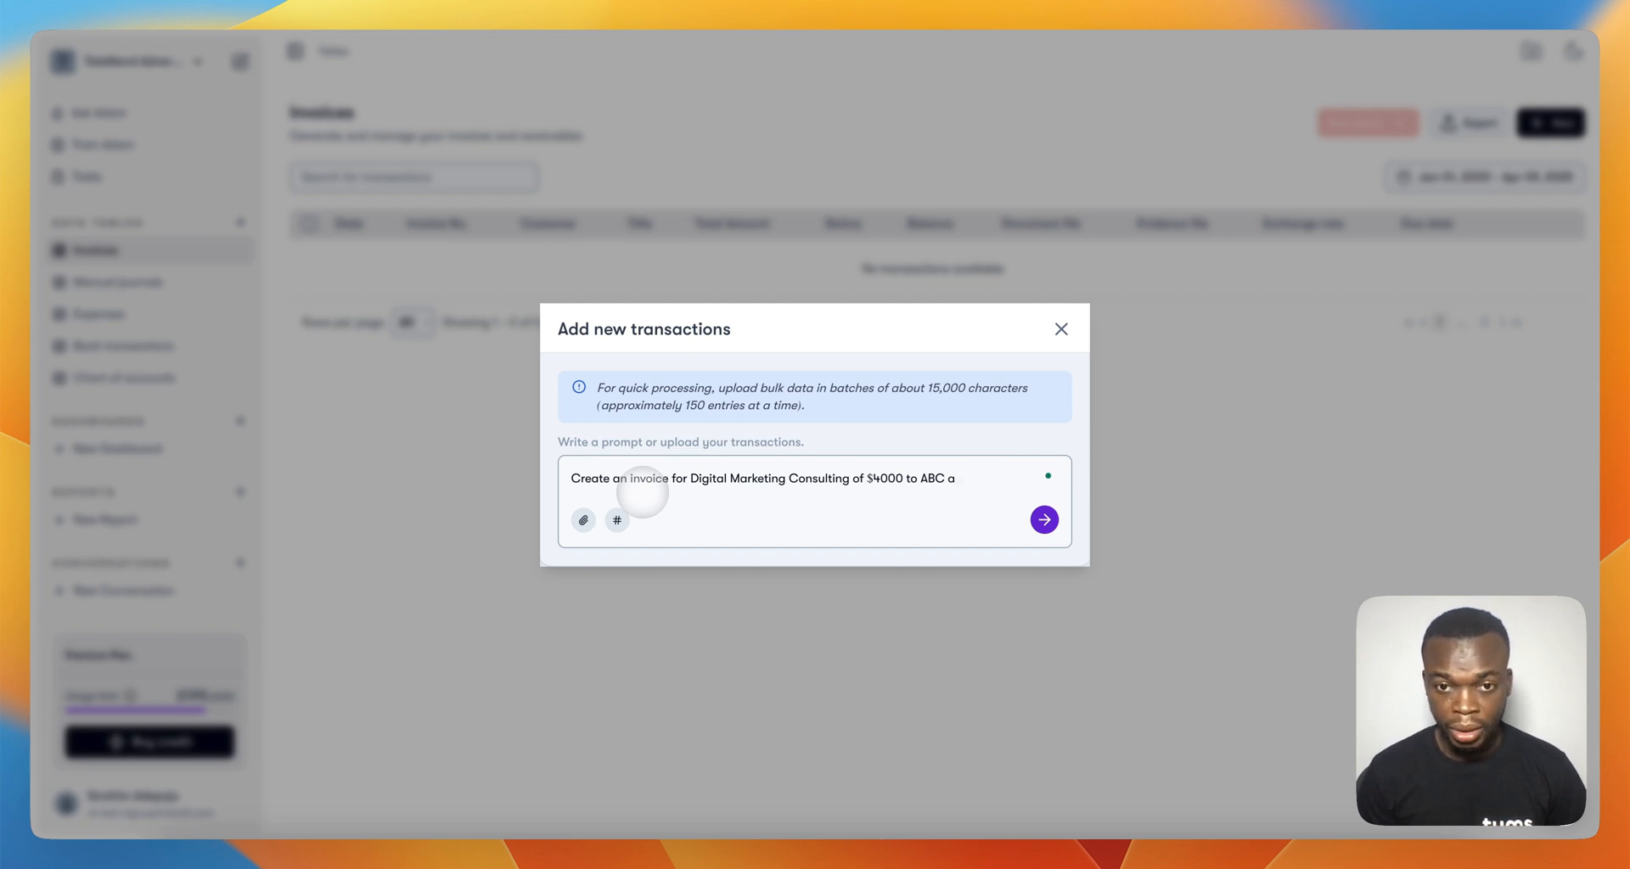
pyautogui.write('today')
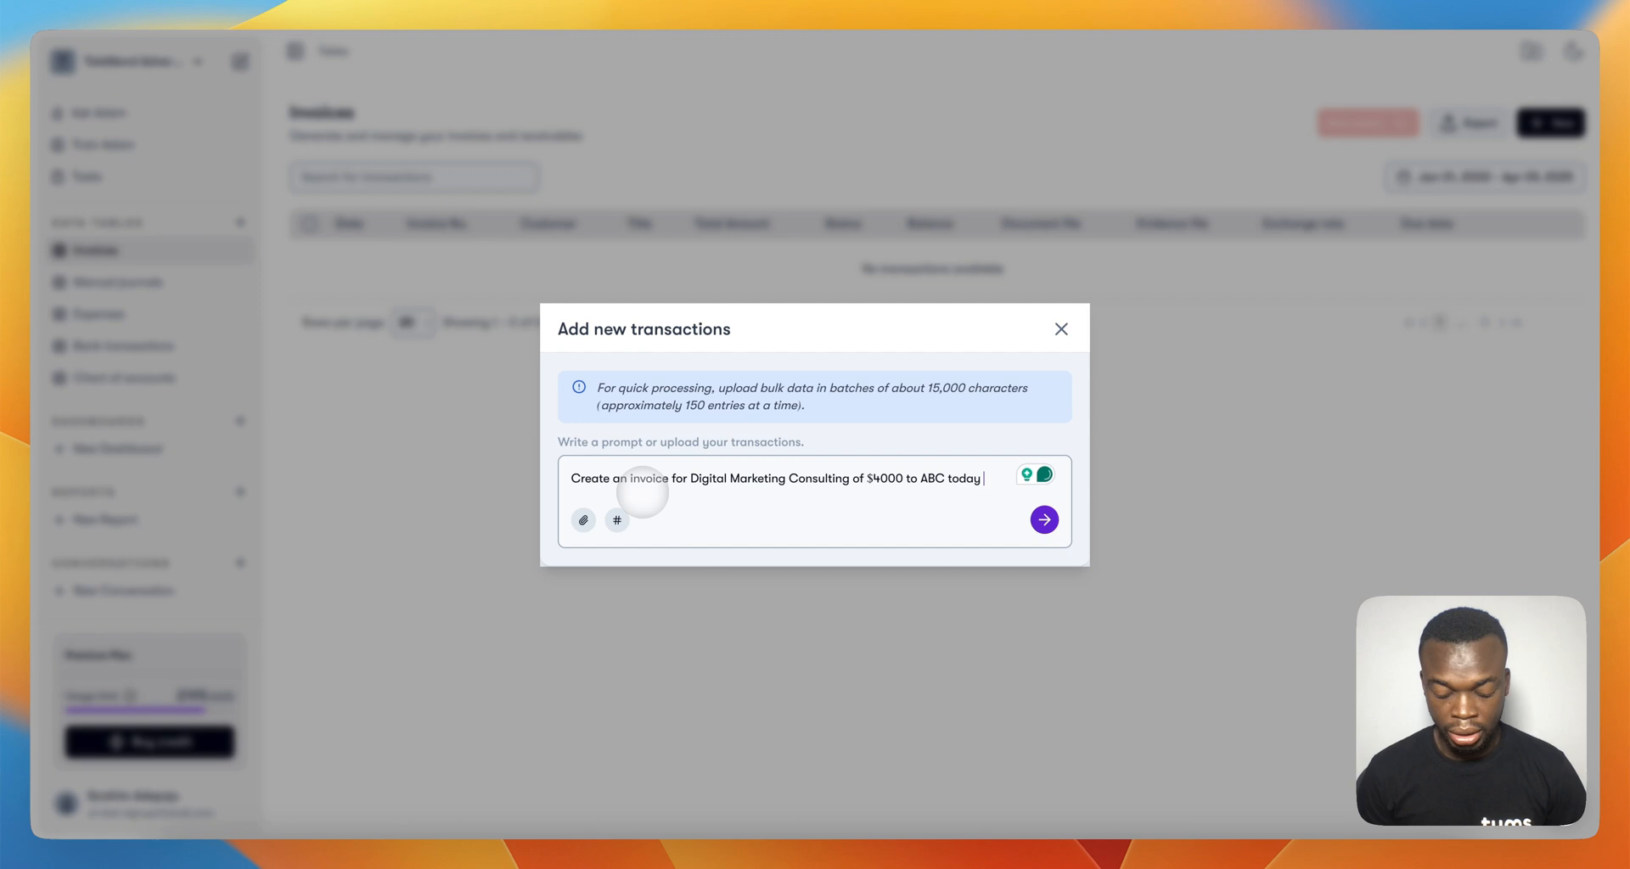
pyautogui.write('and due in 14 days.')
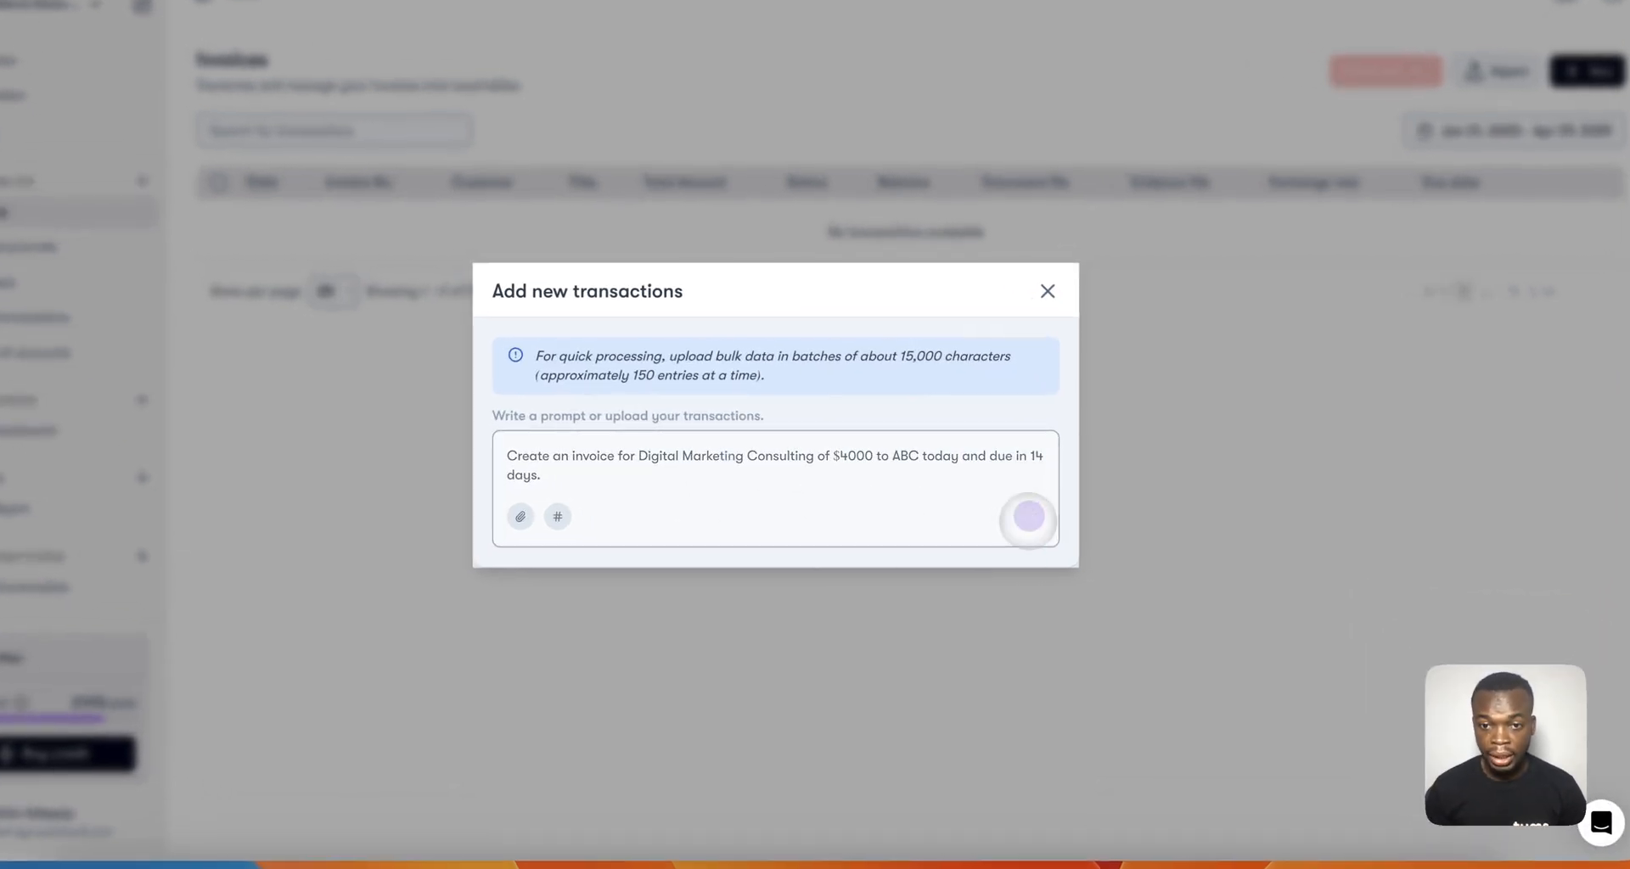
pyautogui.click(1028, 518)
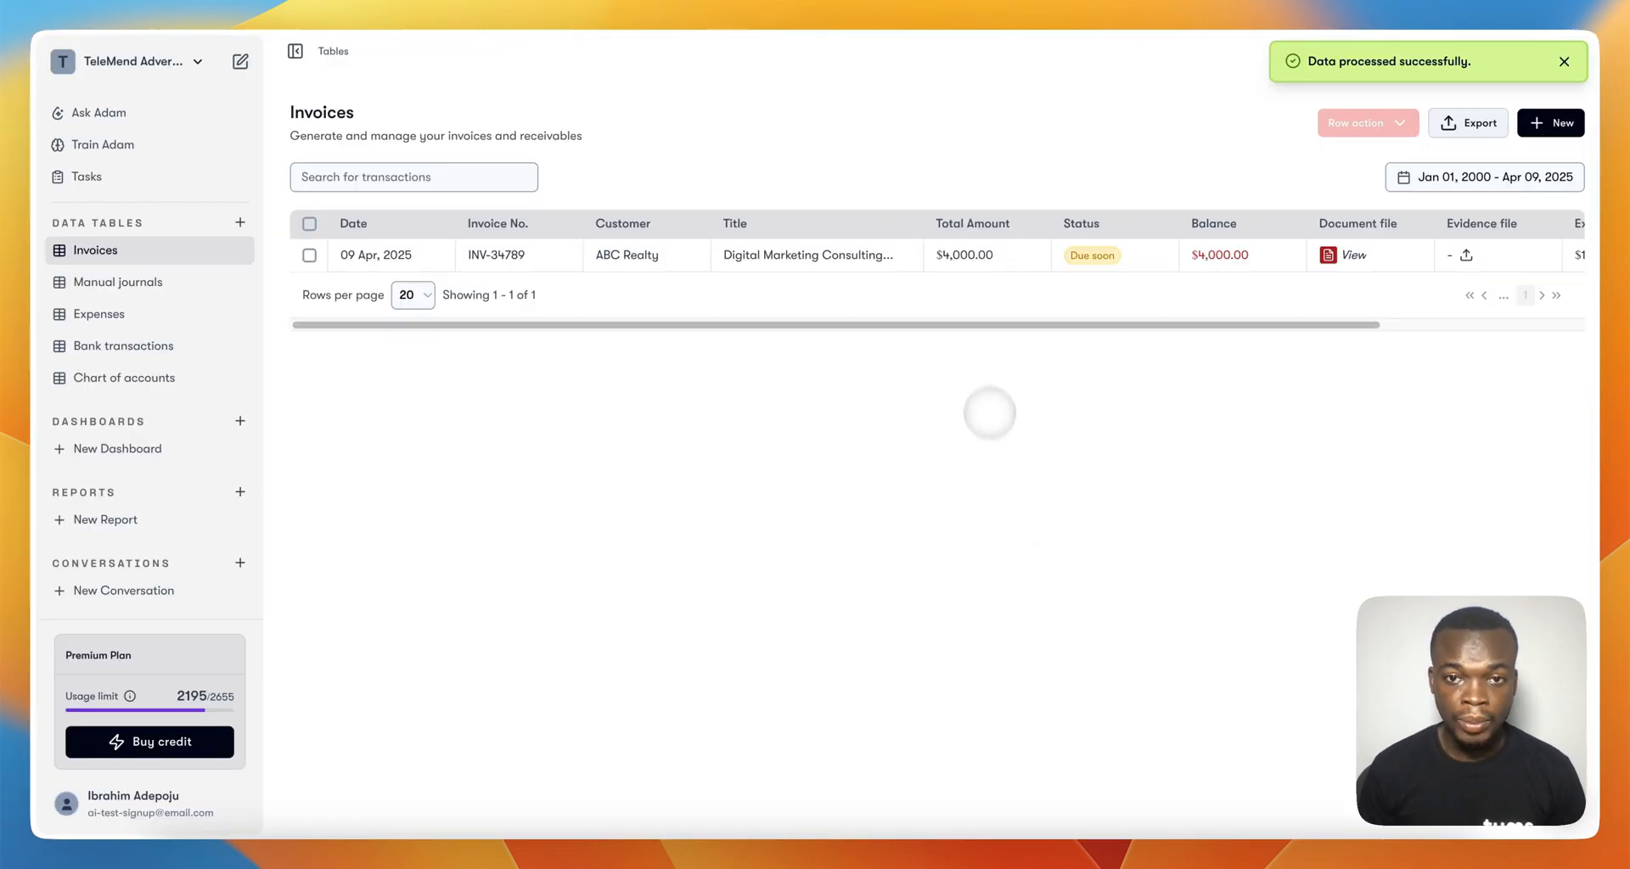
# View the ABC Realty invoice PDF, then check the chart of accounts
pyautogui.click(645, 254)
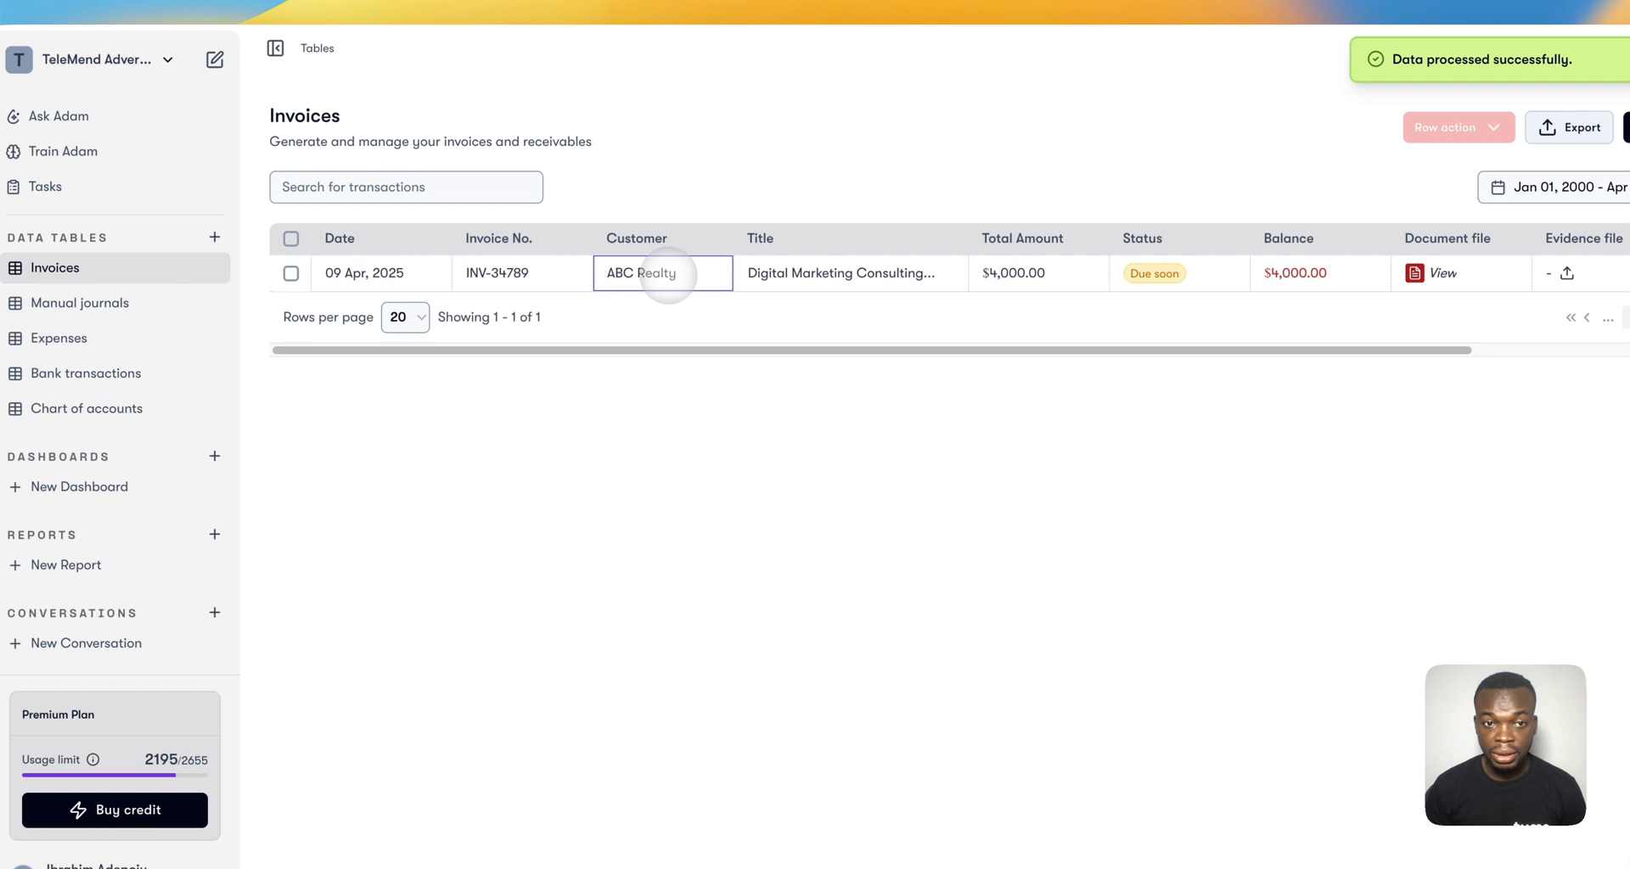
pyautogui.doubleClick(659, 272)
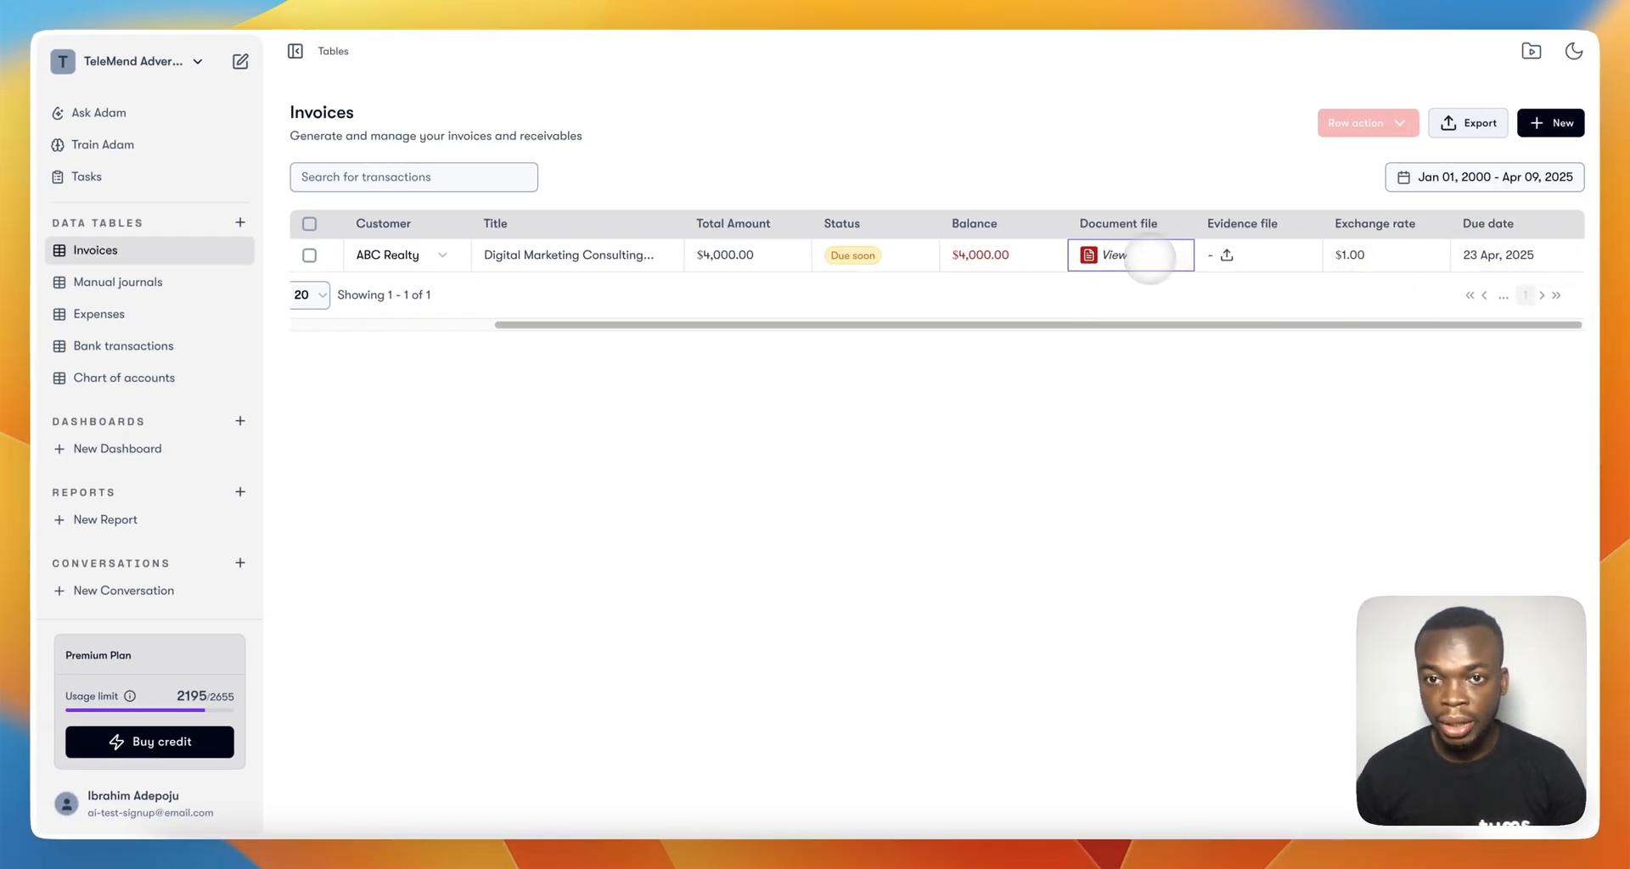
pyautogui.click(1111, 255)
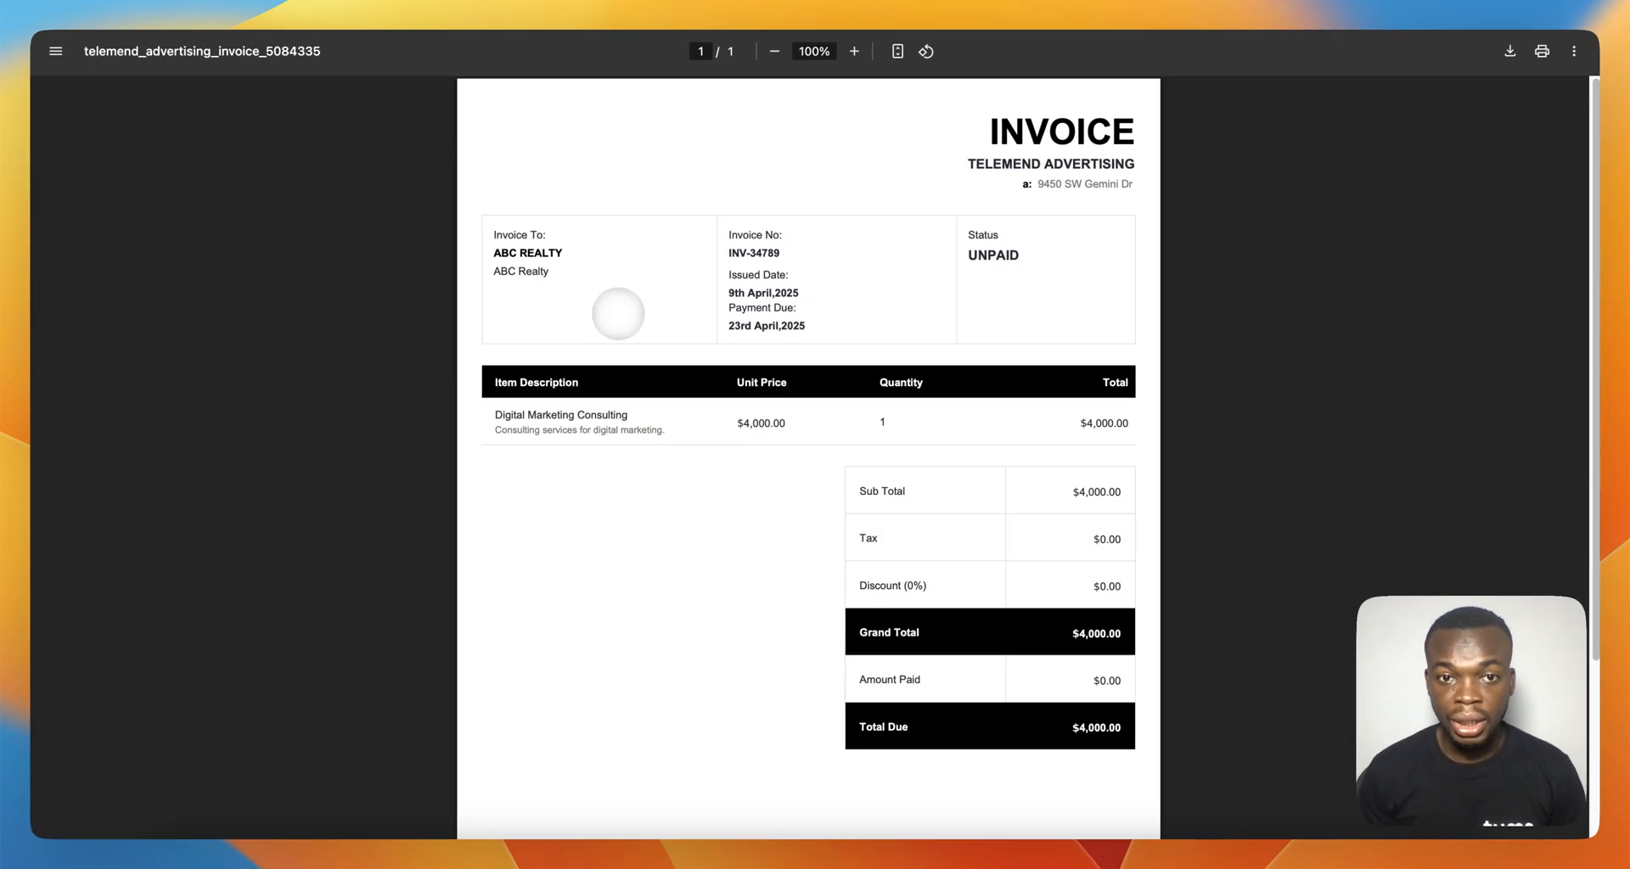
pyautogui.scroll(-3)
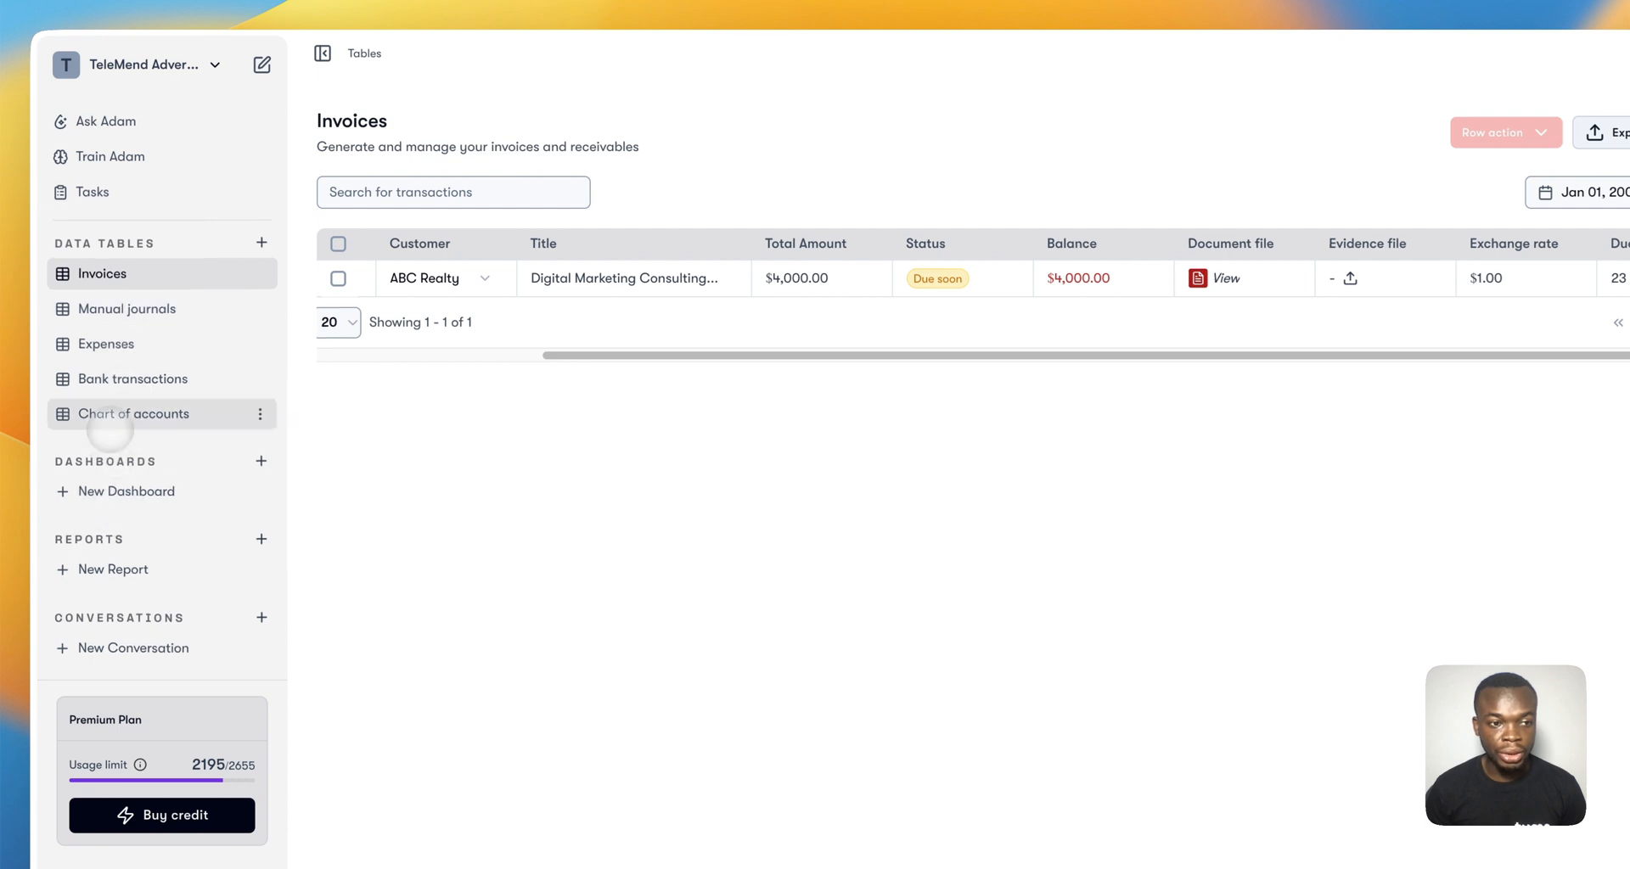
pyautogui.click(134, 412)
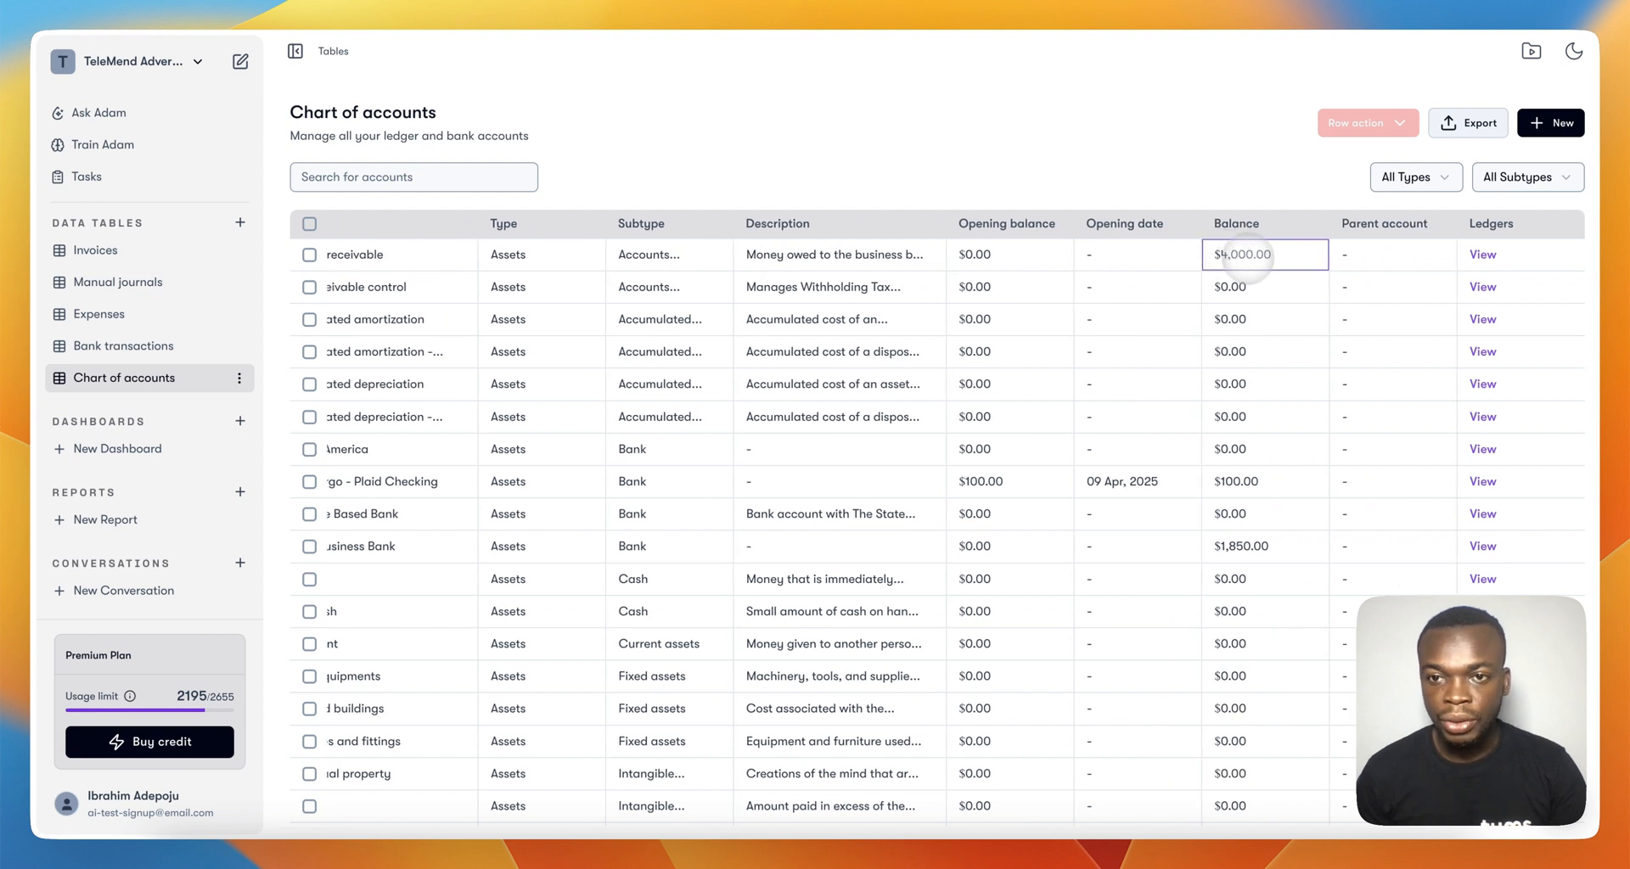
# Record a $4,000 payment on the ABC Realty invoice into Bank of America
pyautogui.click(94, 249)
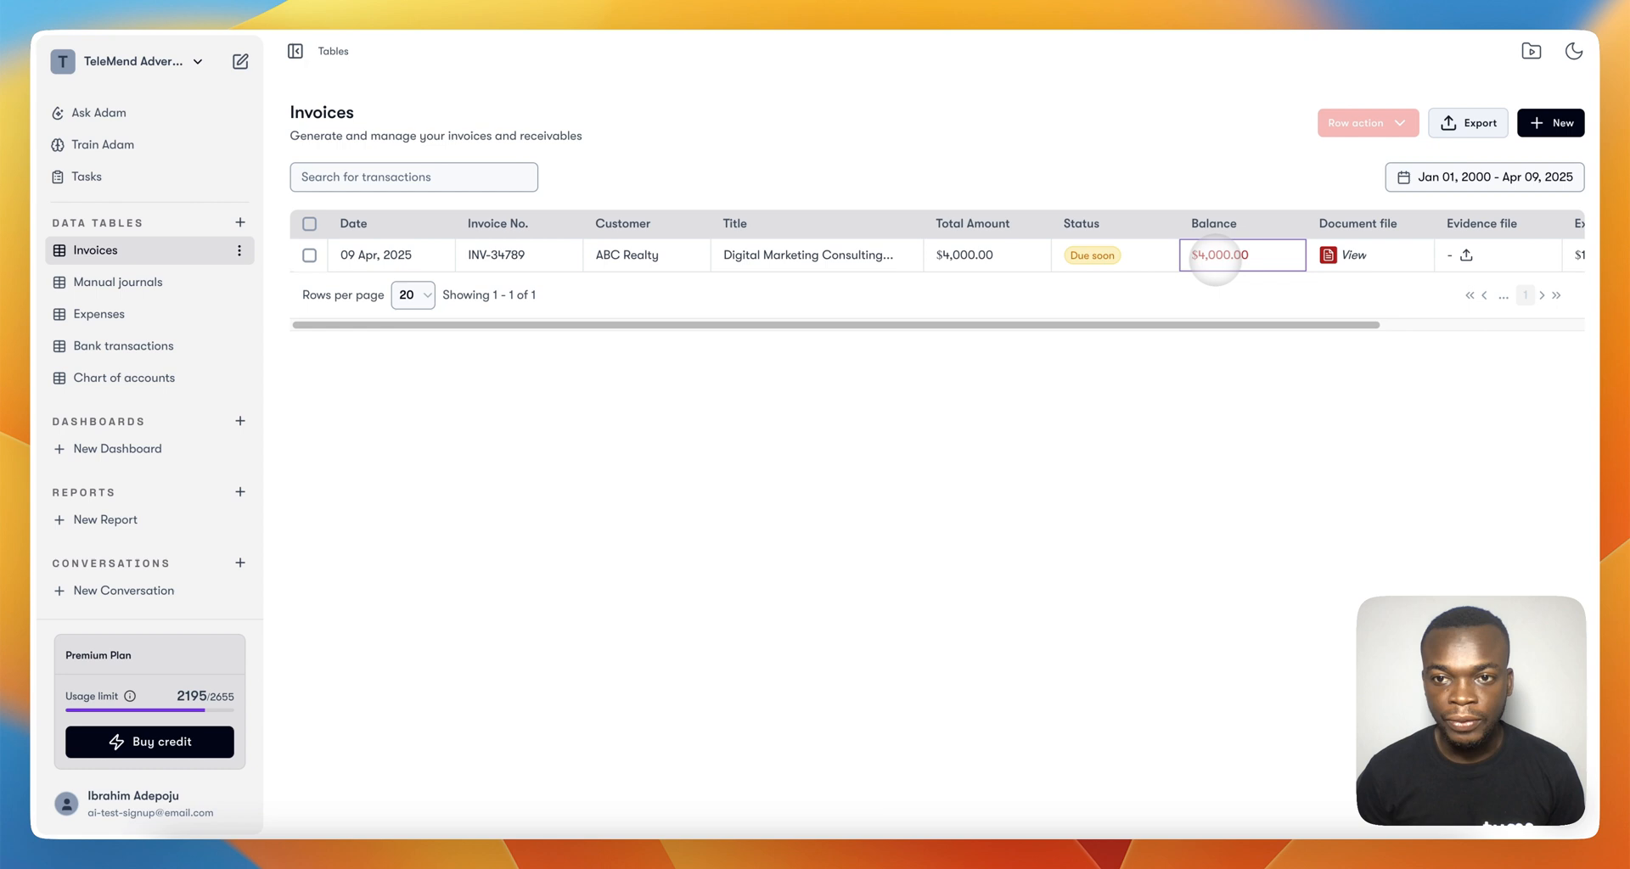
pyautogui.click(1242, 254)
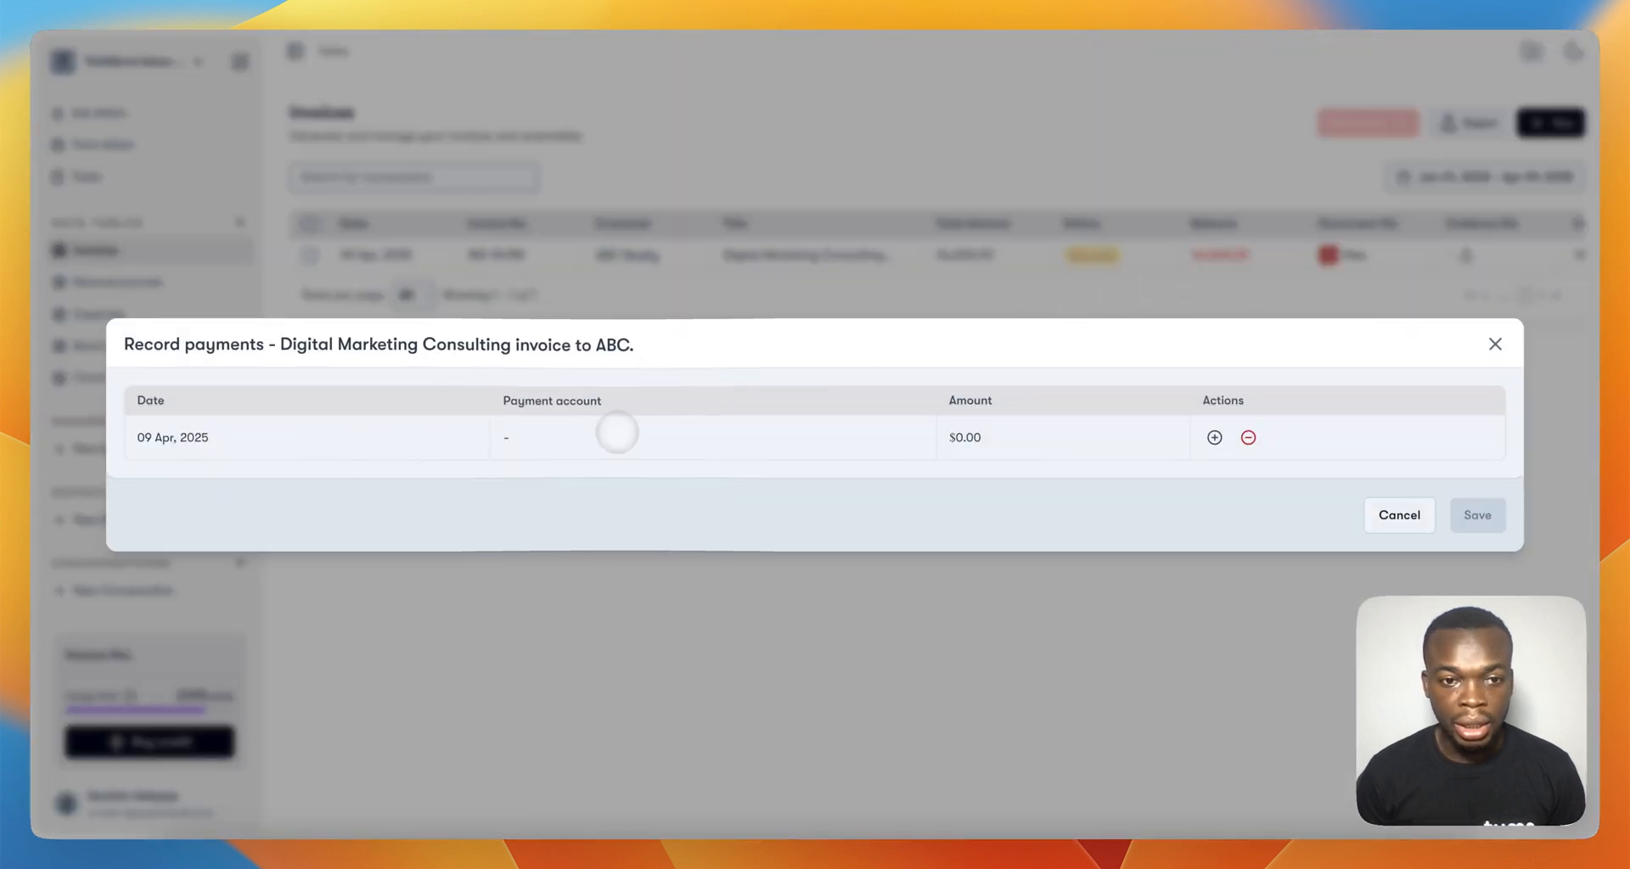
pyautogui.click(710, 437)
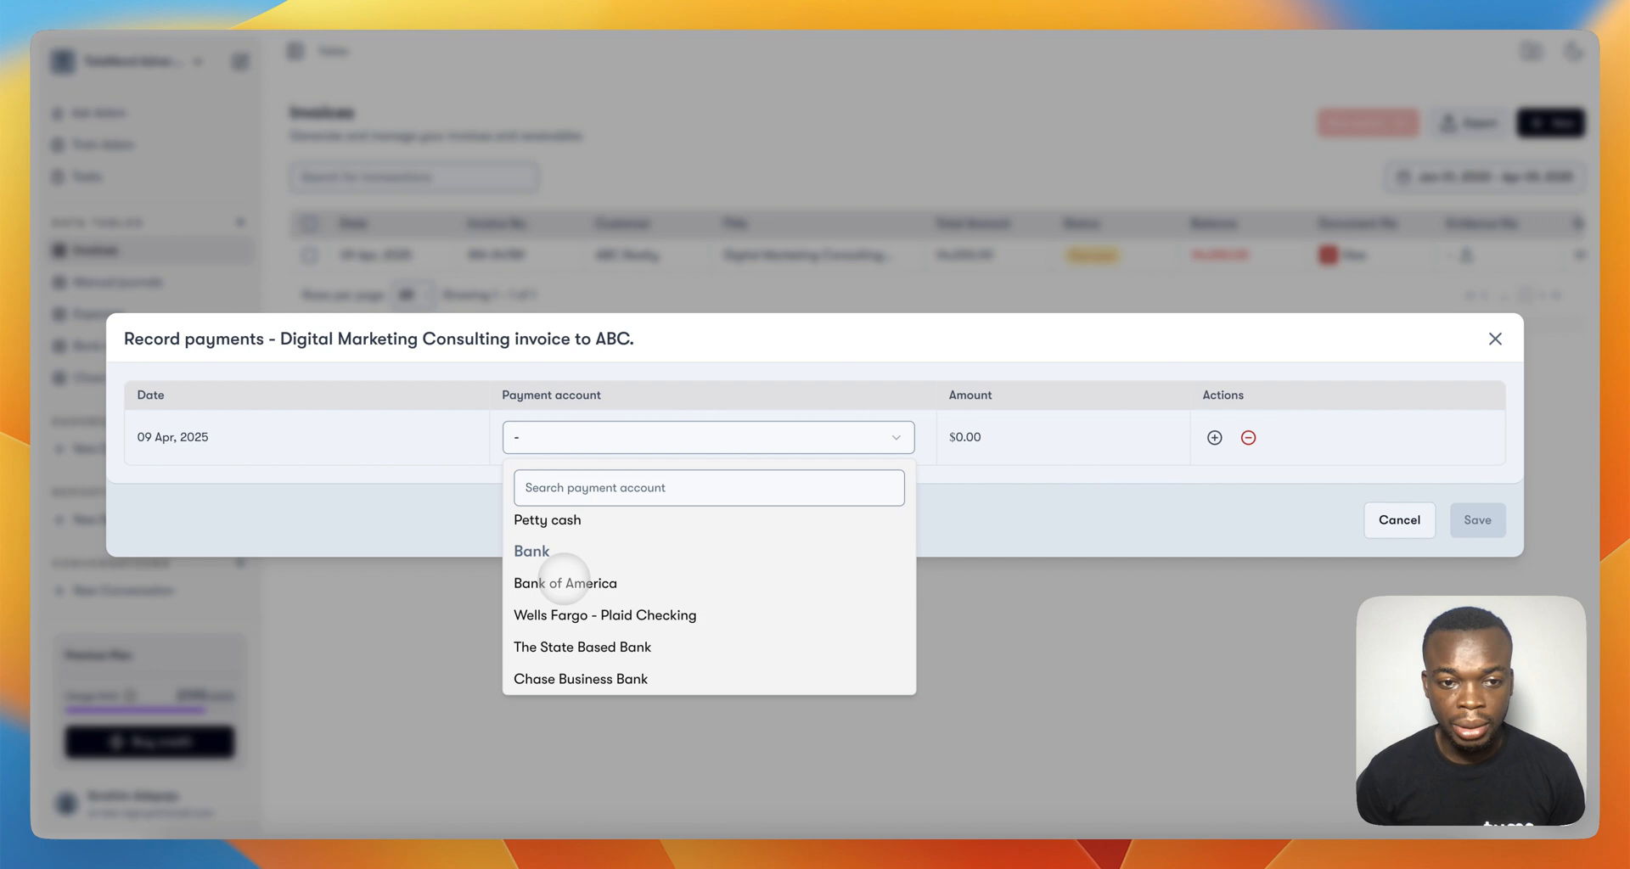
pyautogui.click(565, 582)
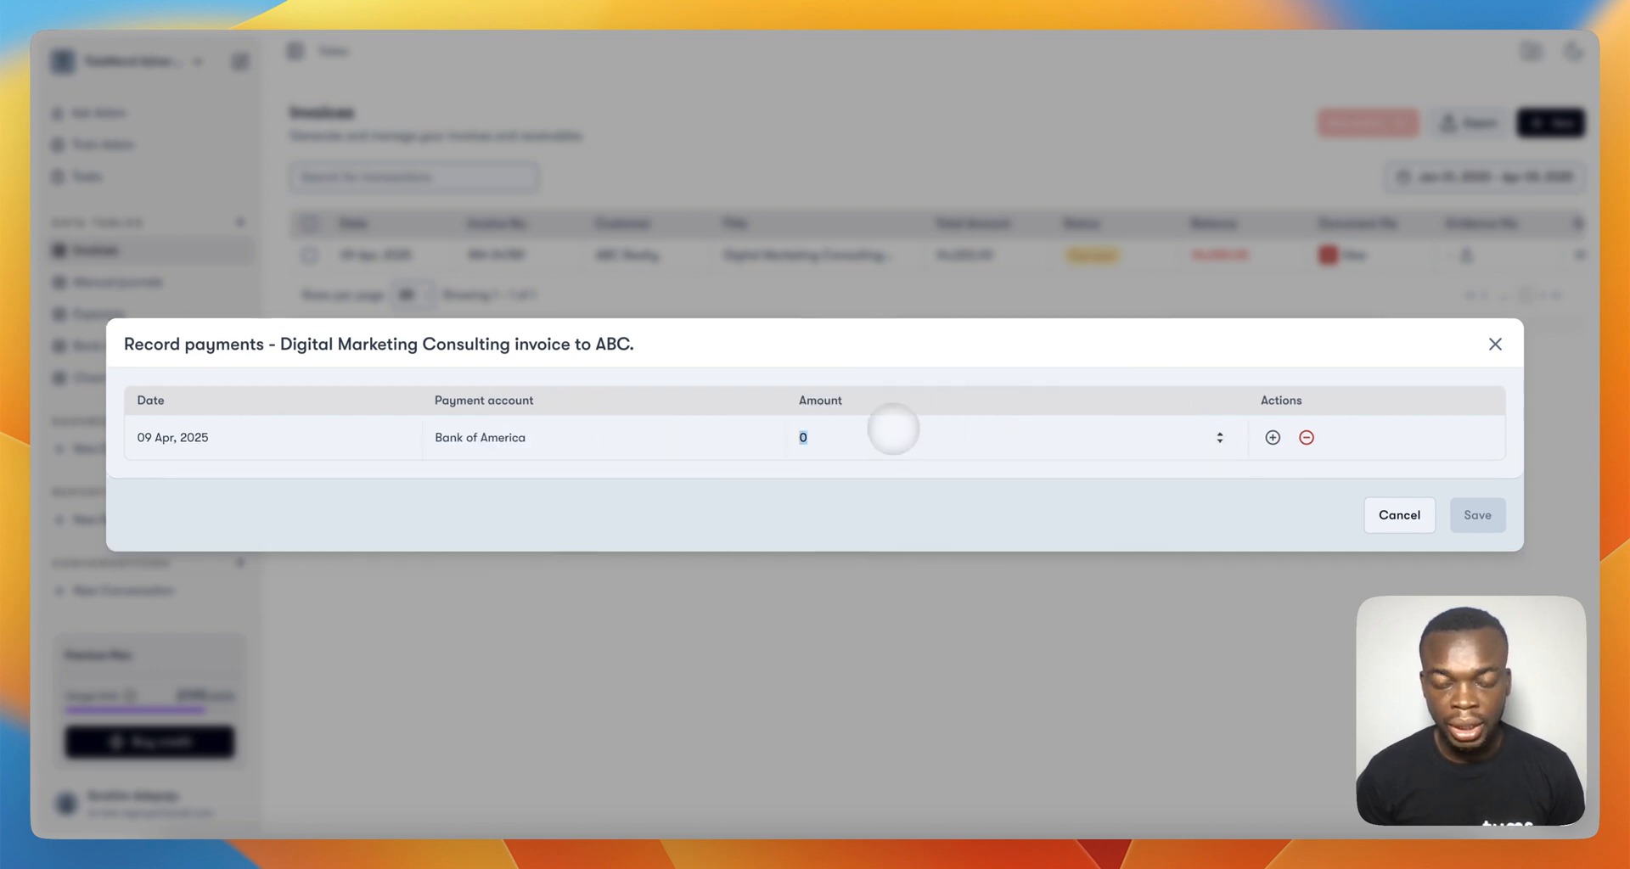
pyautogui.write('4000')
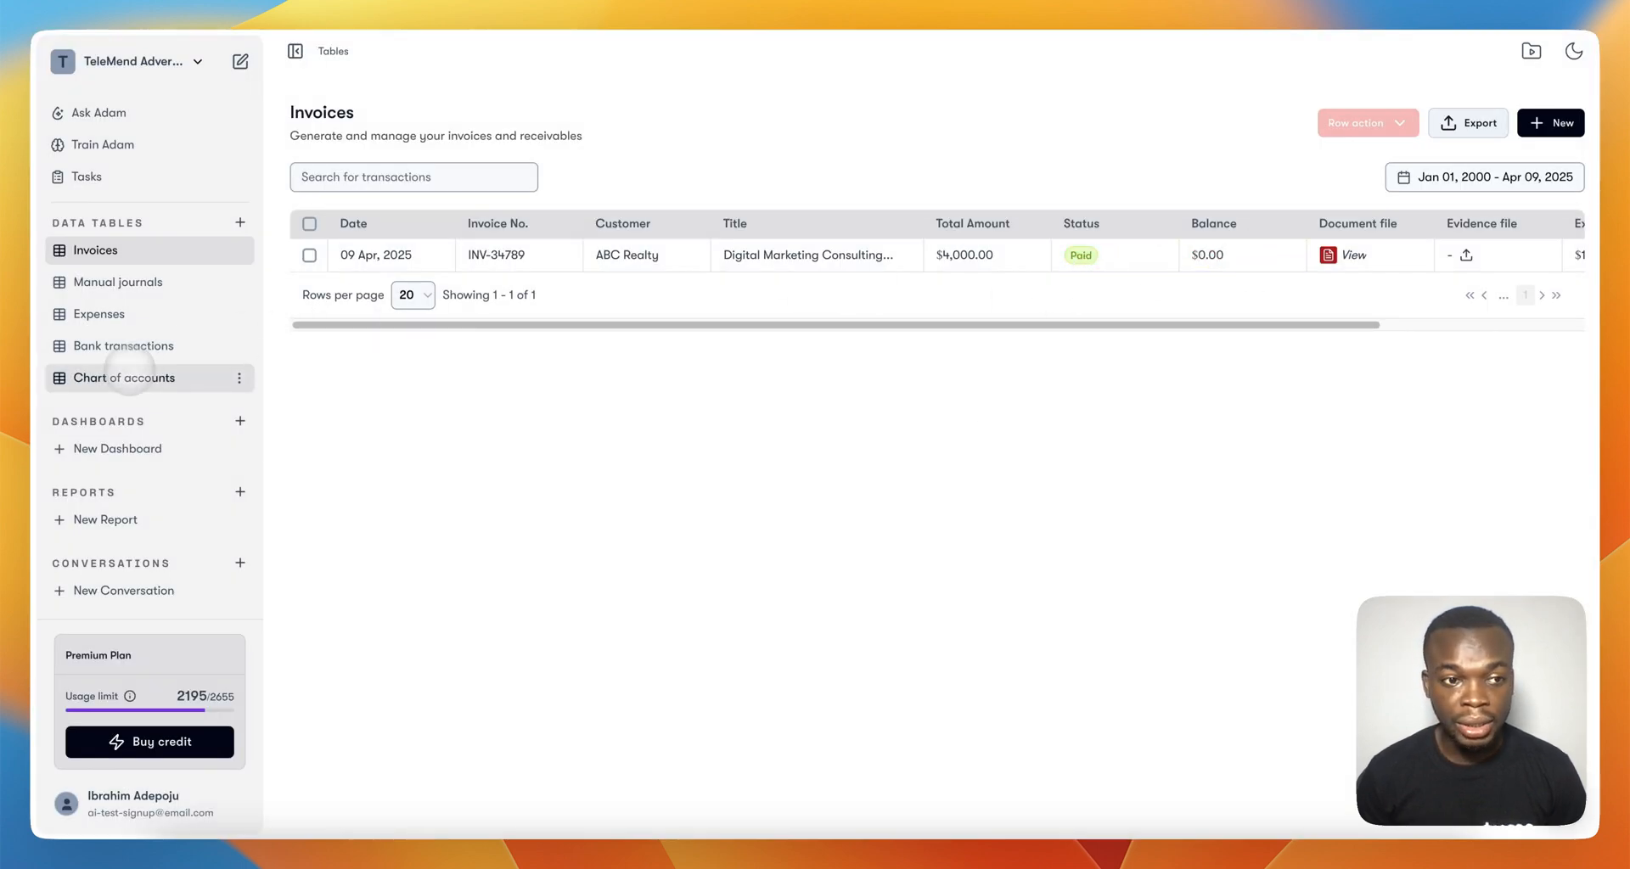
# Check the Account receivable ledger in the chart of accounts
pyautogui.click(124, 378)
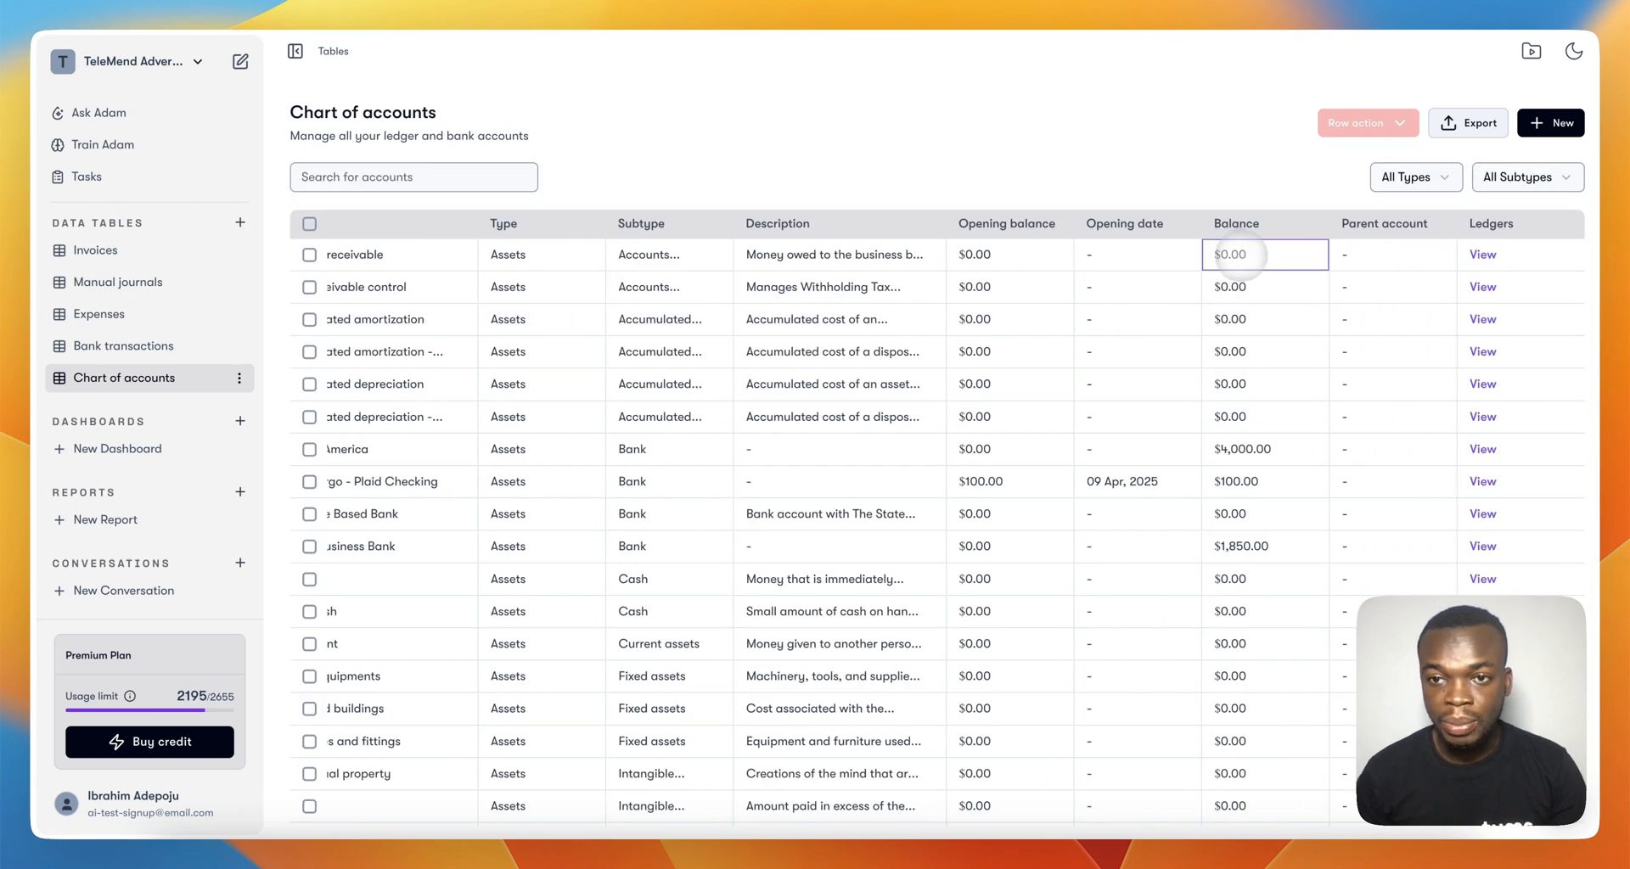
pyautogui.click(1483, 254)
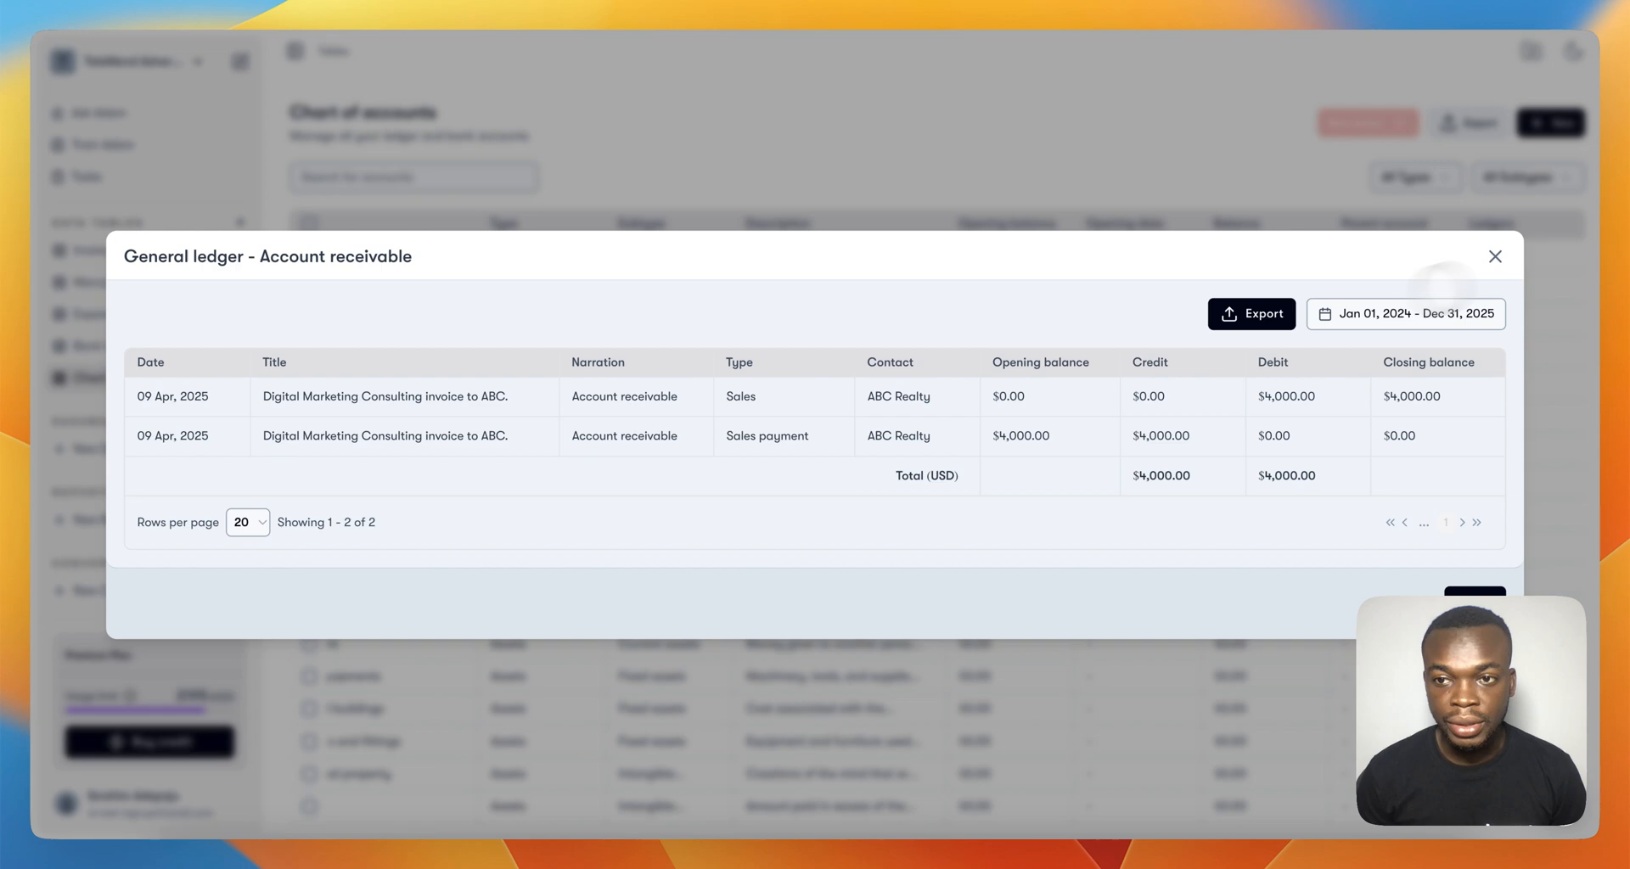
pyautogui.click(1494, 257)
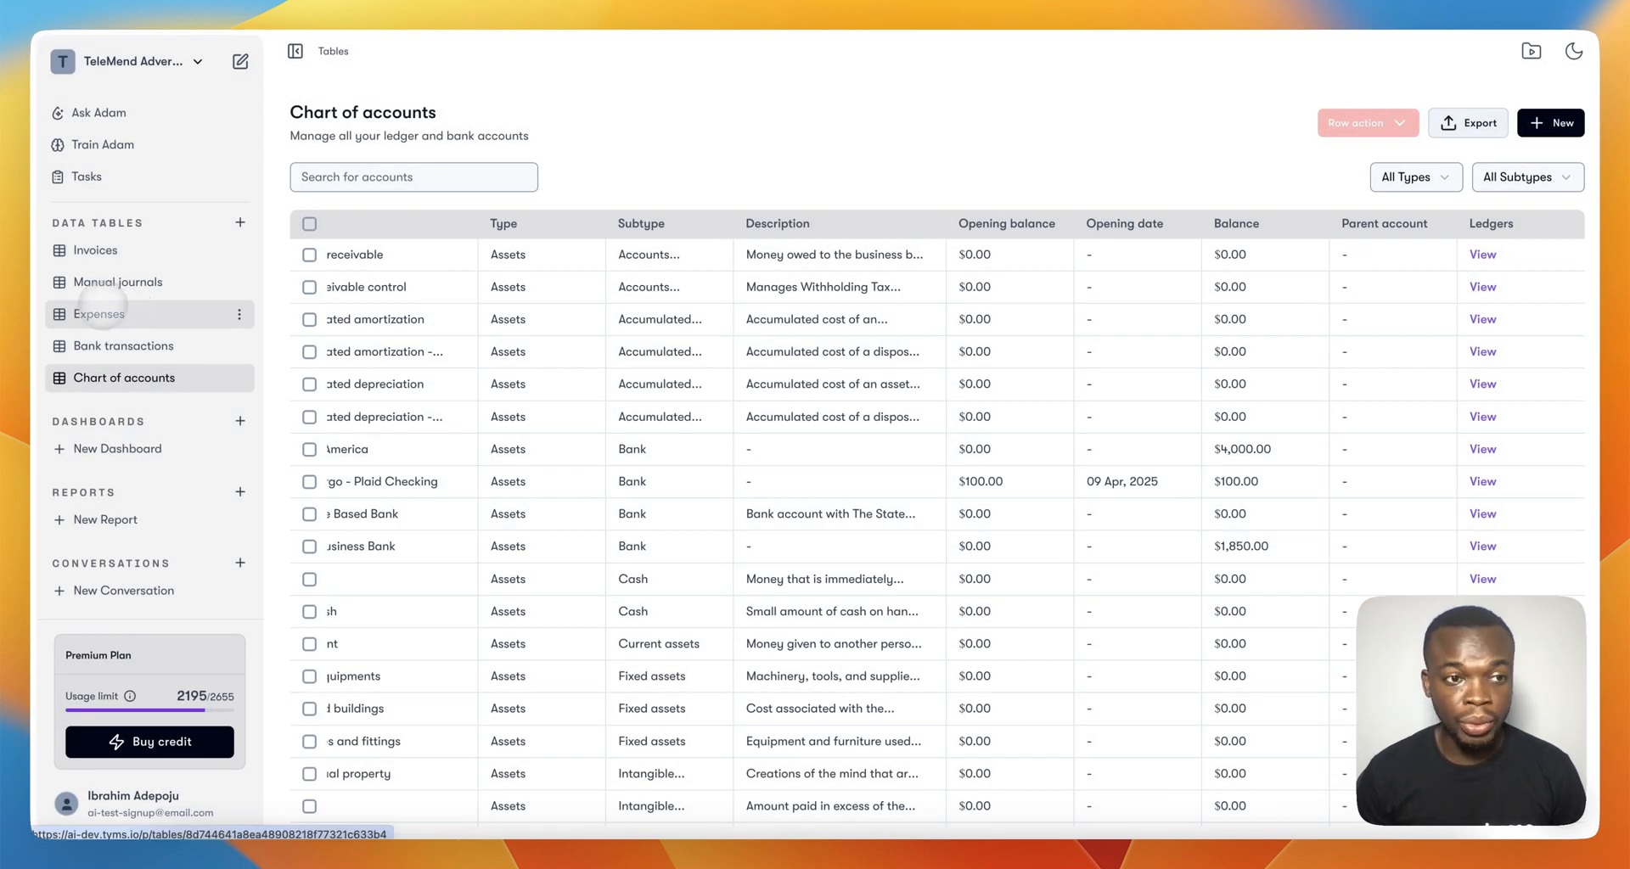
# Tell Adam 'I spent $500 on Meal in the office' and confirm the new expense row
pyautogui.click(97, 314)
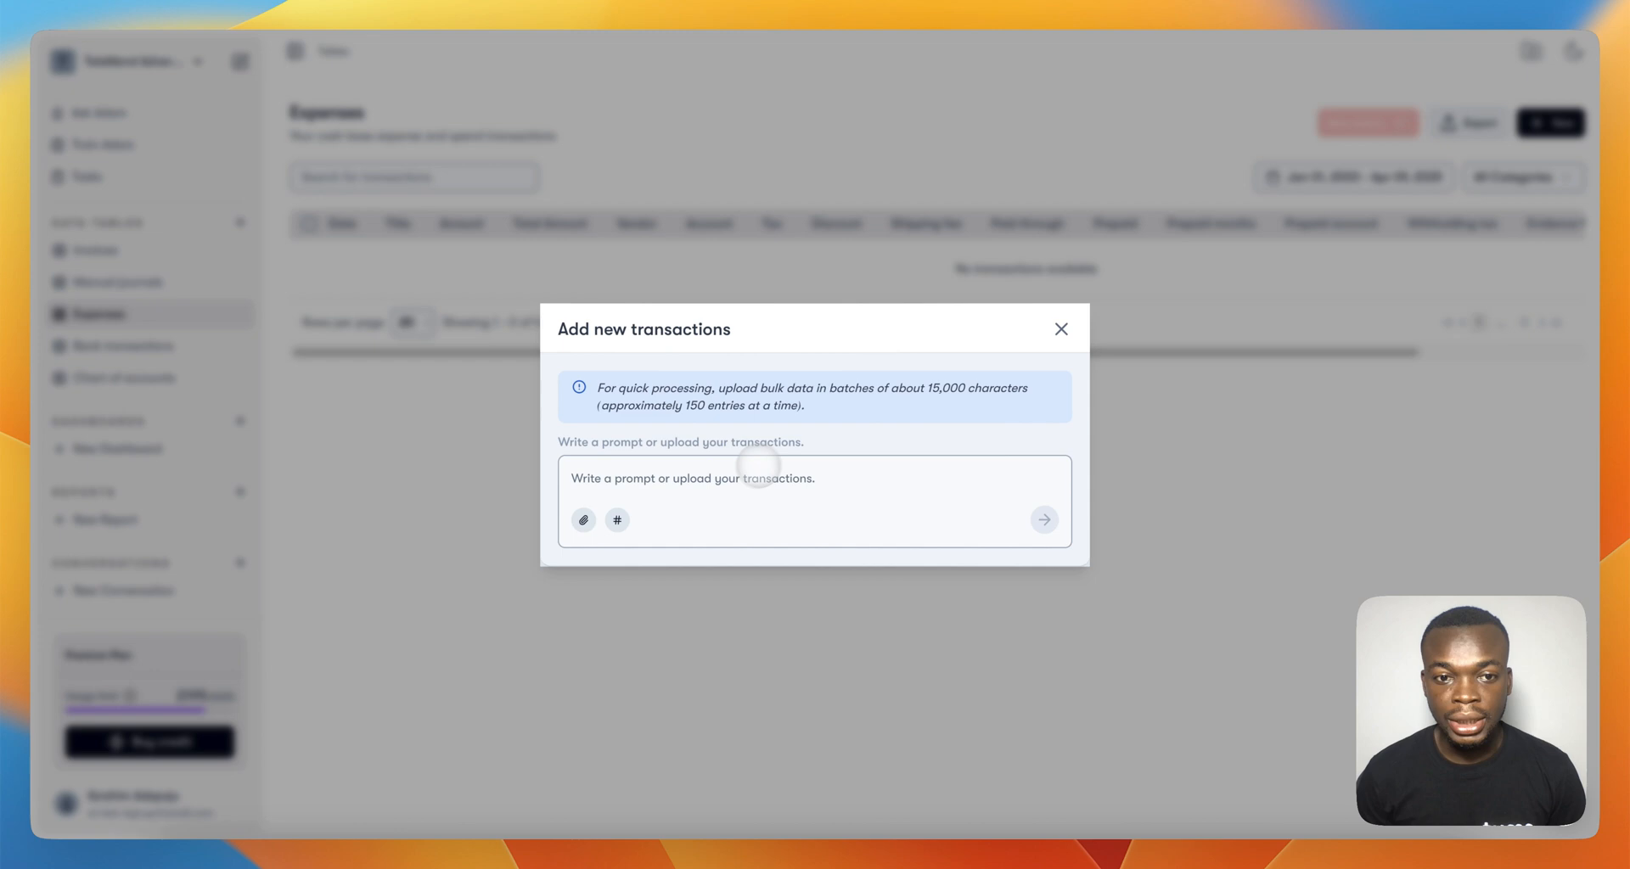
pyautogui.write('I sepn')
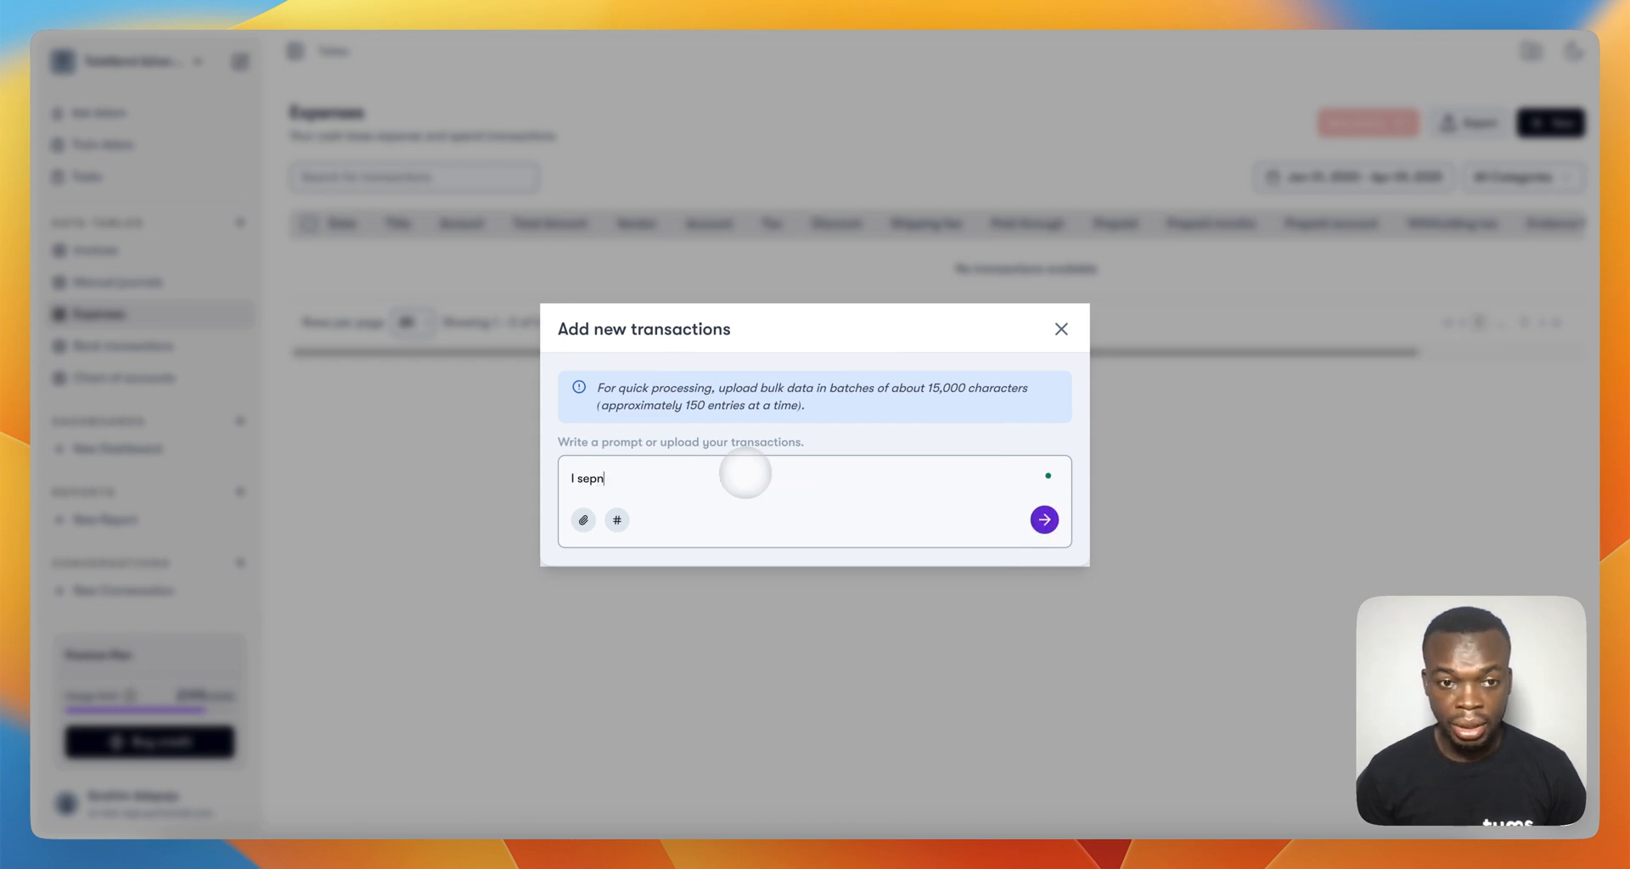
pyautogui.write('spent')
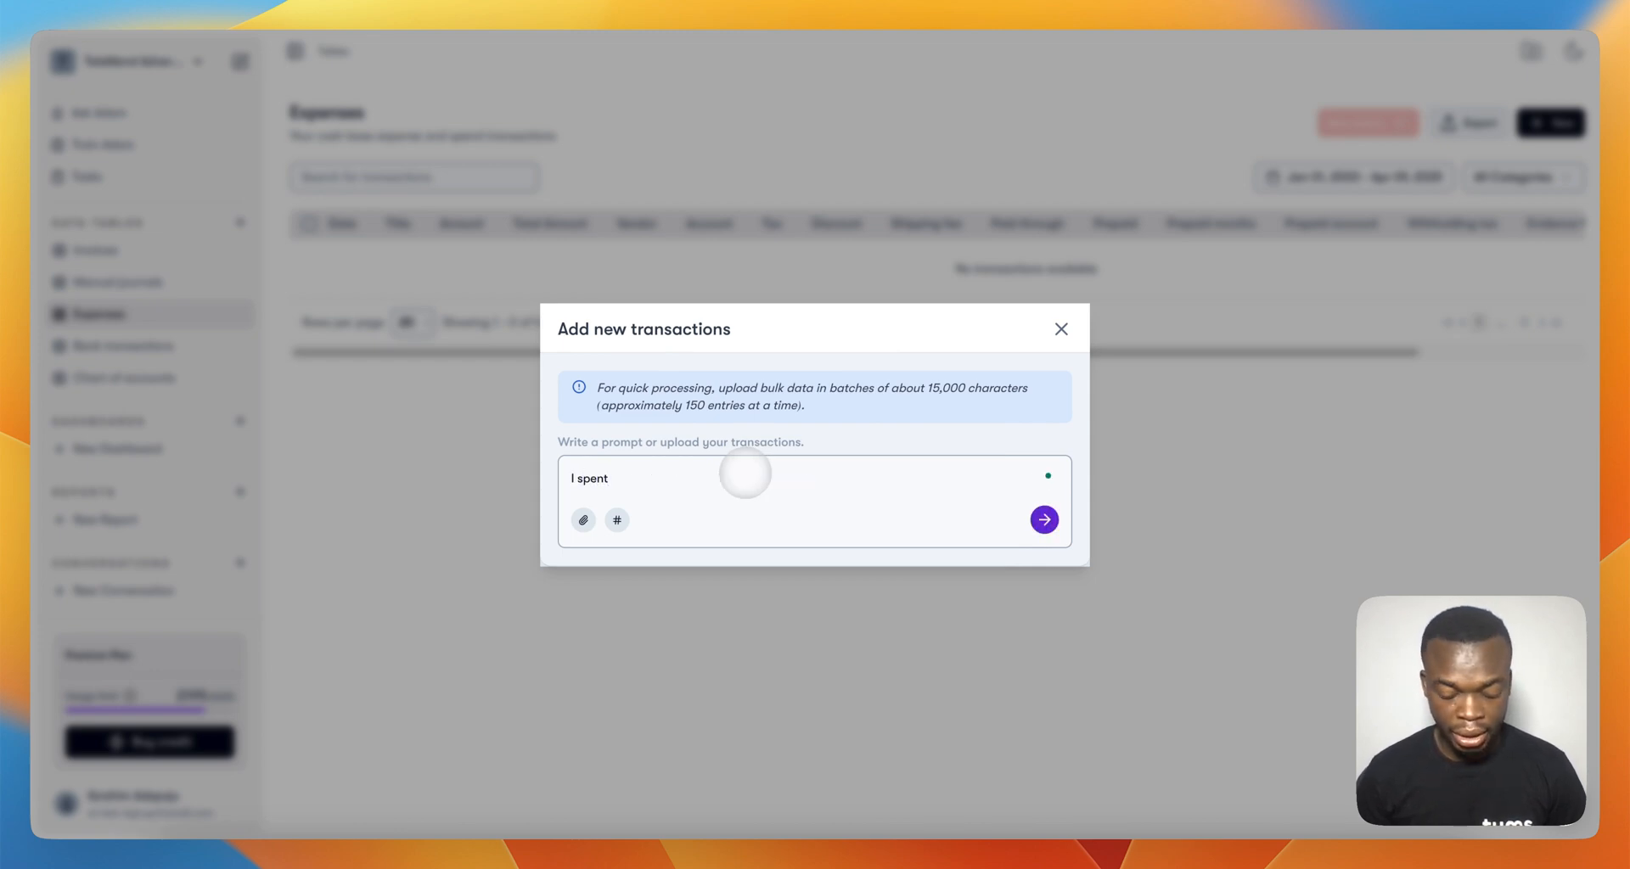
pyautogui.write('$500 on')
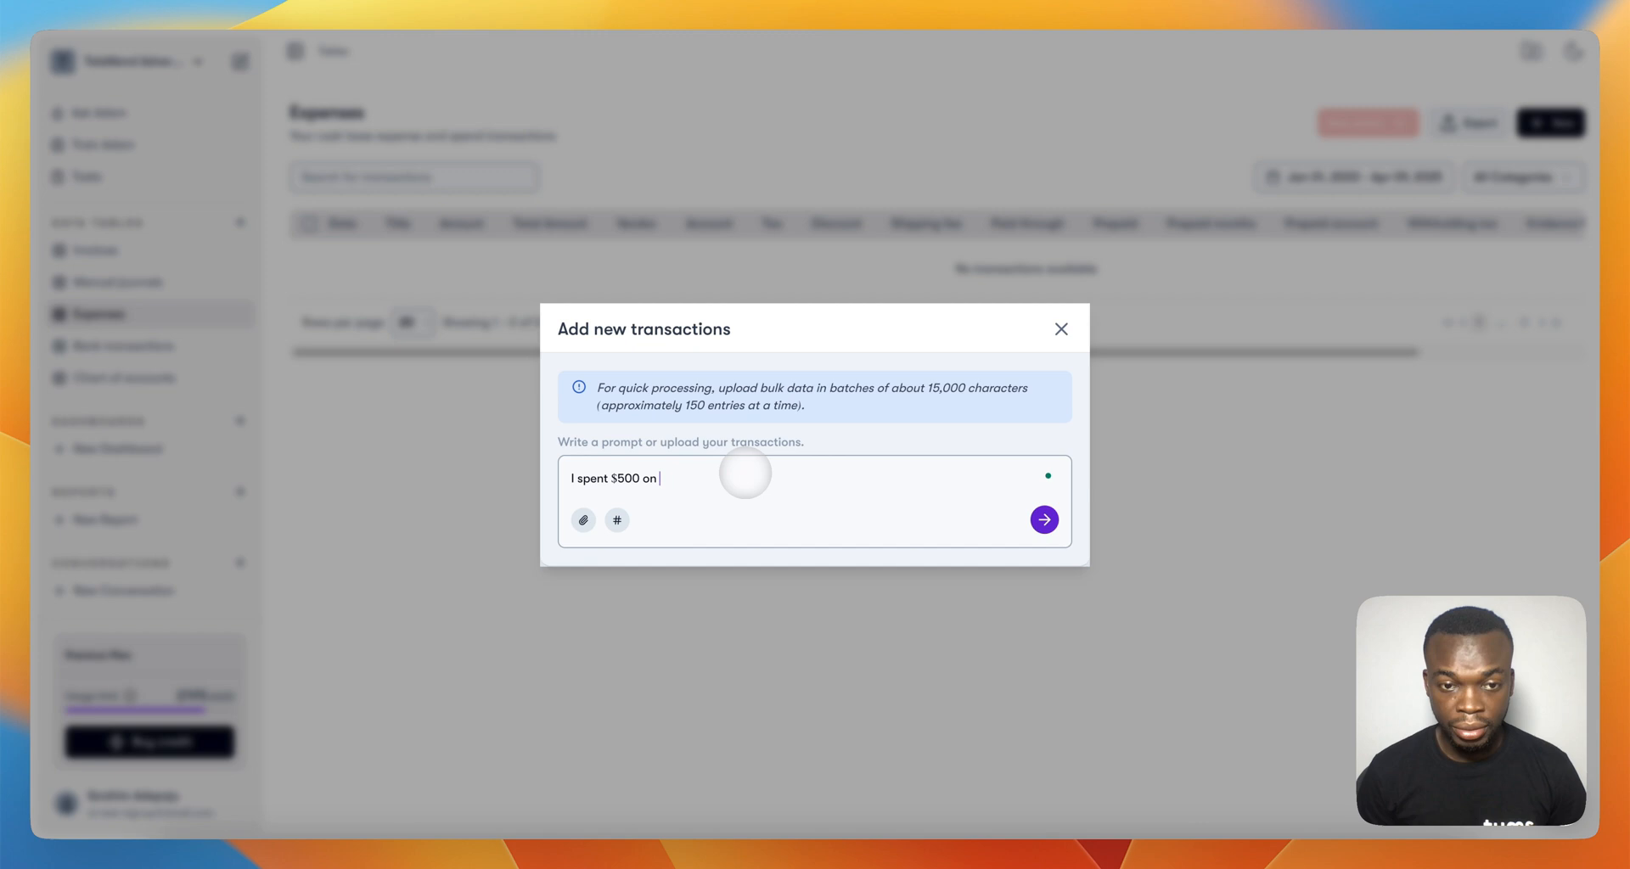
pyautogui.write('Meal in the office yesterday.')
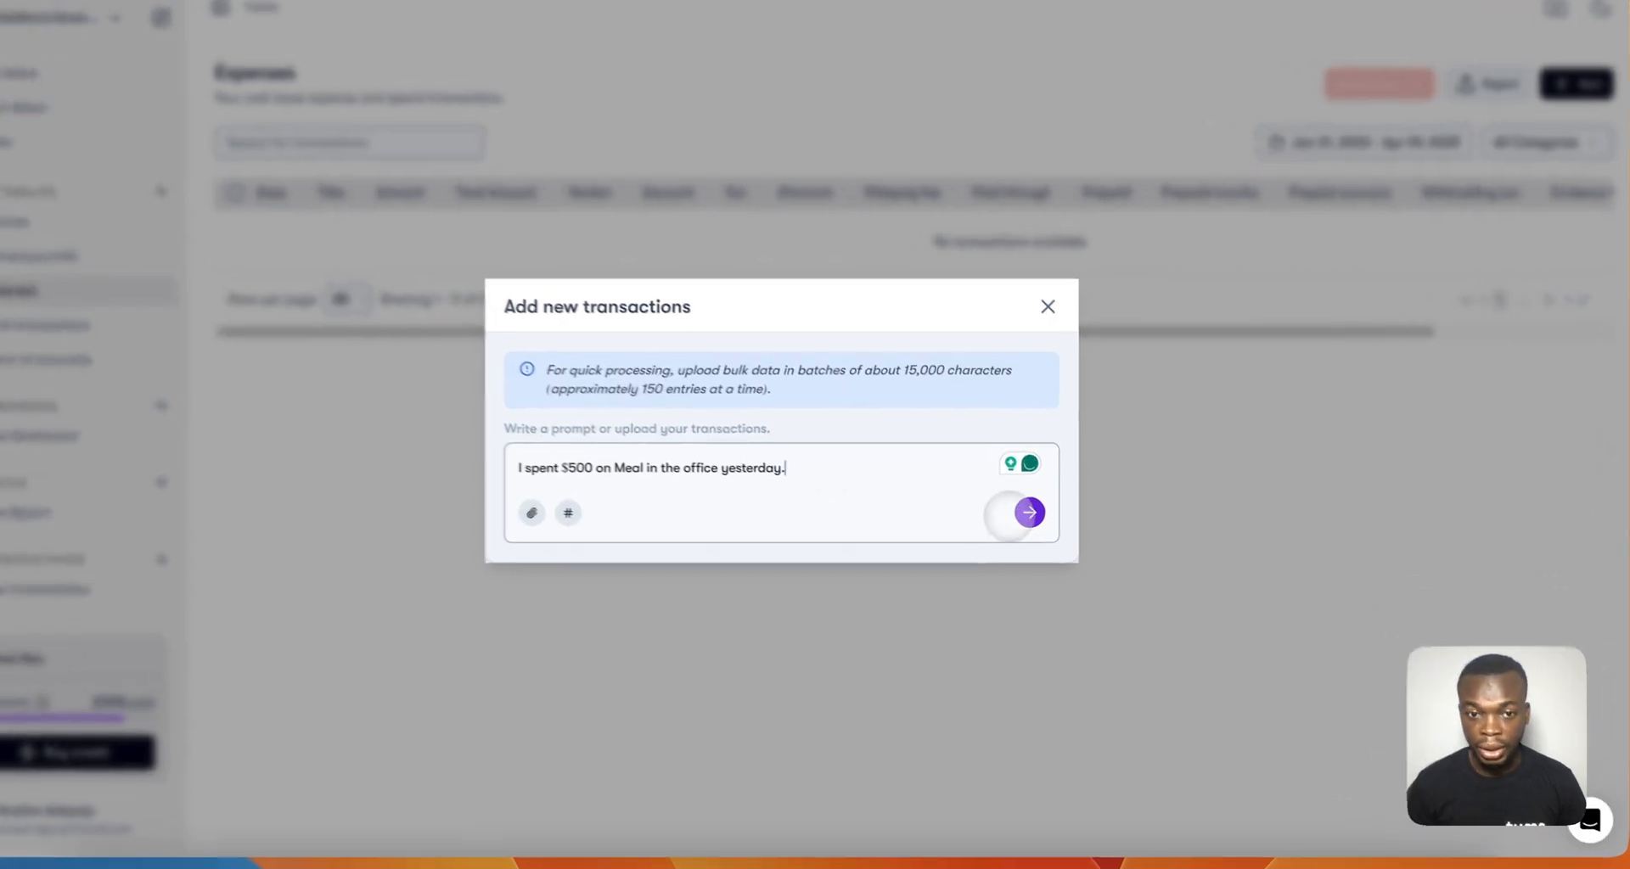
pyautogui.click(1028, 513)
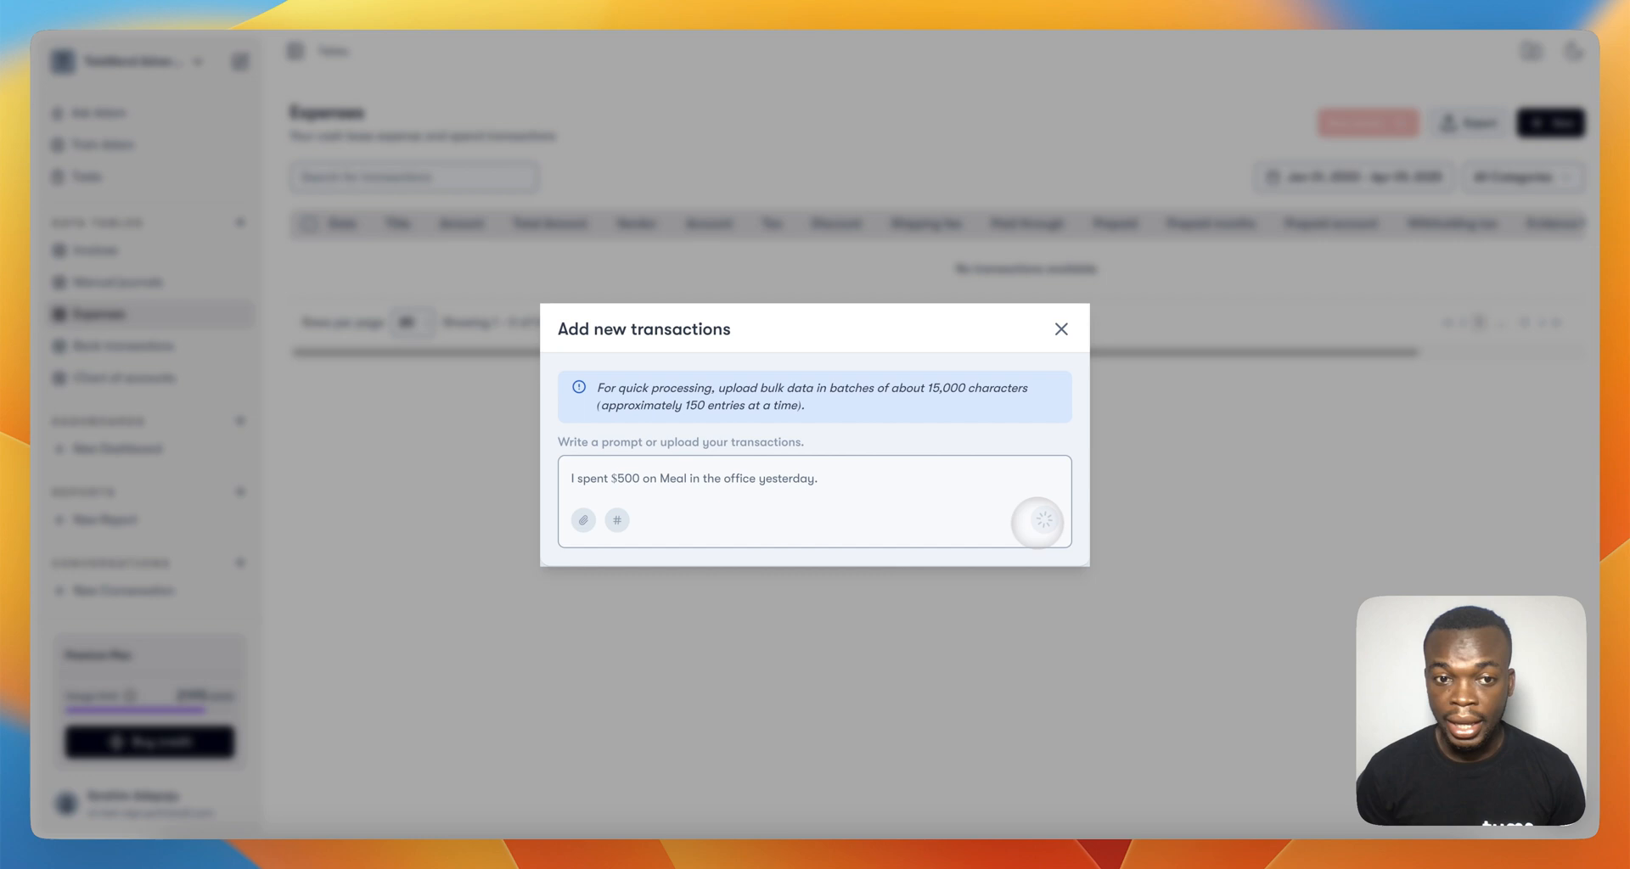
pyautogui.click(1036, 522)
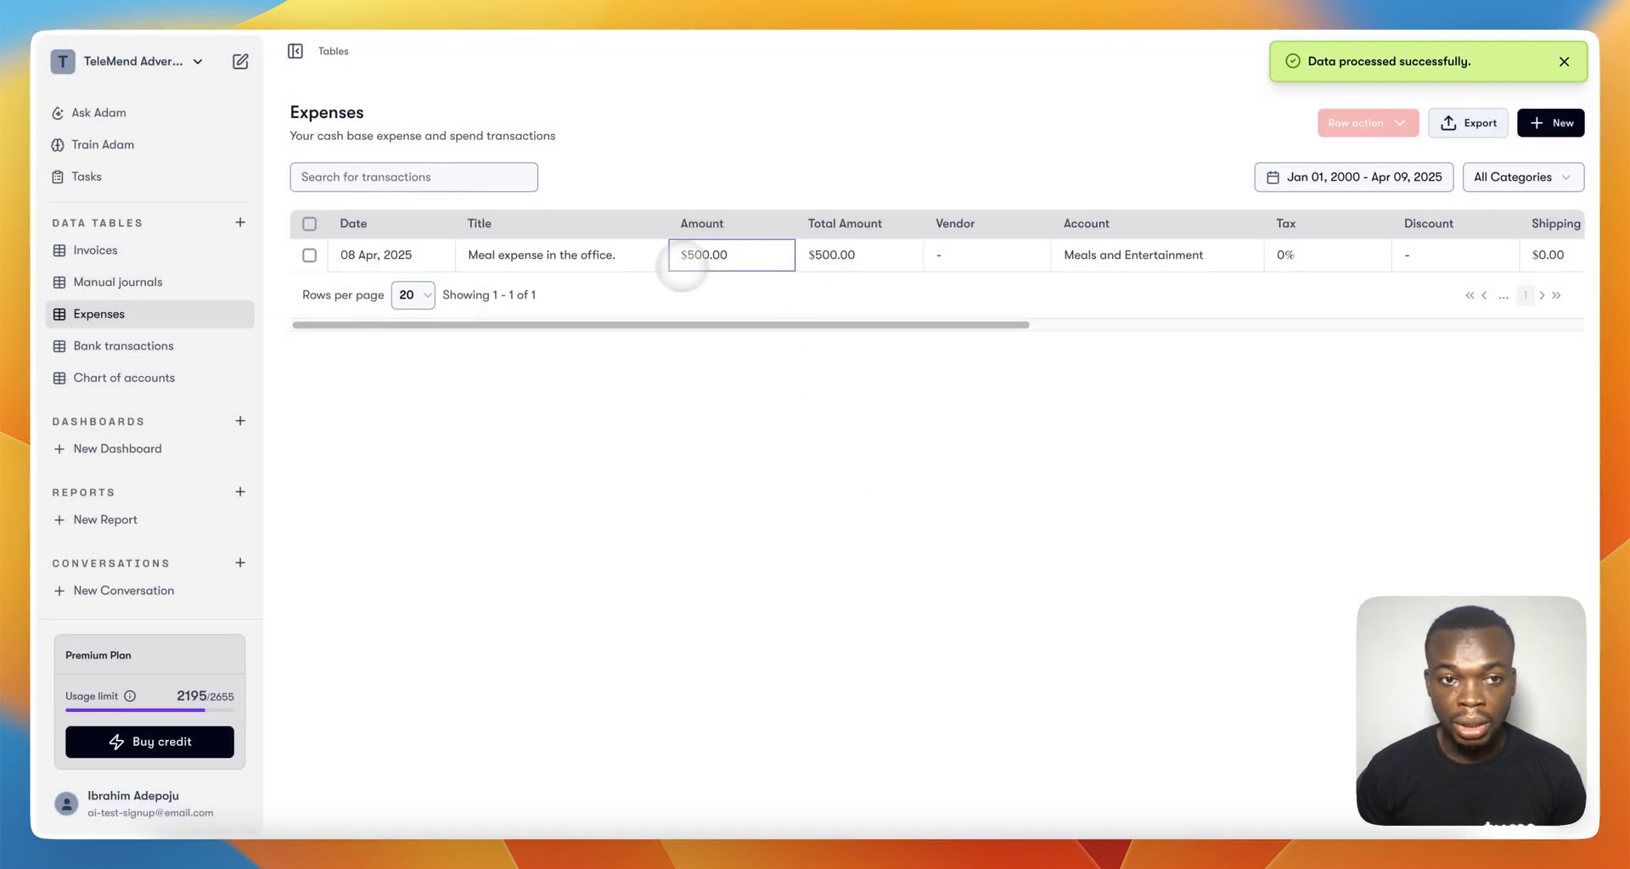
pyautogui.click(1156, 255)
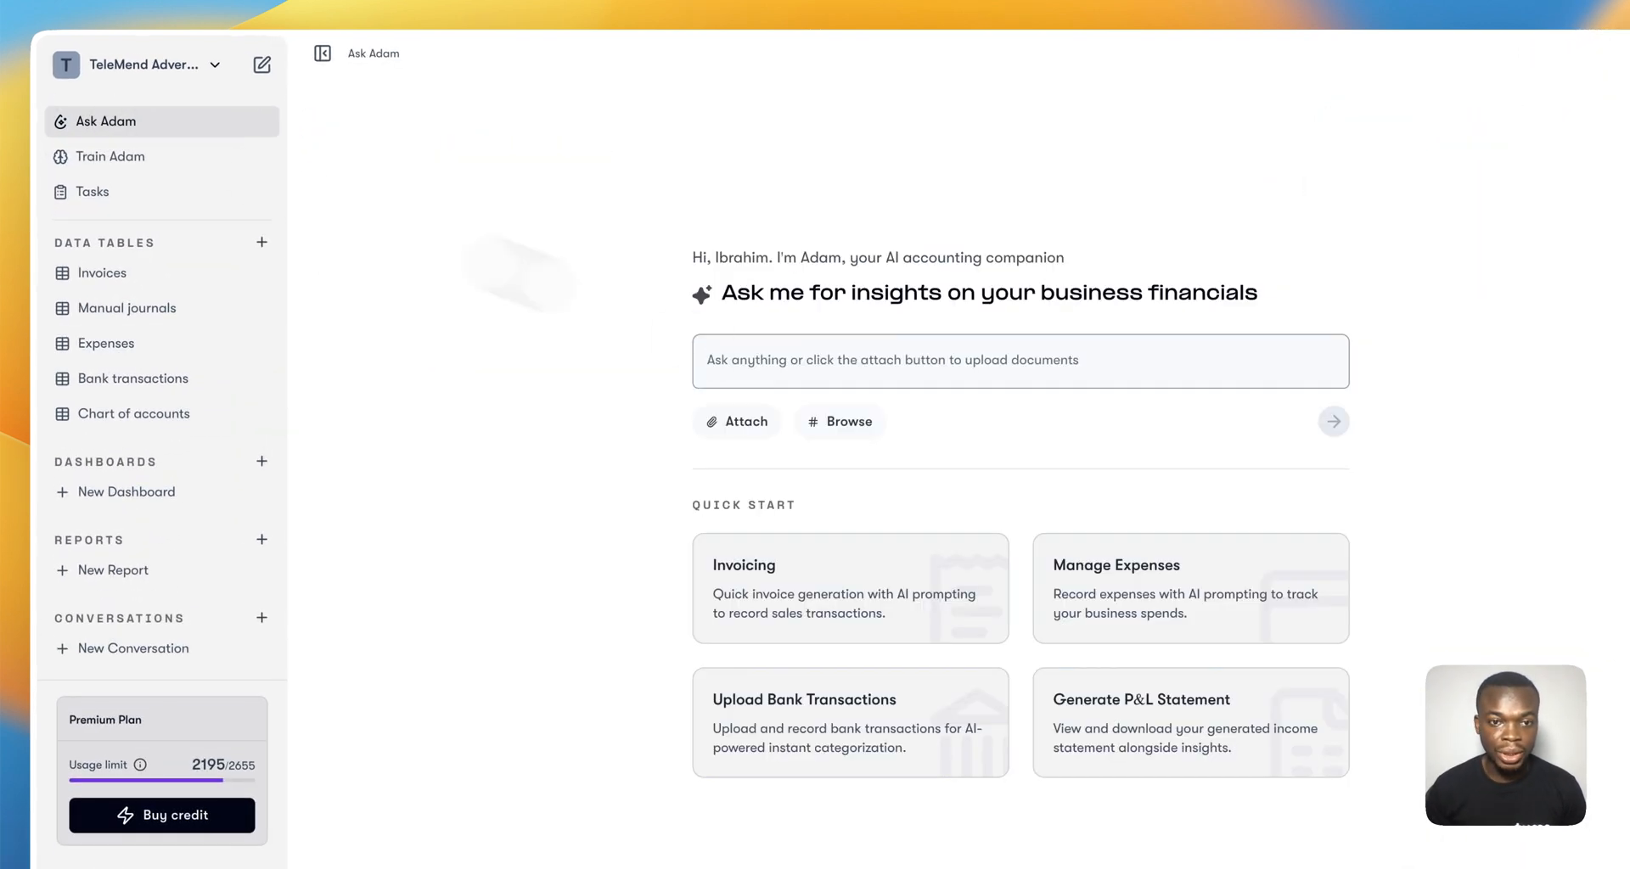
# Ask Adam 'Tell me about my business profitability' and read through the analysis
pyautogui.write('Tell')
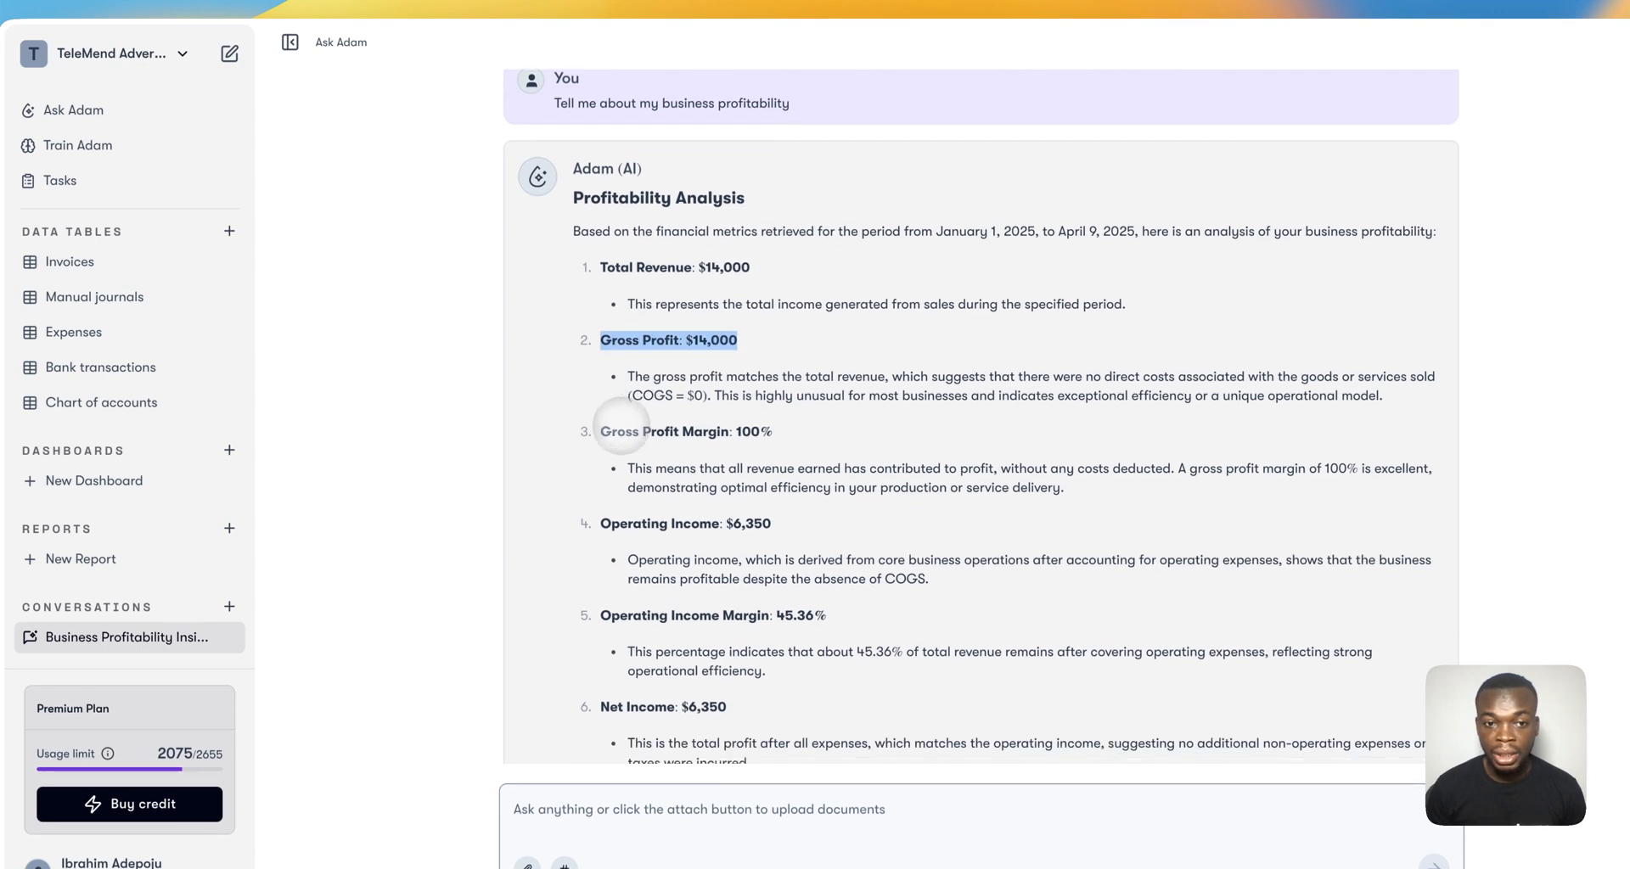
pyautogui.scroll(-3)
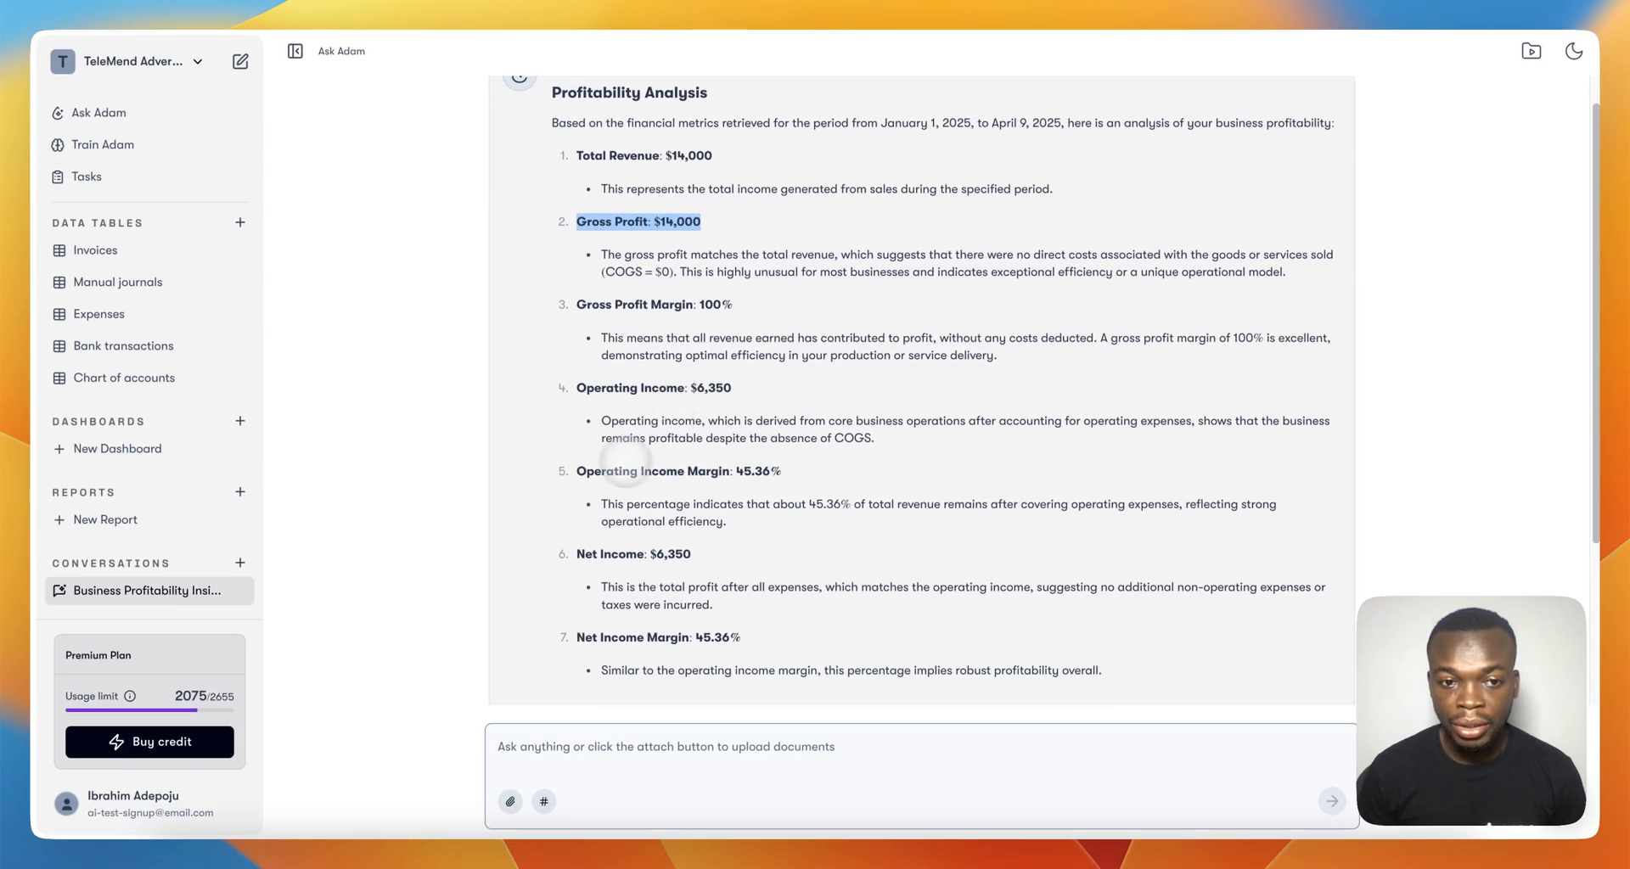
pyautogui.scroll(-3)
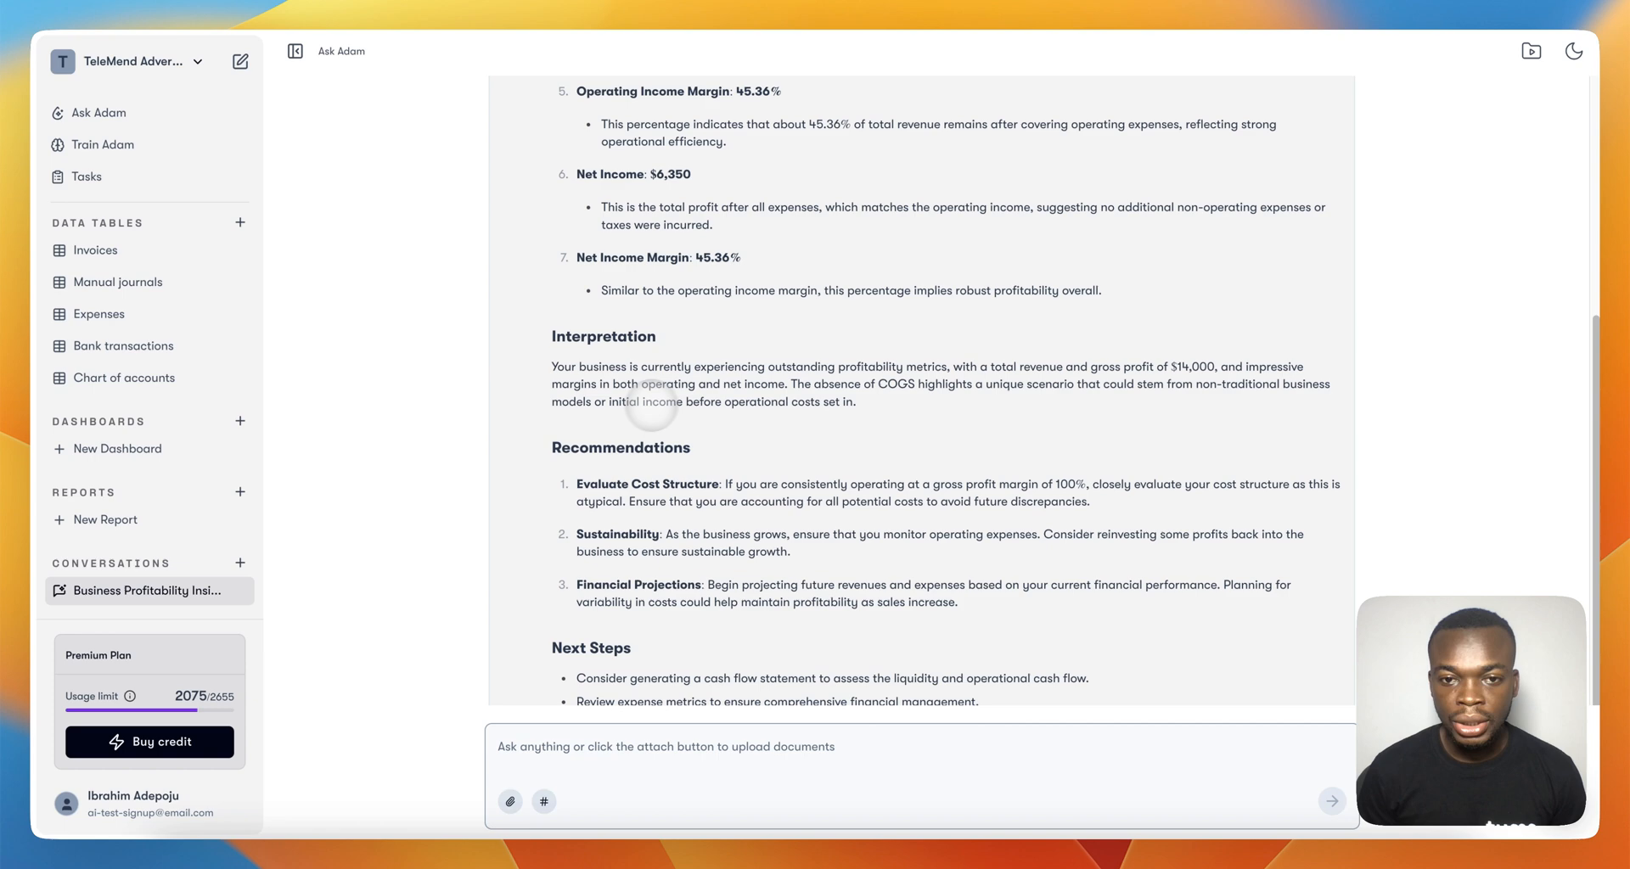
pyautogui.scroll(-3)
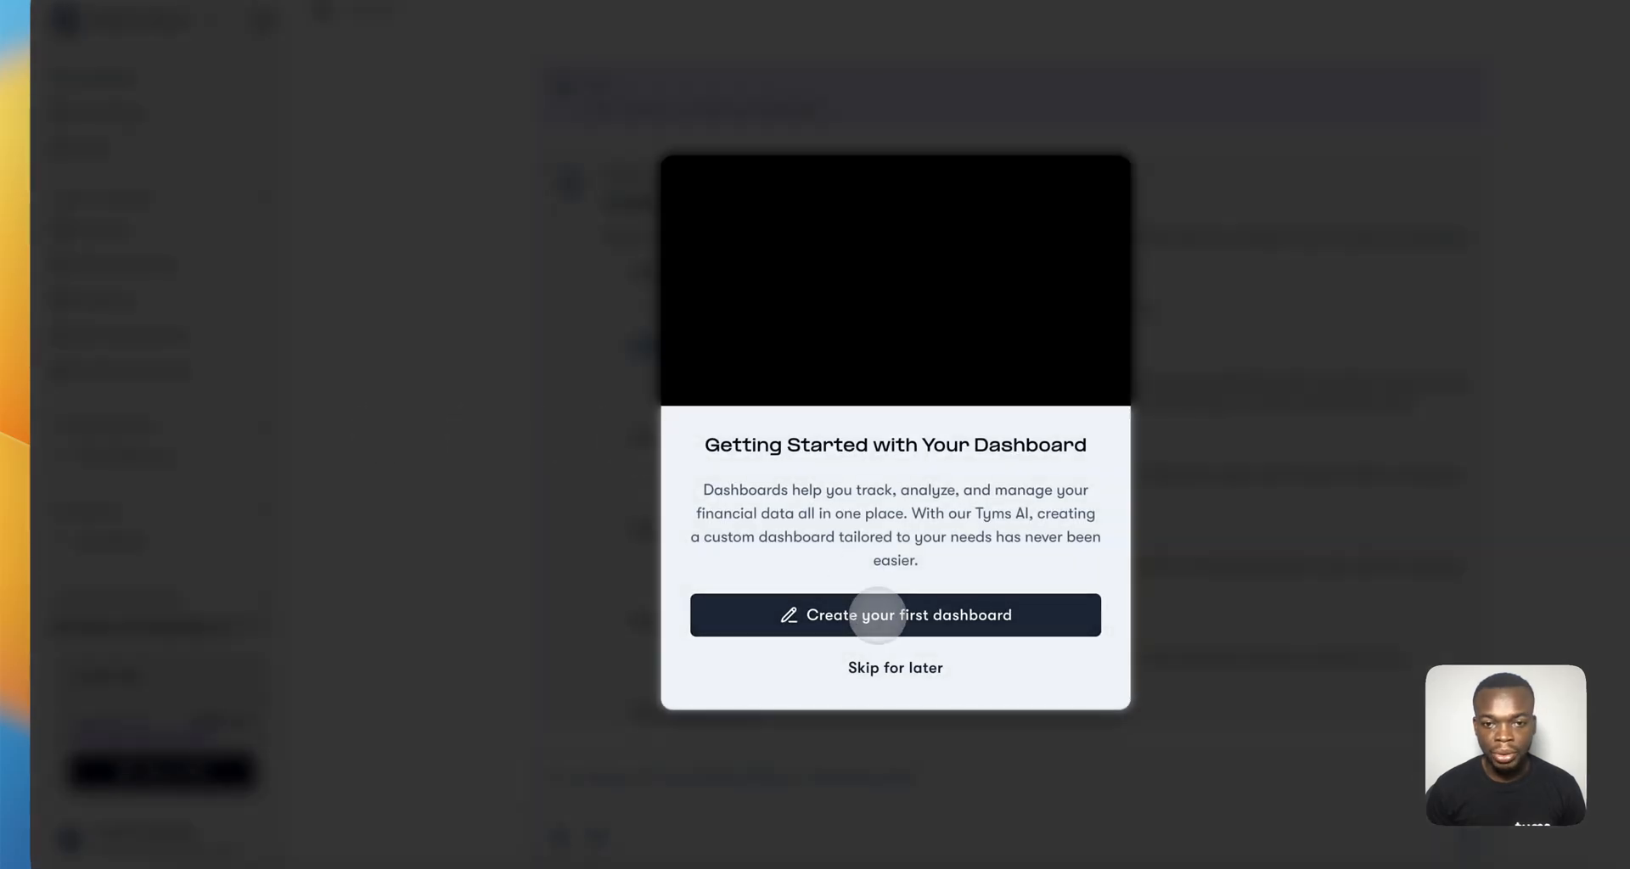
# Generate a dashboard on runway, burn rate and profitability, then browse the Financial Health Dashboard
pyautogui.click(894, 614)
pyautogui.write('Create a dashboard for me to track my runway,')
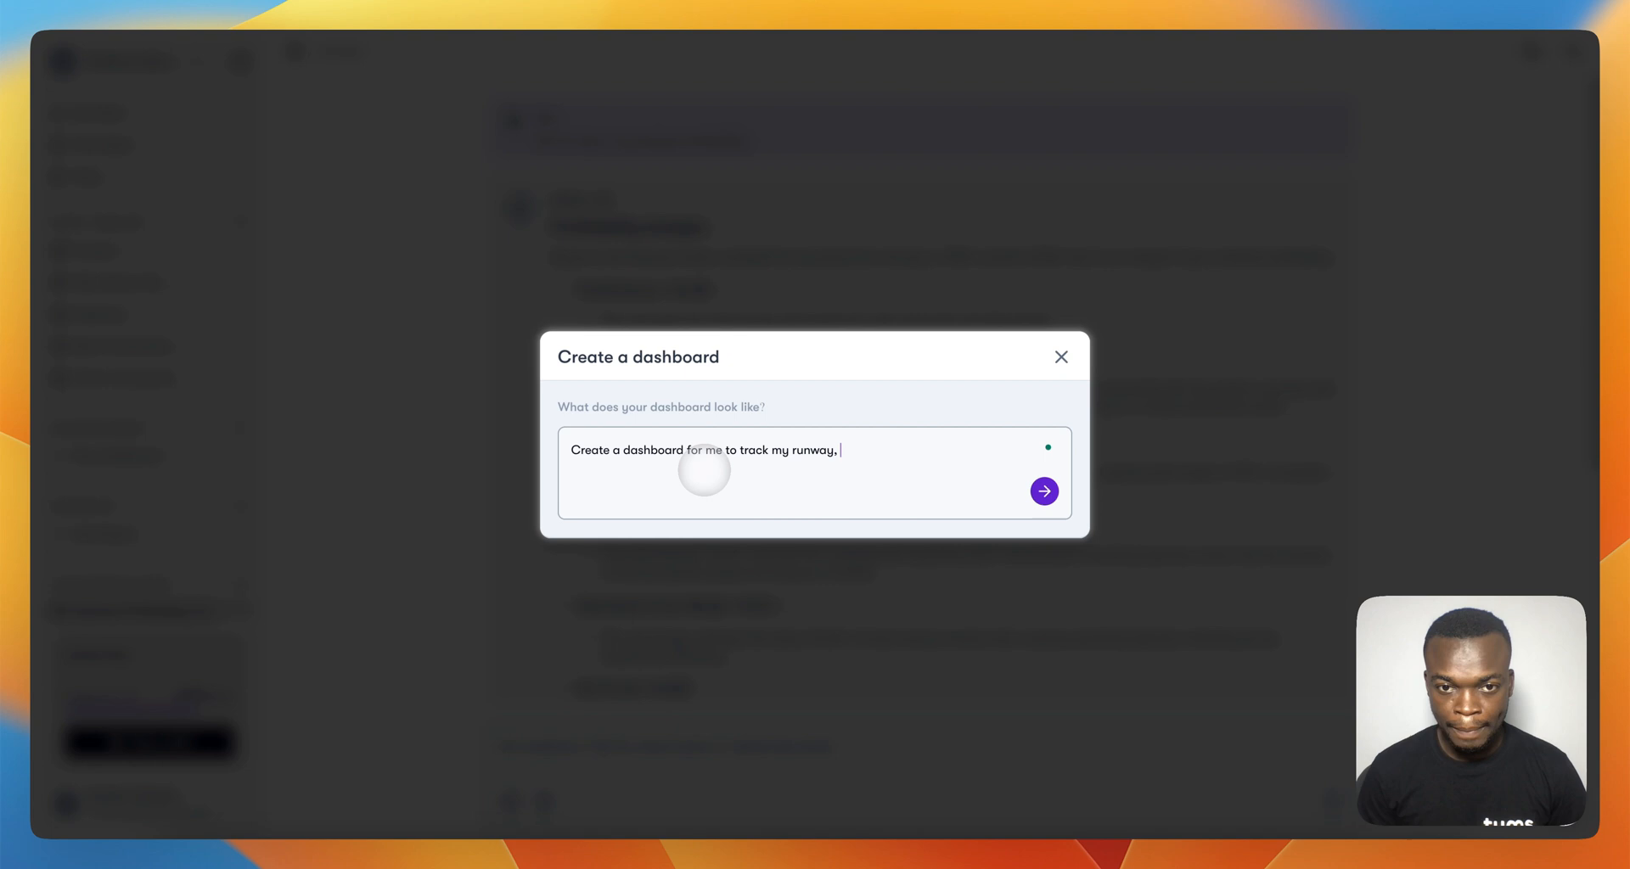
pyautogui.write('burn rate')
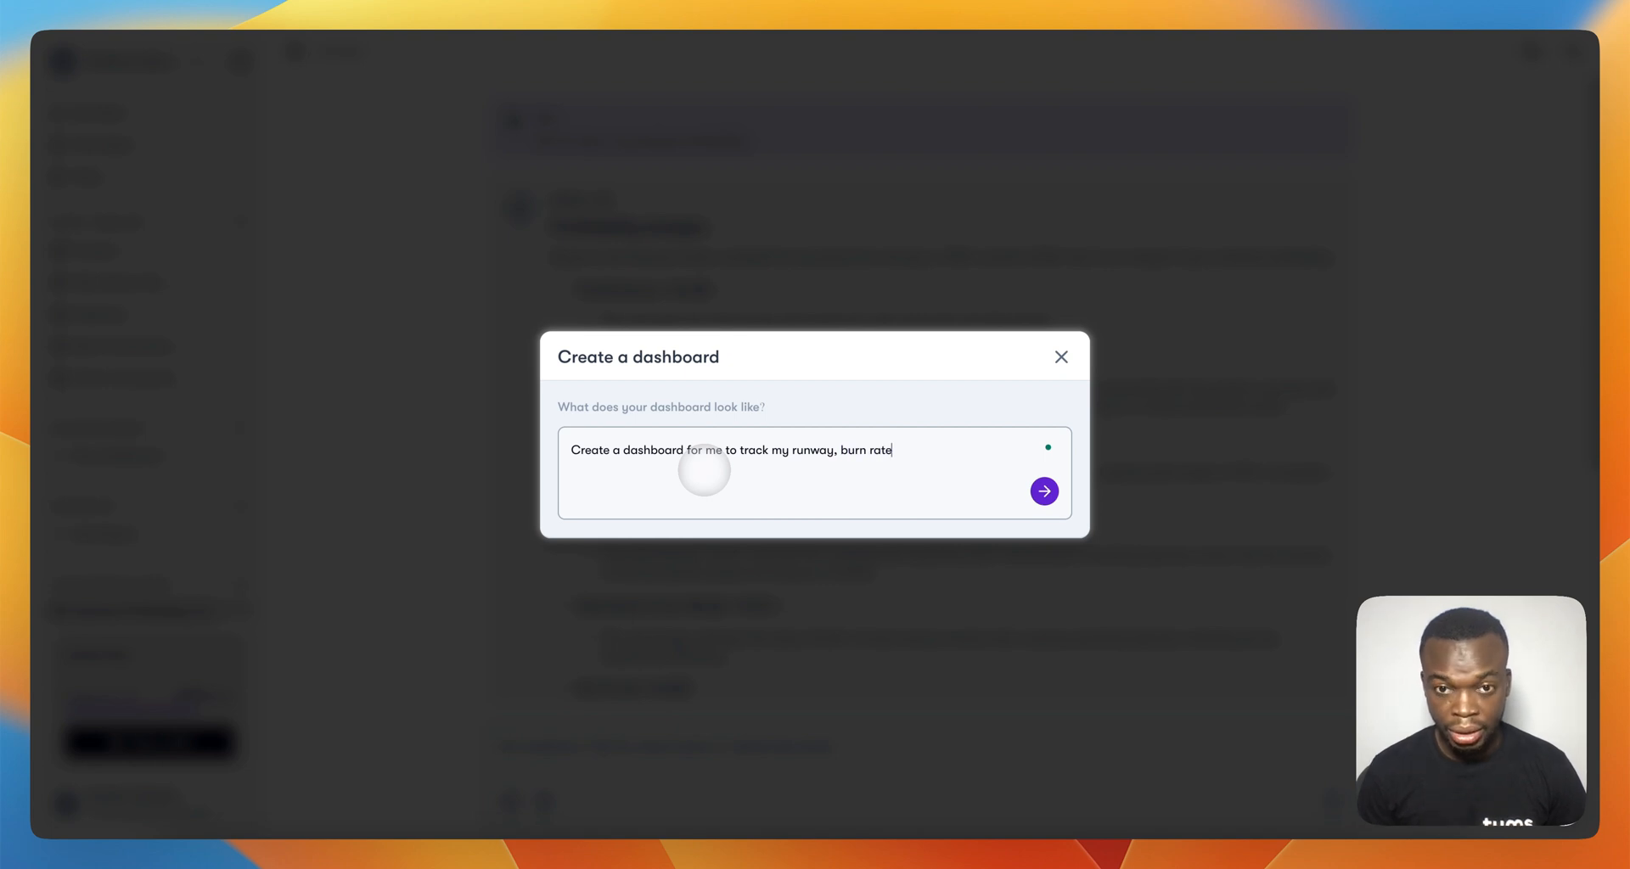
pyautogui.write('and profitability and make it detailed.')
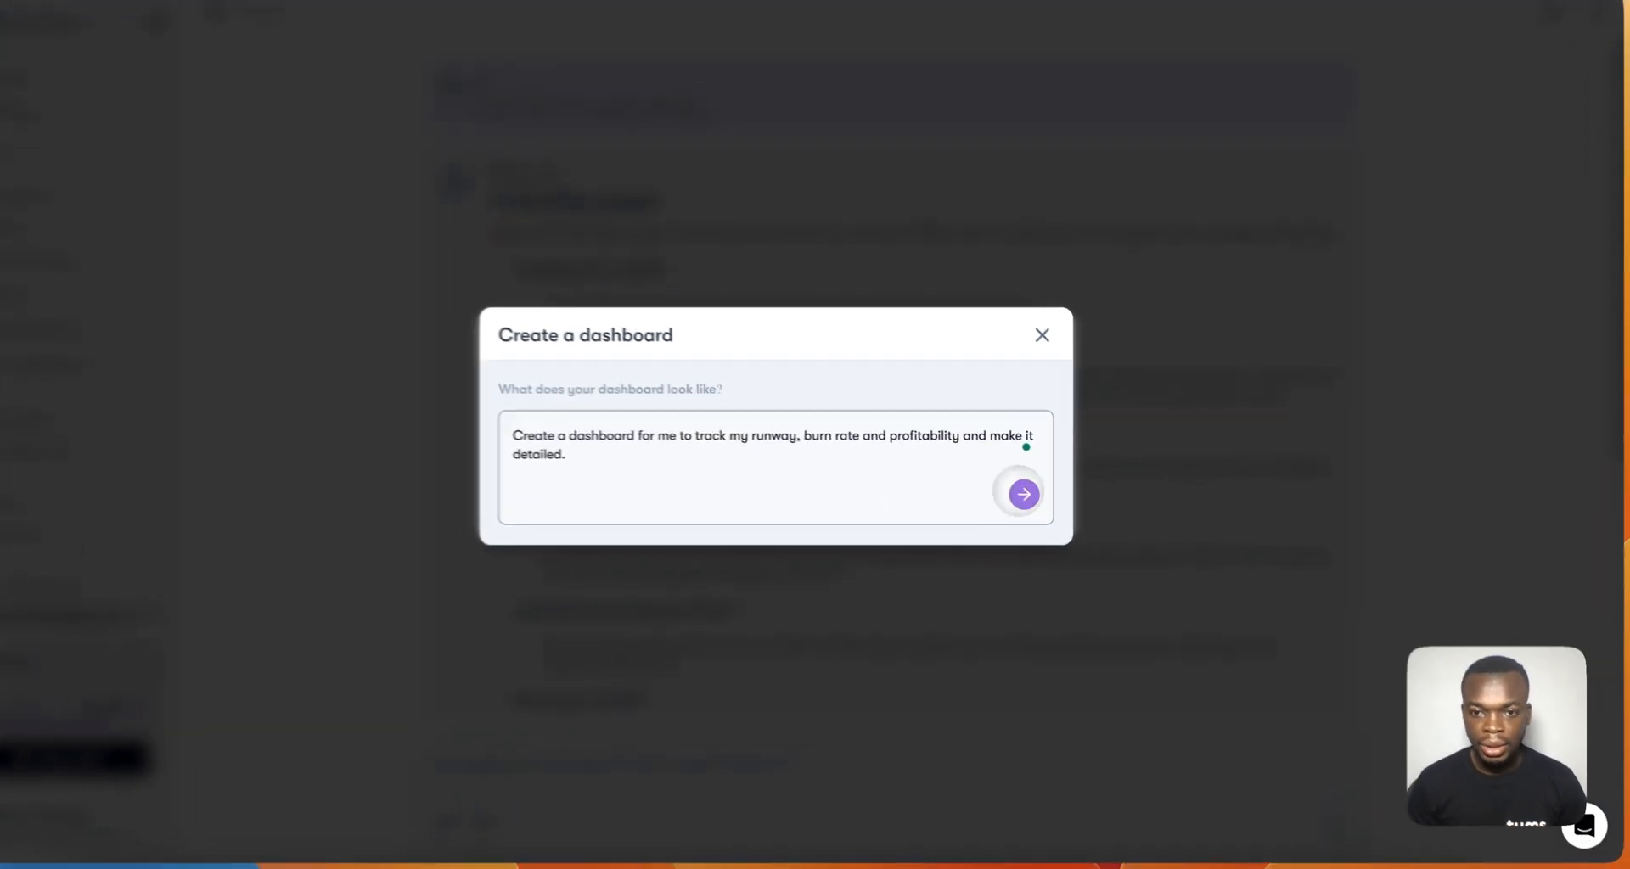
pyautogui.click(1021, 494)
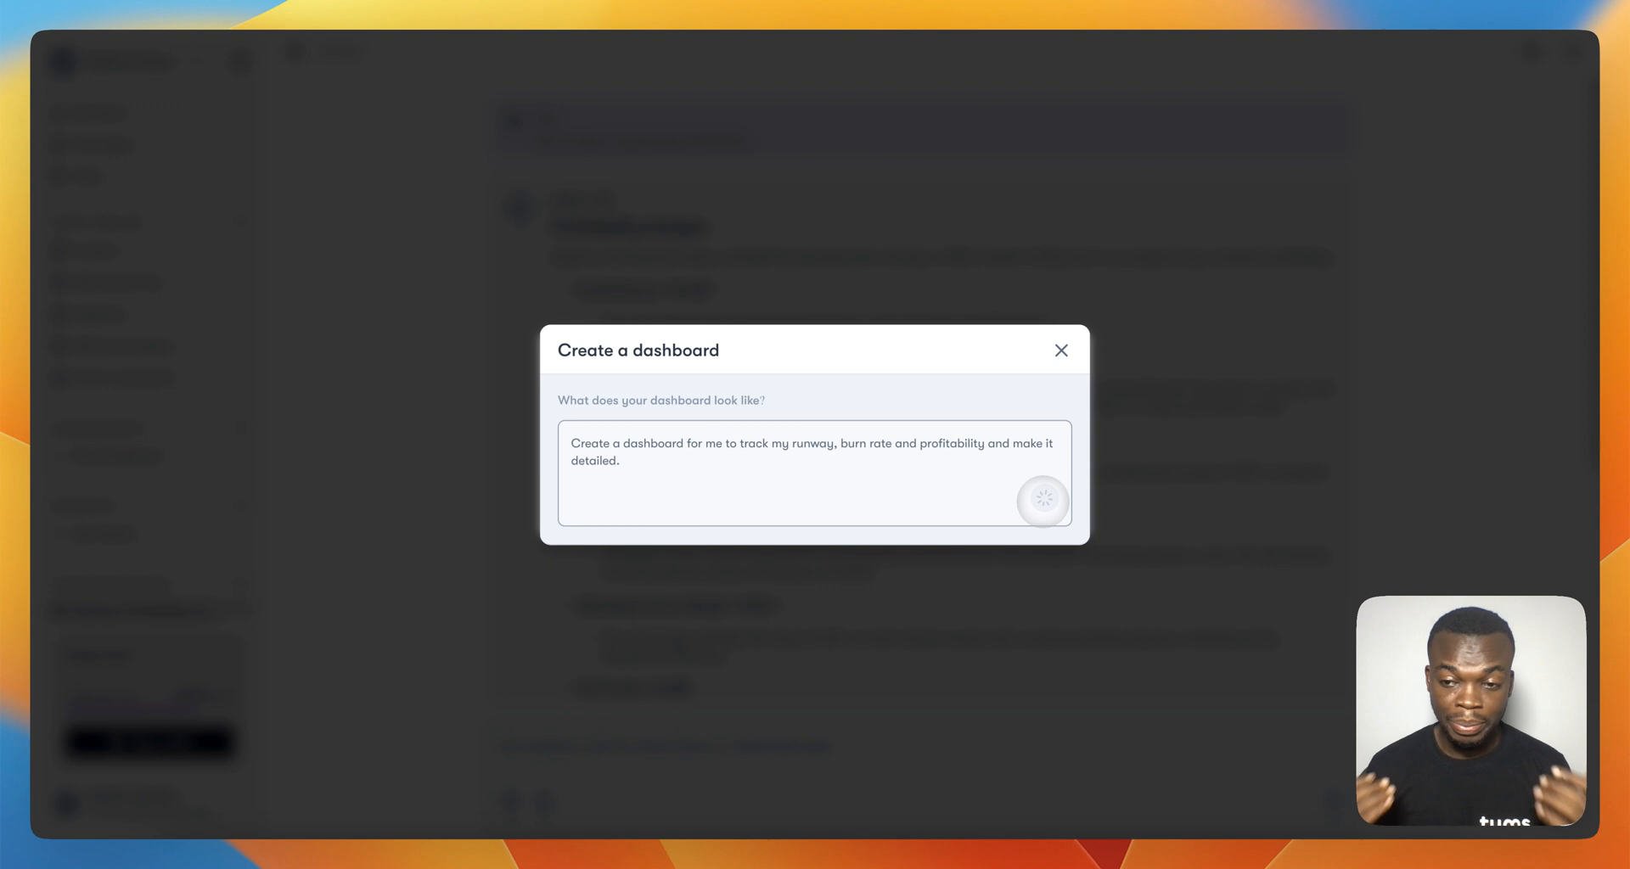
pyautogui.click(1061, 351)
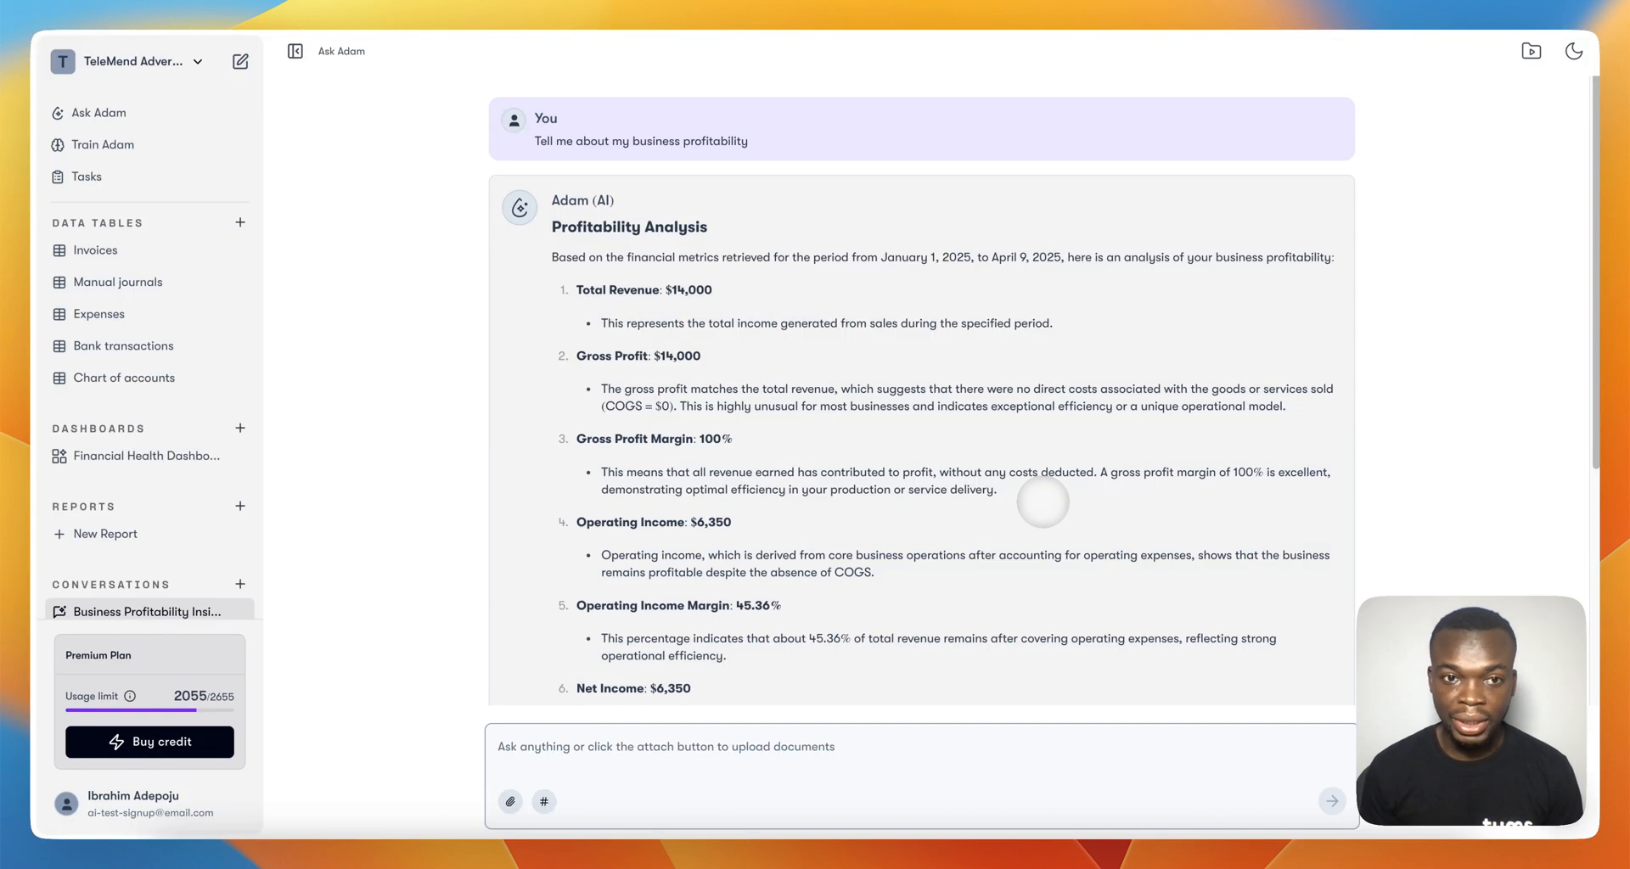
pyautogui.click(148, 455)
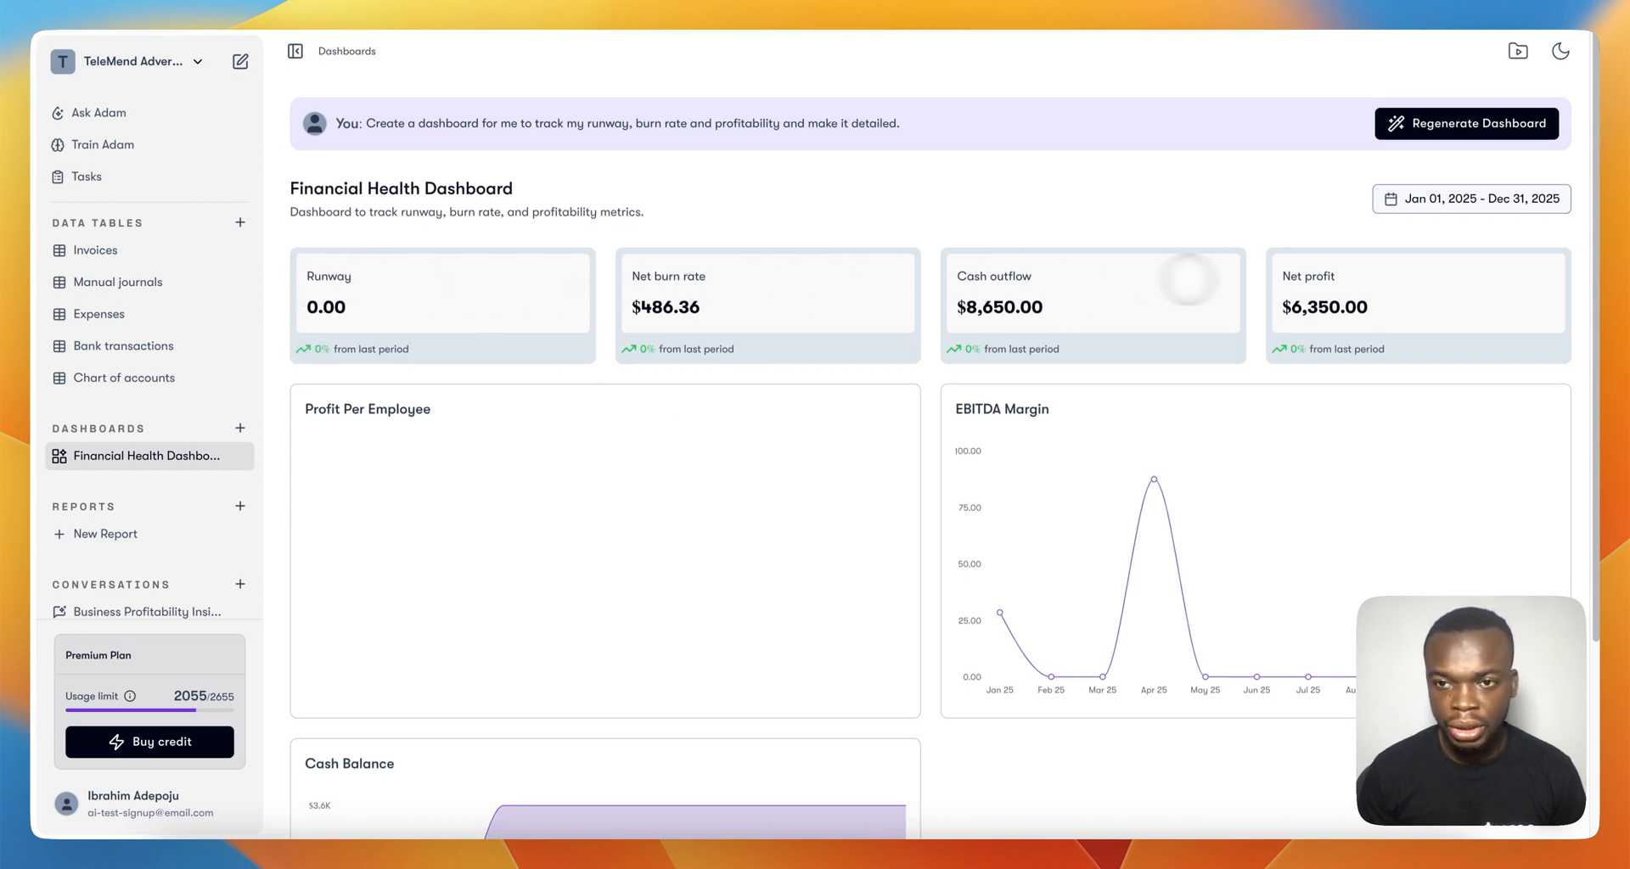
pyautogui.scroll(-3)
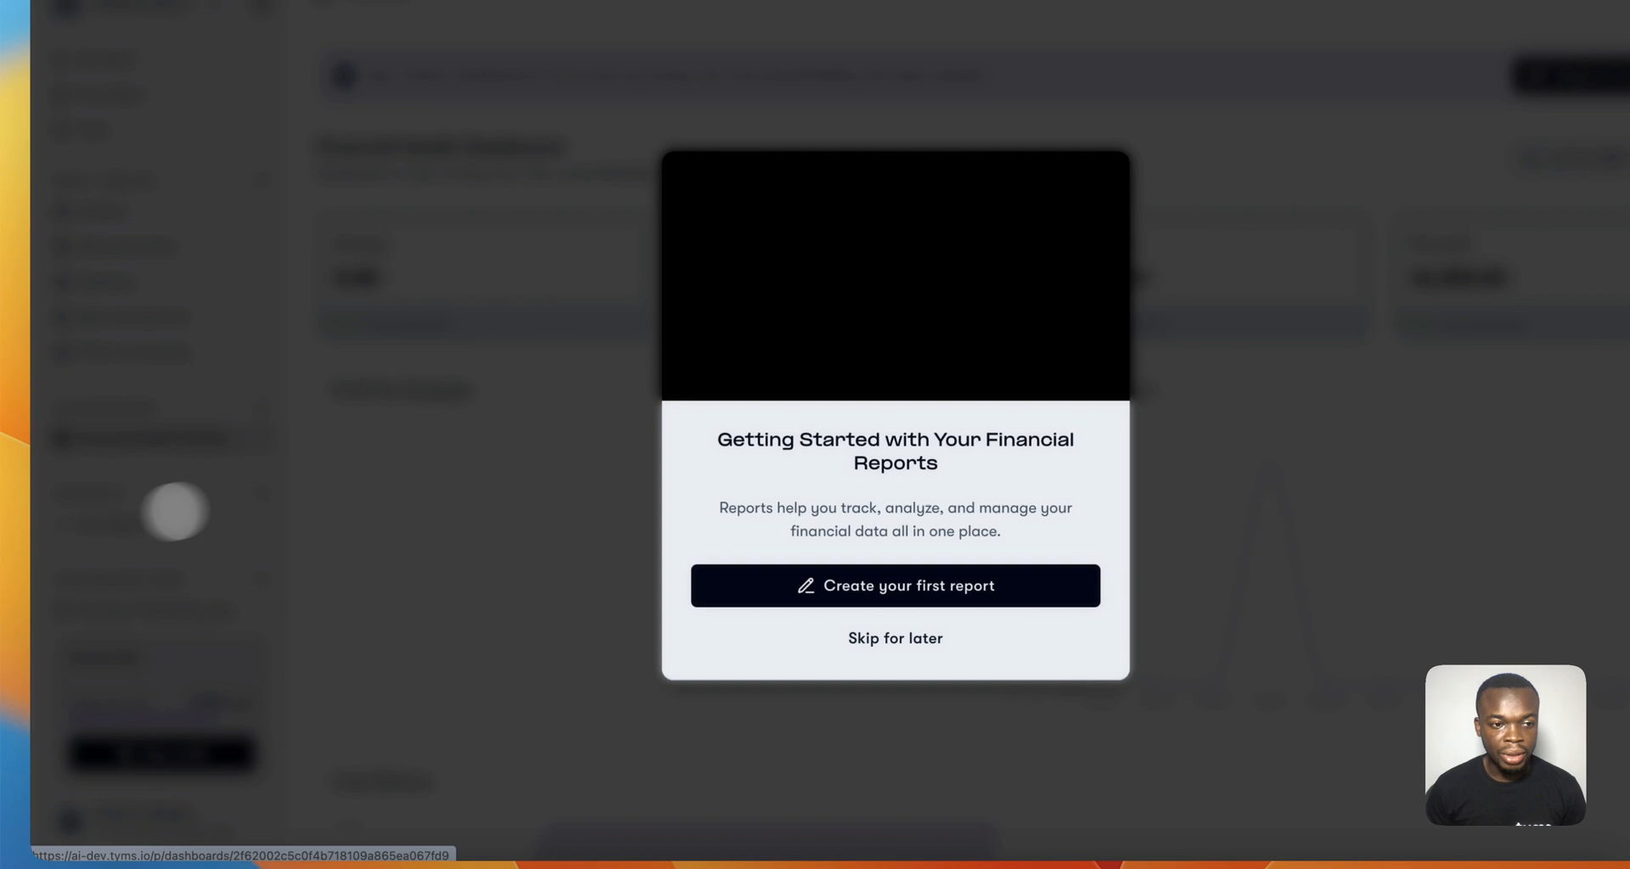
# Generate an Income statement report and view it broken down month by month
pyautogui.click(894, 586)
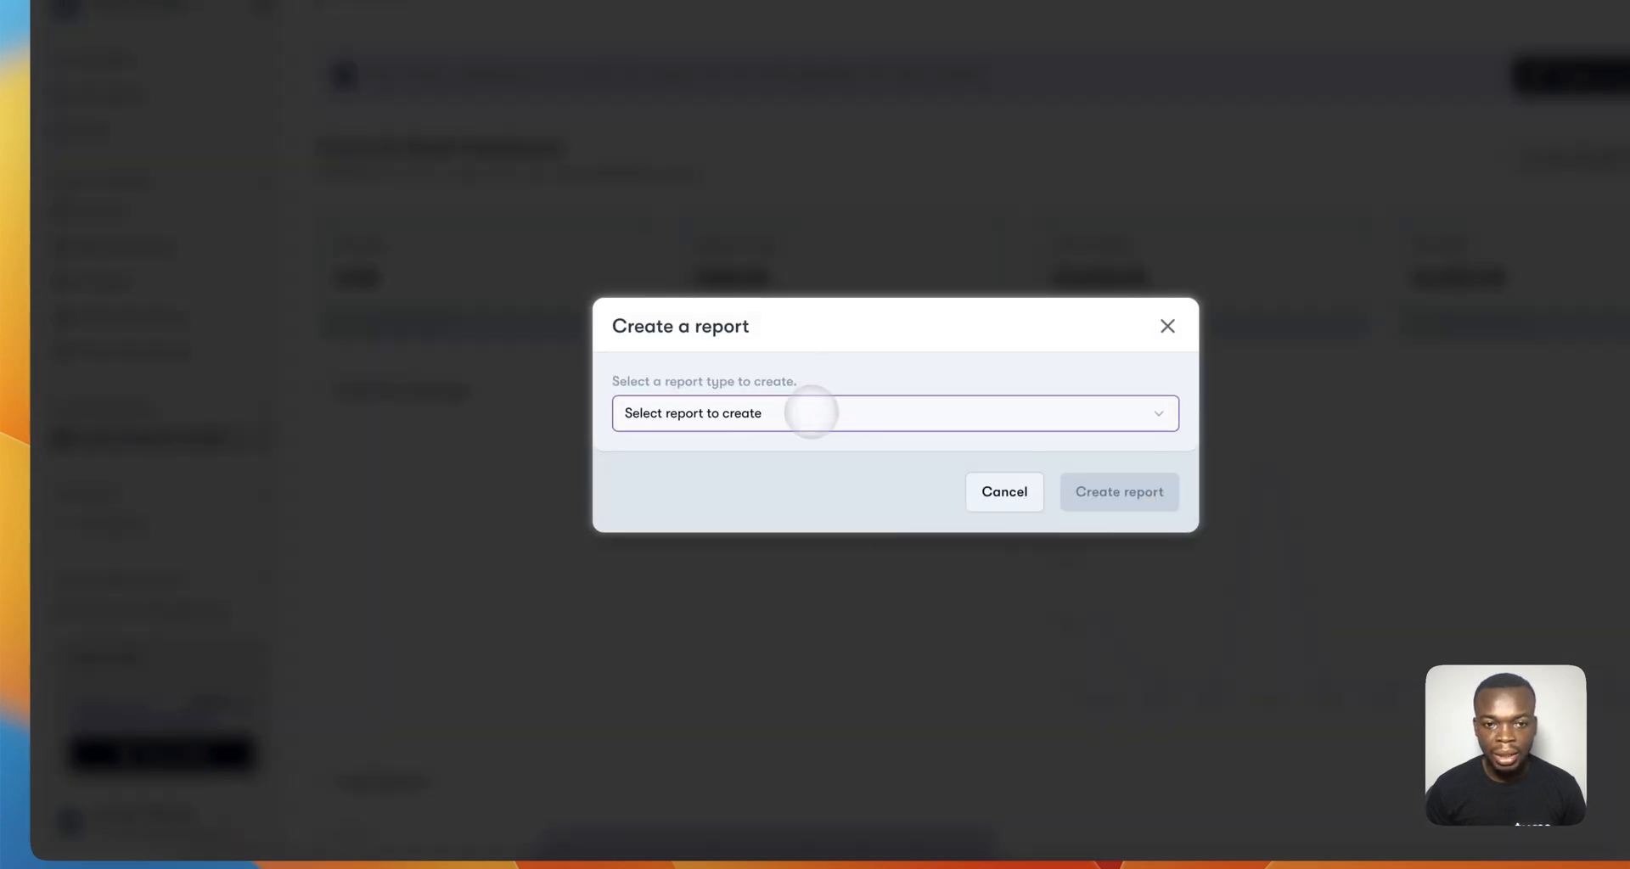
pyautogui.click(894, 413)
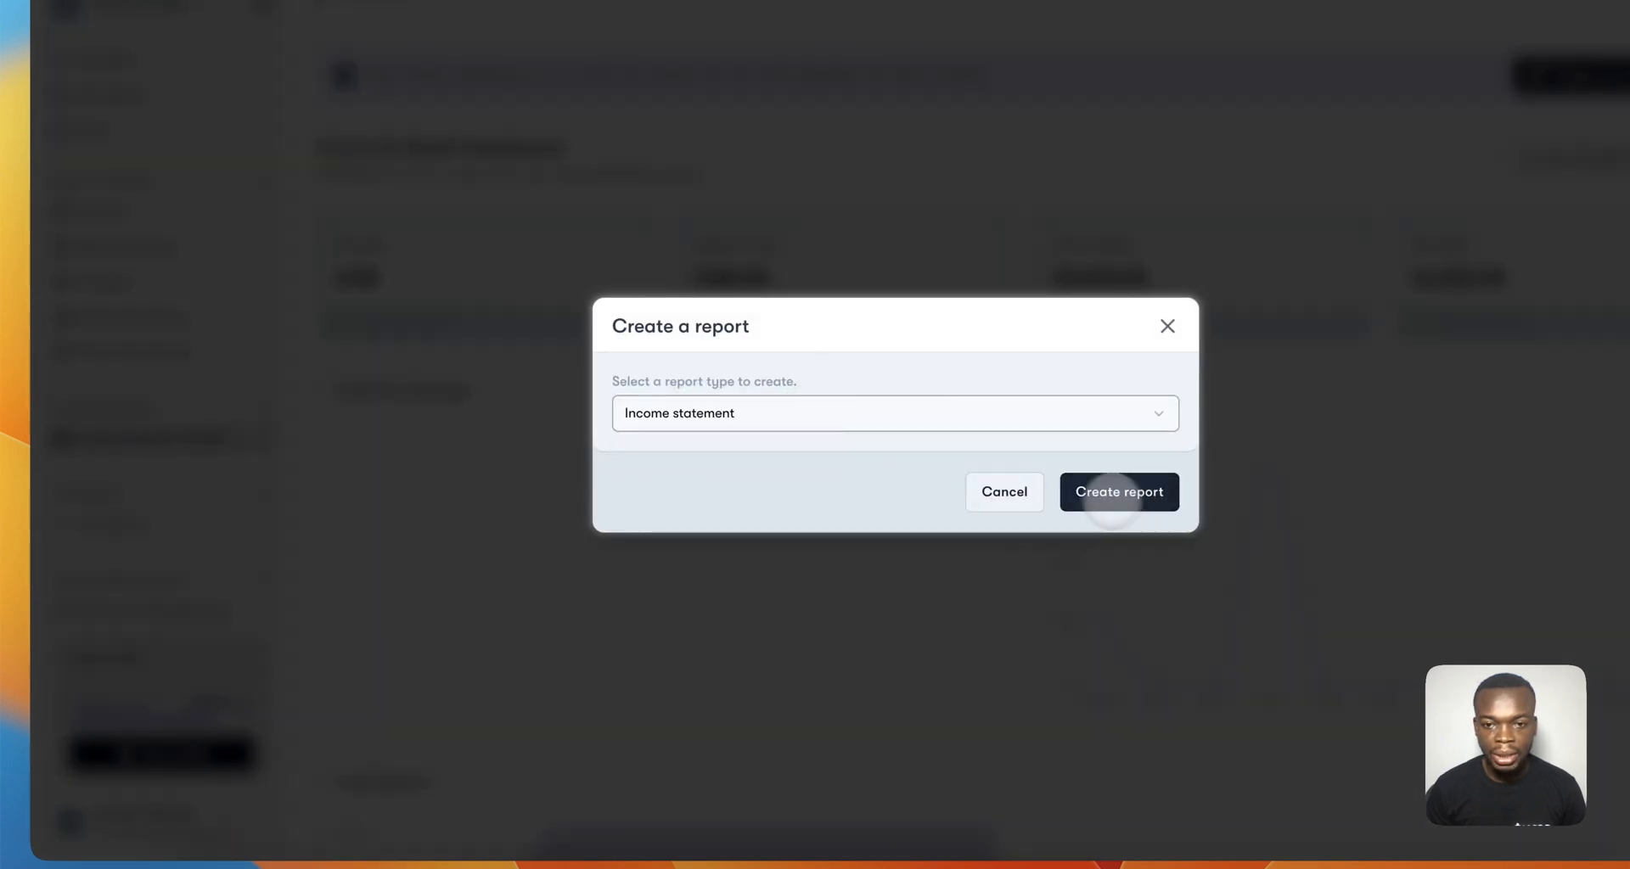
pyautogui.click(1119, 491)
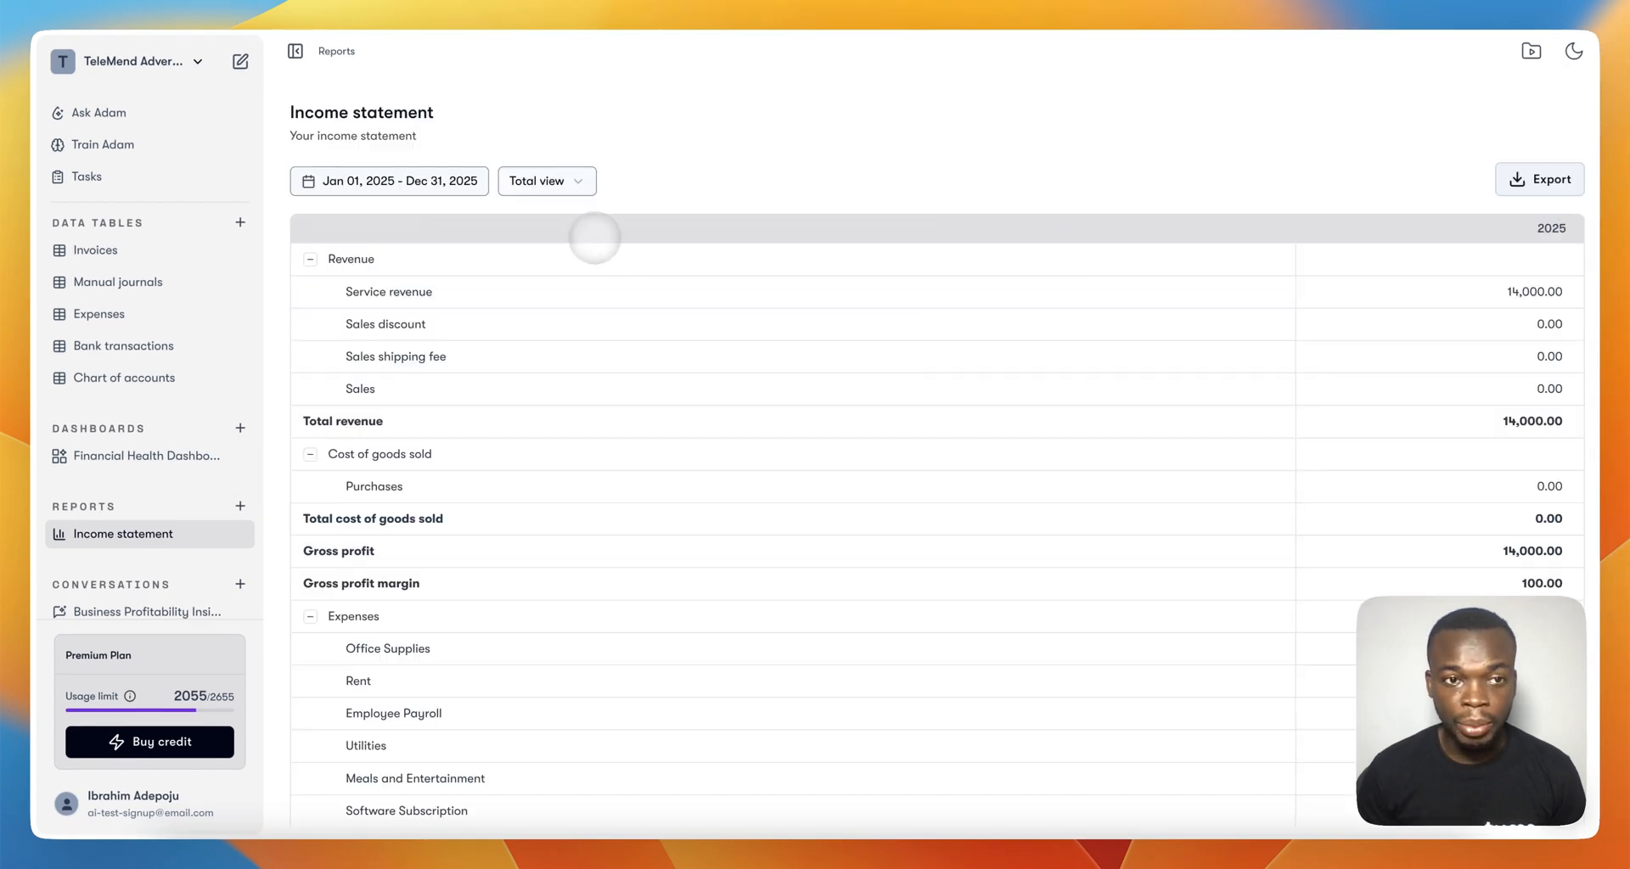
pyautogui.click(546, 180)
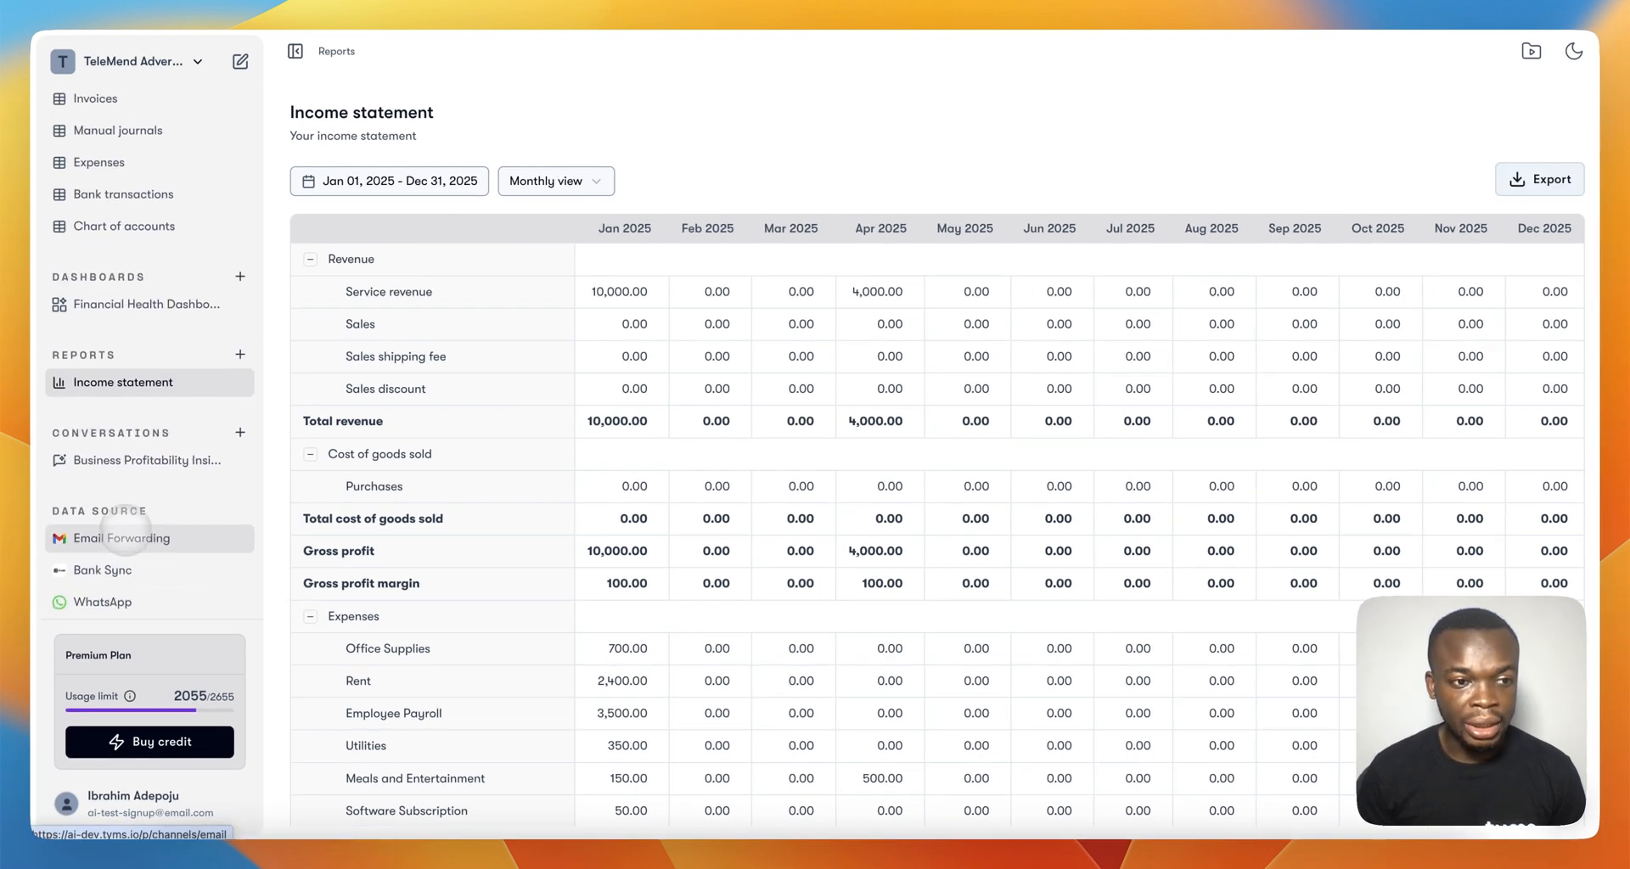
pyautogui.click(109, 156)
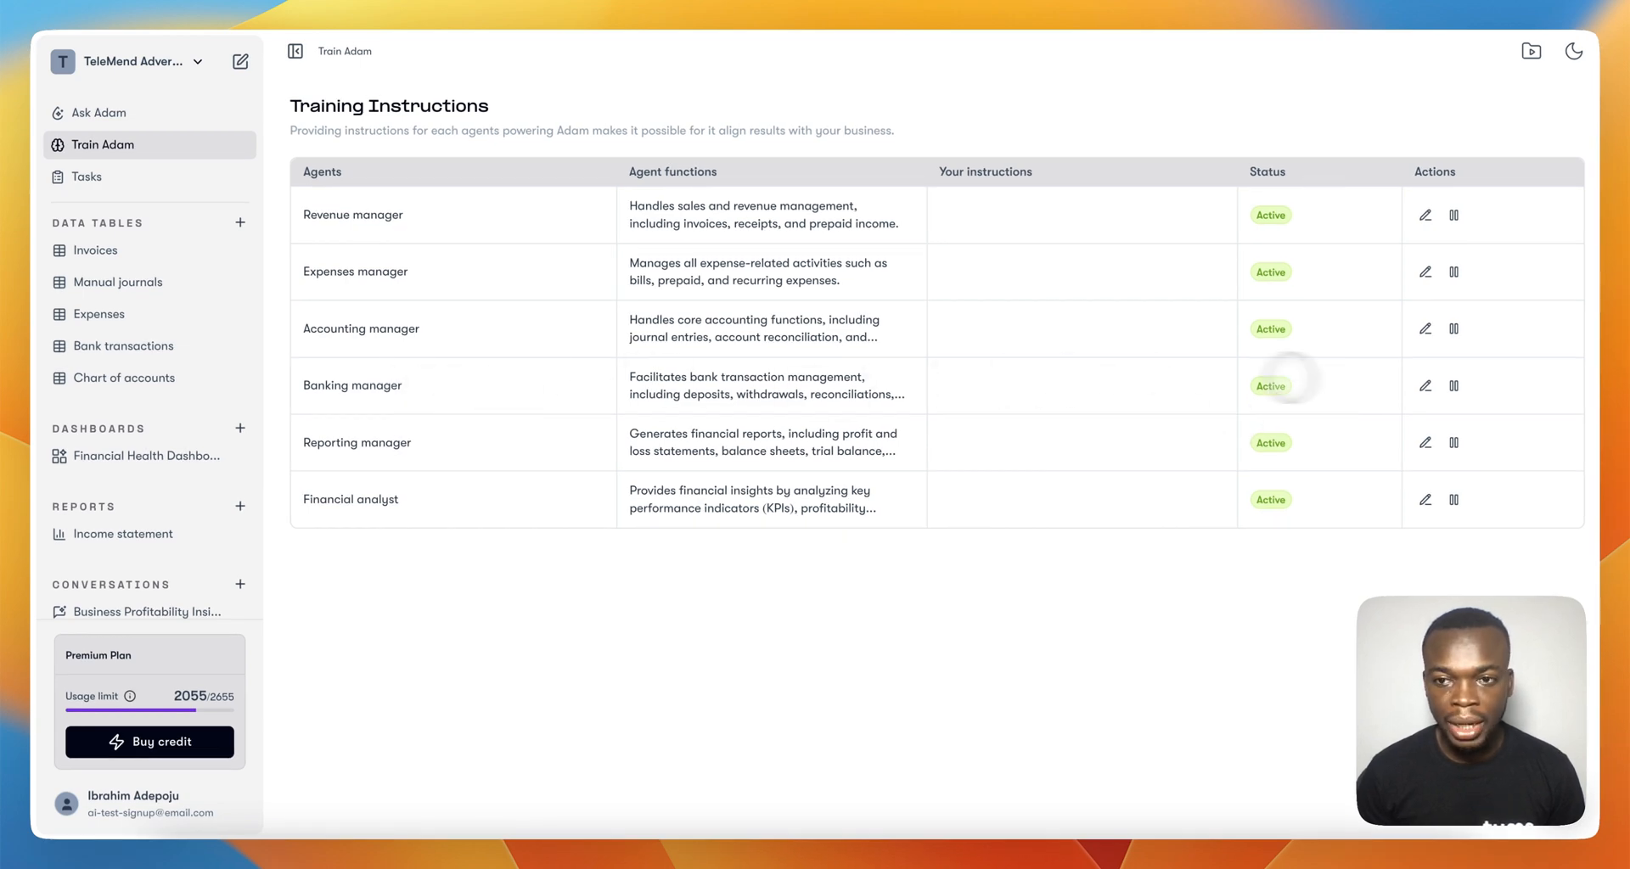
# Save the banking manager instruction 'Always categorize meal to Transport.'
pyautogui.click(1425, 386)
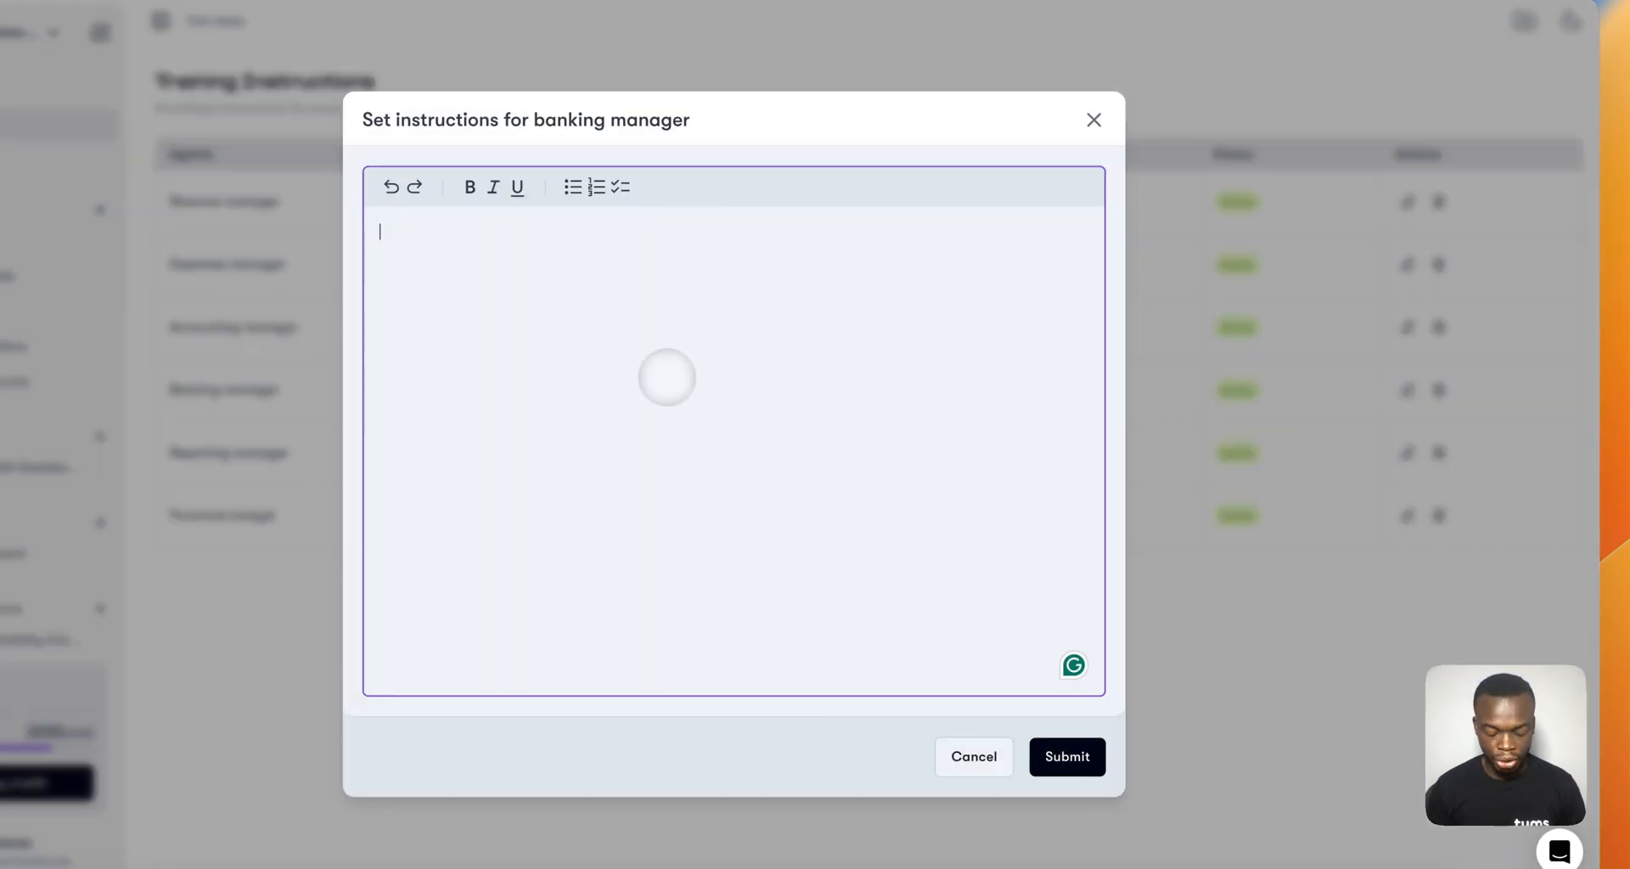
pyautogui.write('Always')
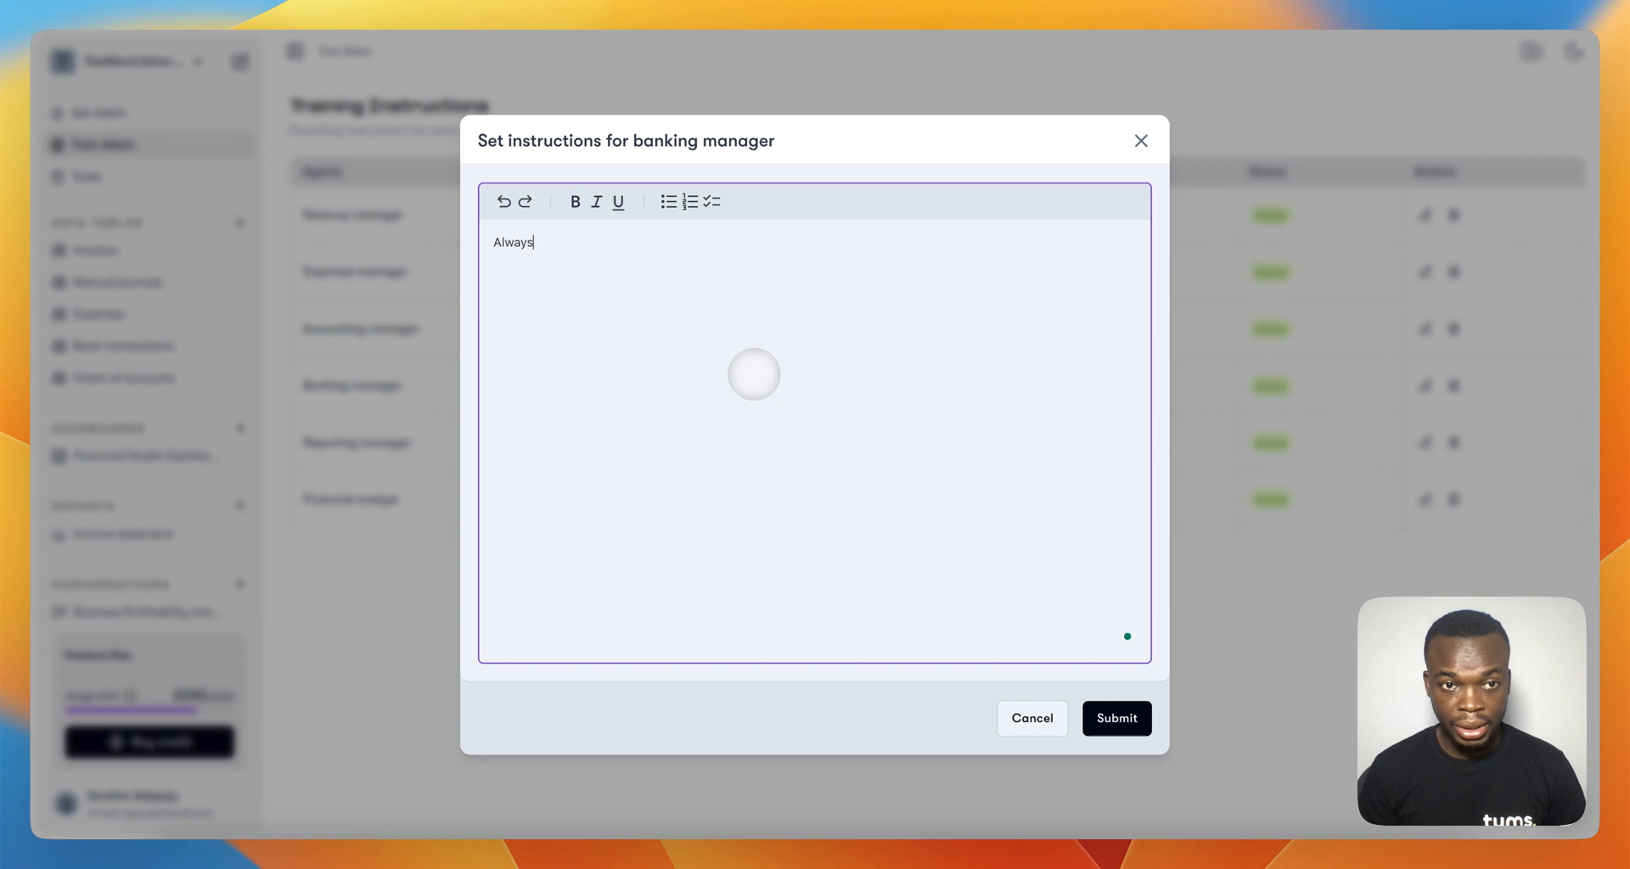
pyautogui.write('categorize office')
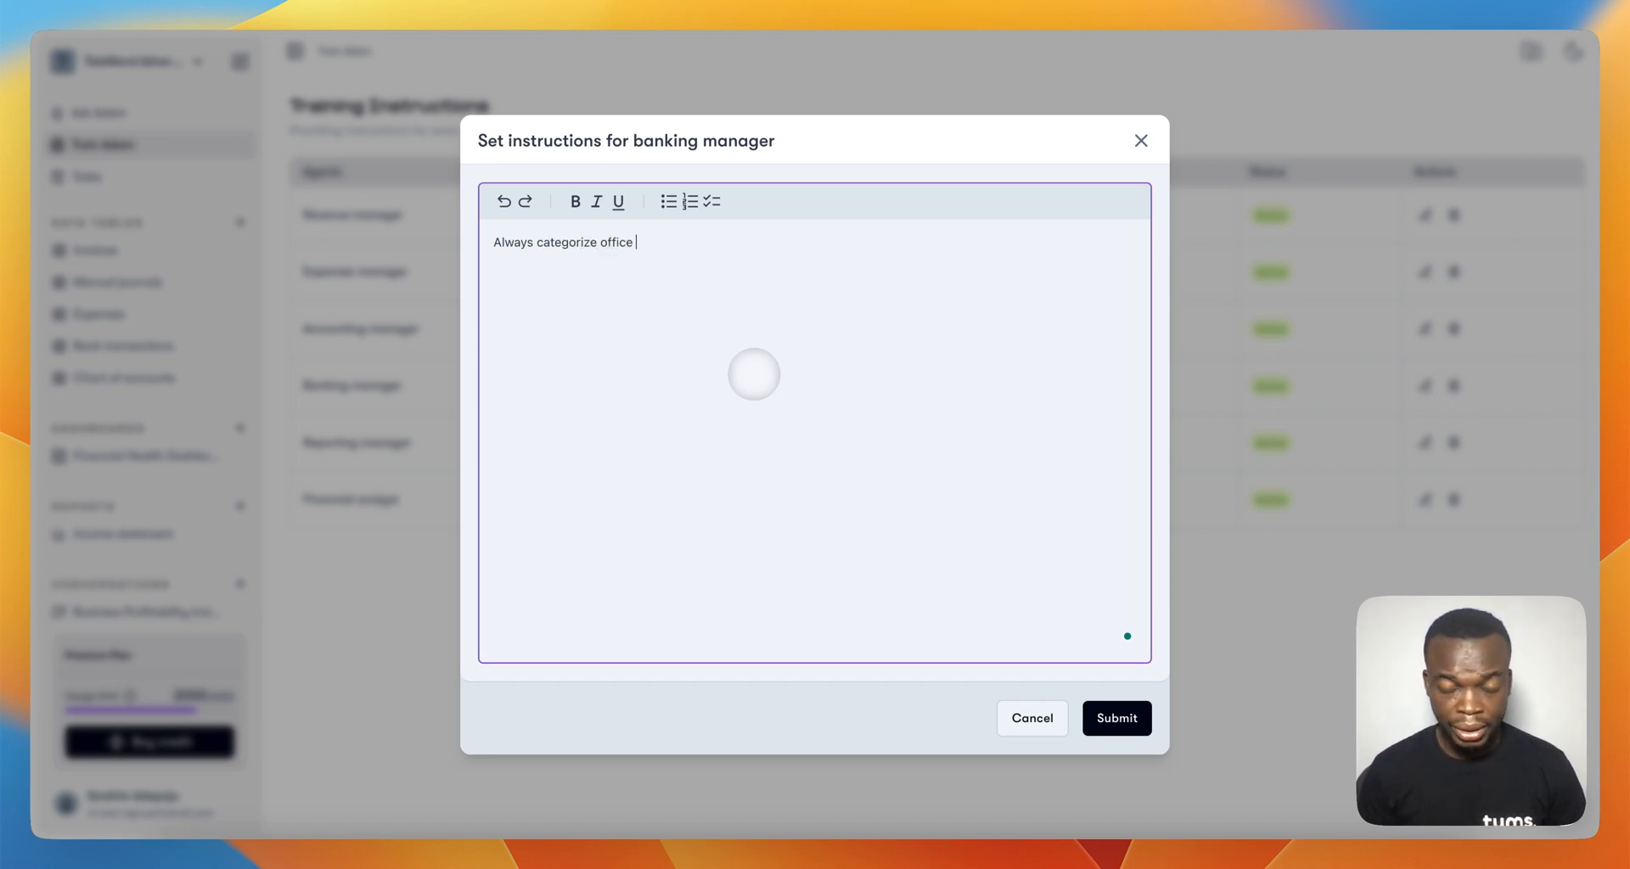
pyautogui.write('meal to Tran')
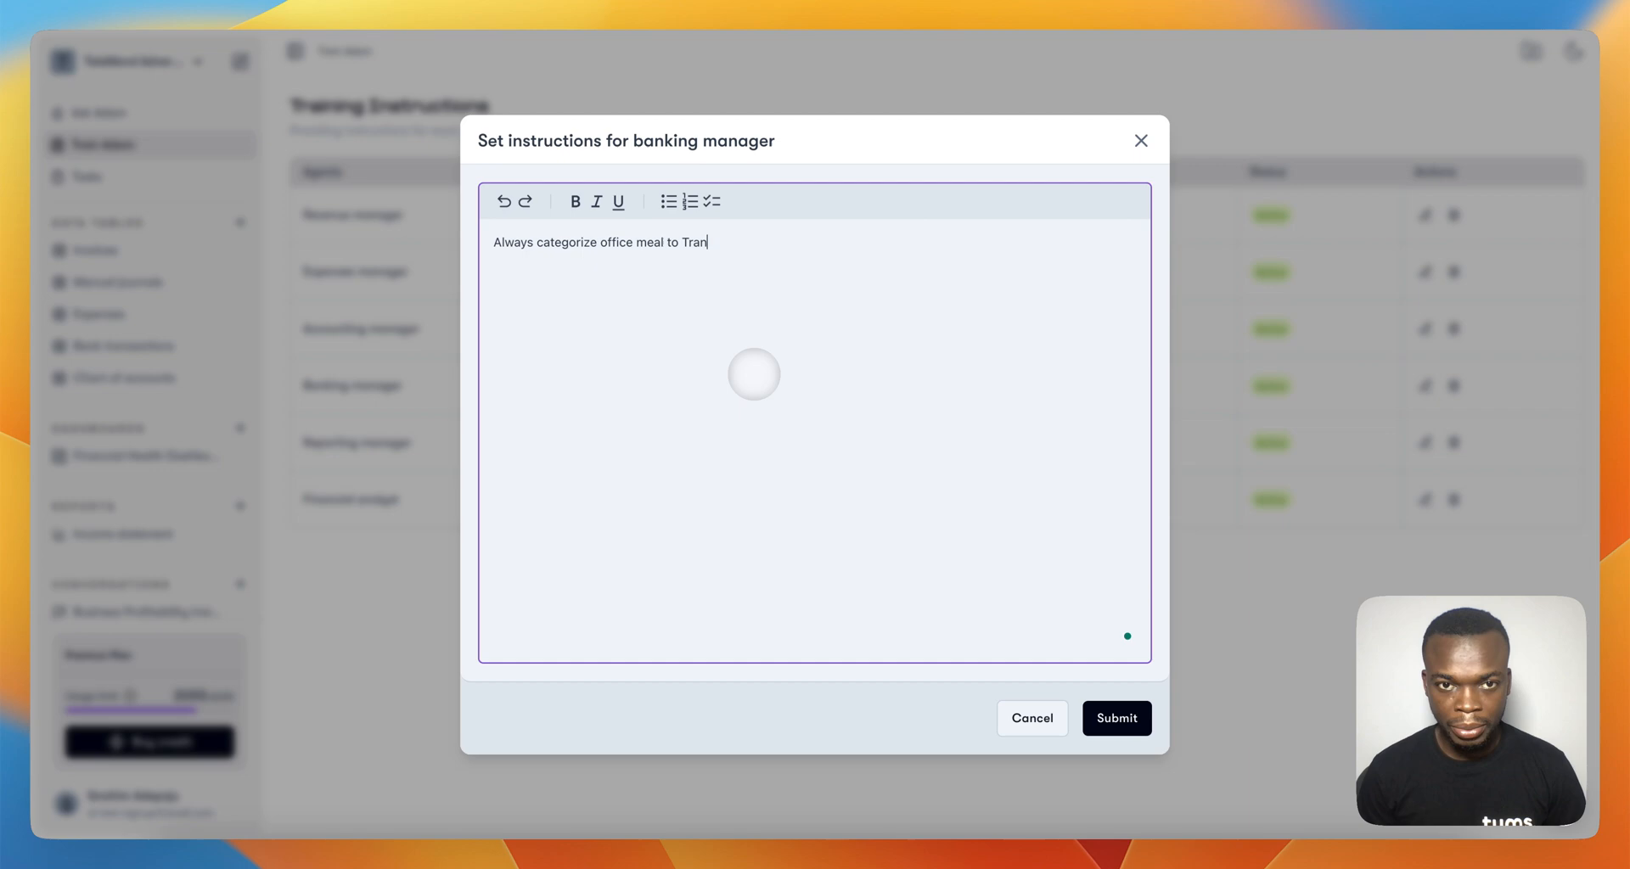
pyautogui.write('sport.')
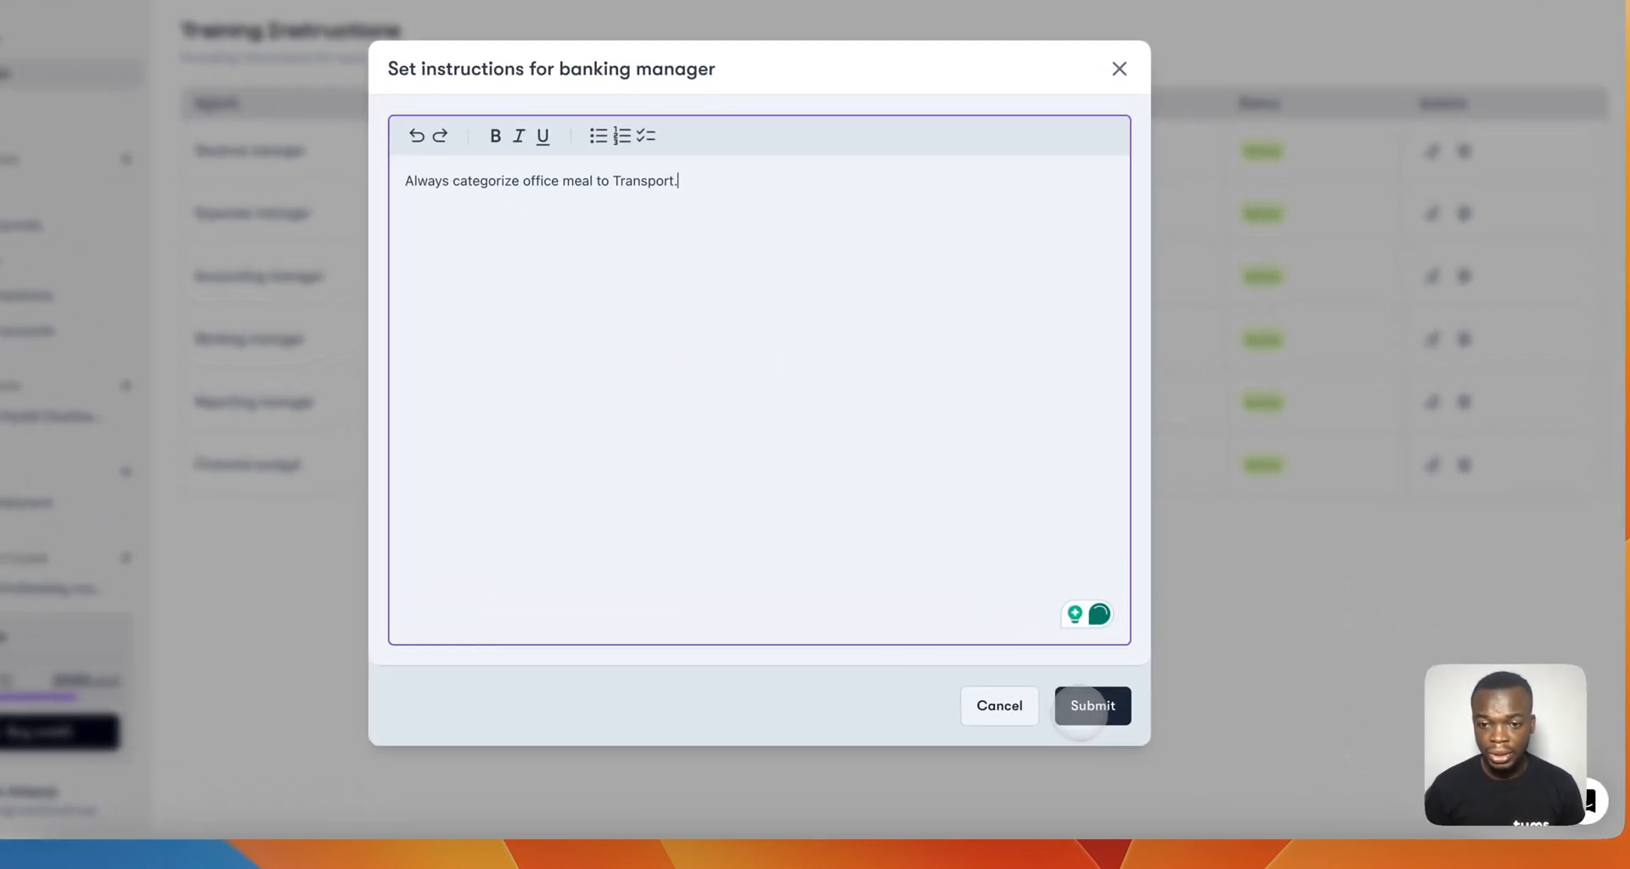
pyautogui.click(1092, 707)
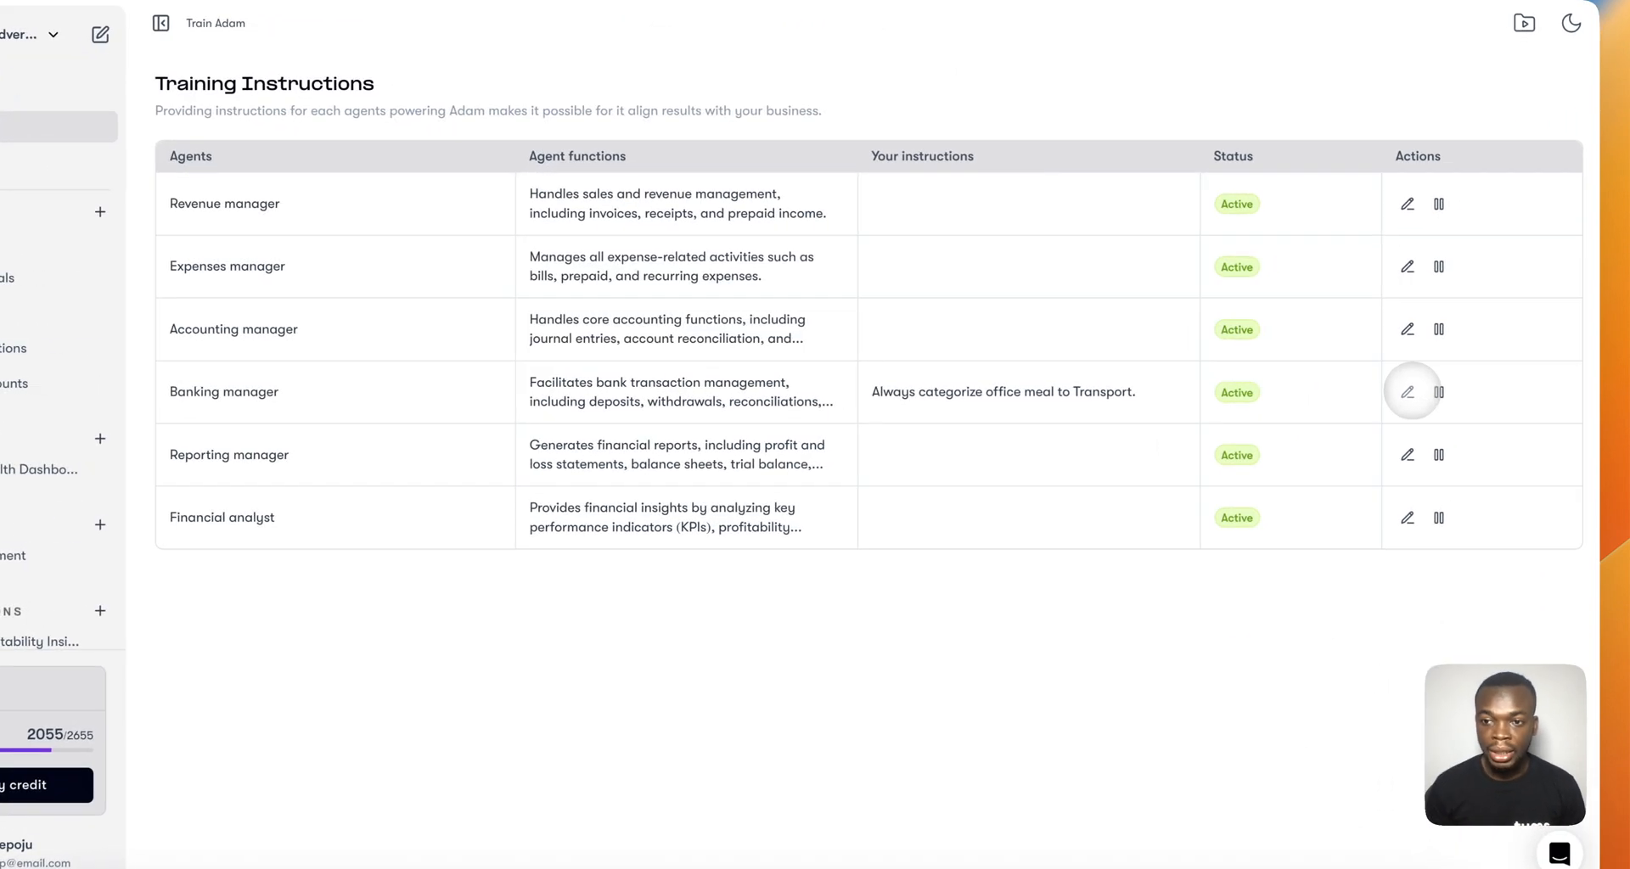
# Empty the banking manager's instructions and submit, leaving no instructions
pyautogui.click(1406, 392)
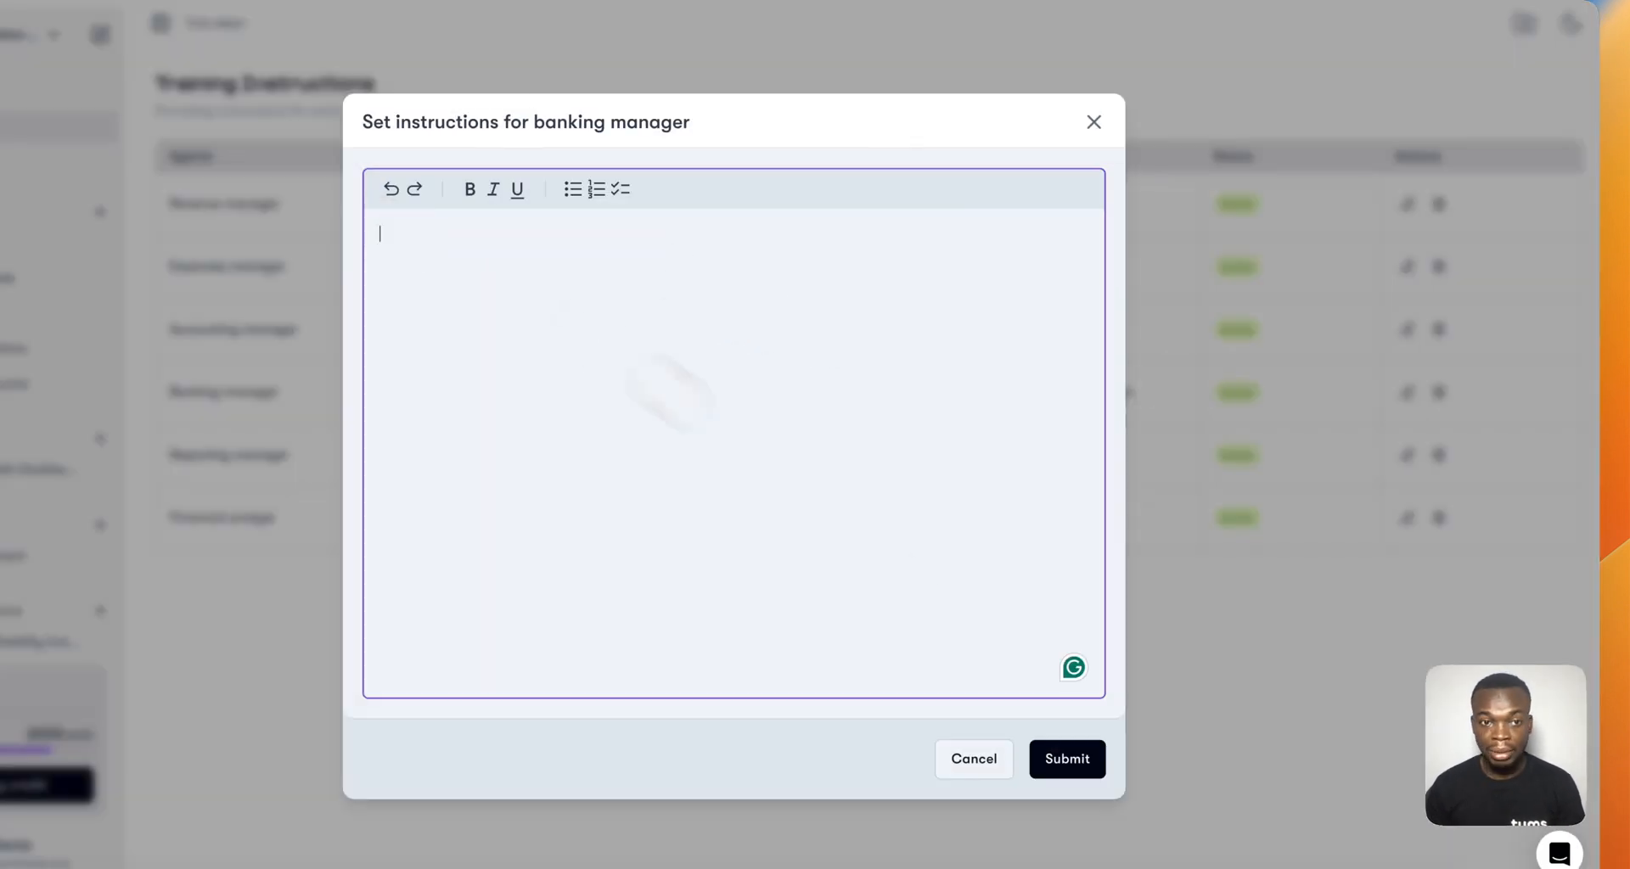
pyautogui.click(1065, 759)
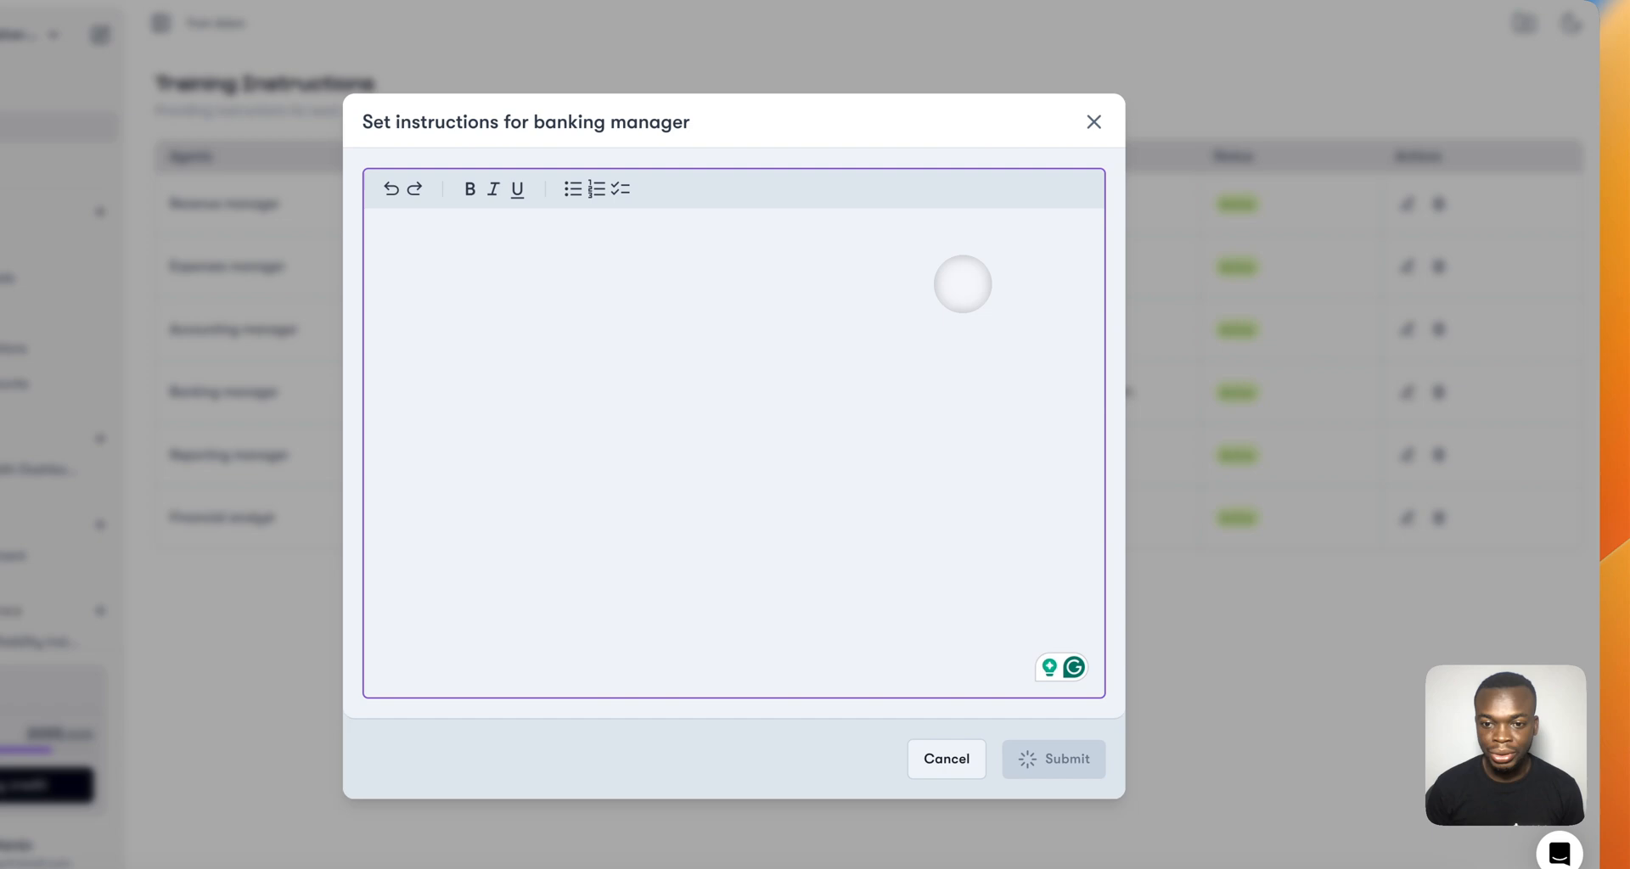
pyautogui.click(1051, 759)
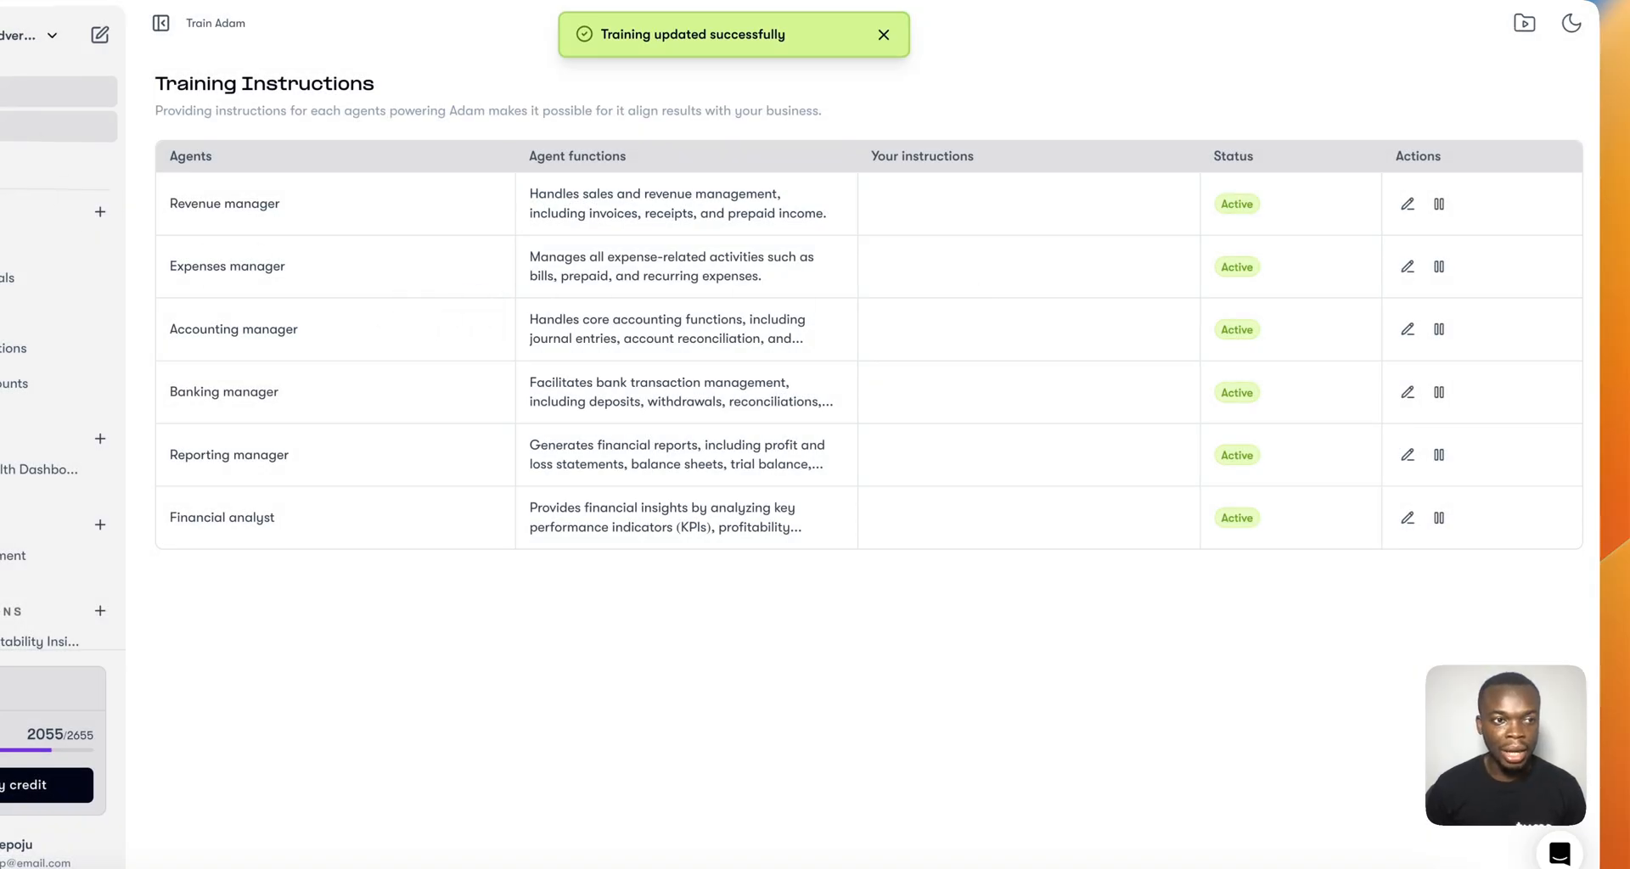